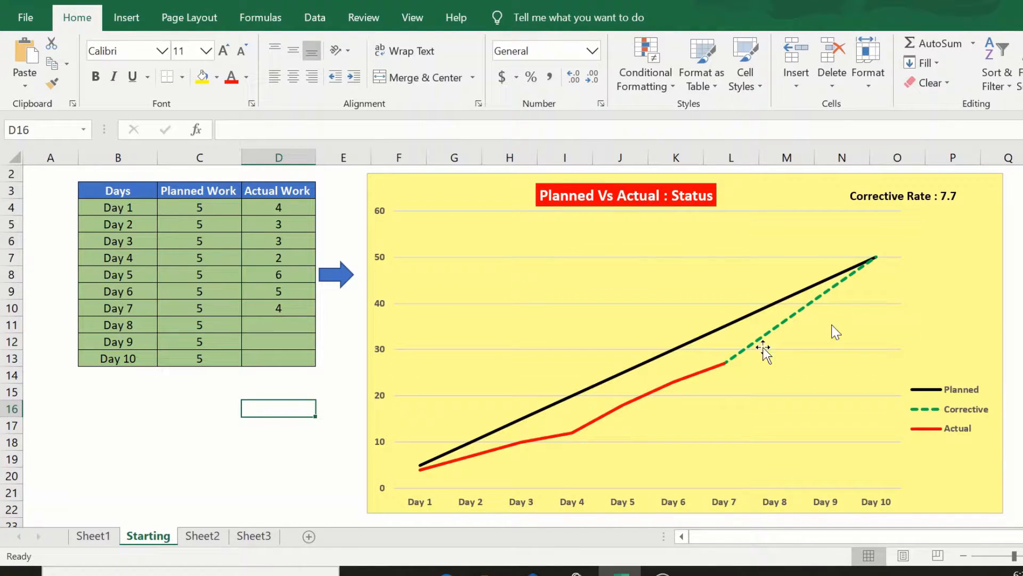
mouse_move(581, 405)
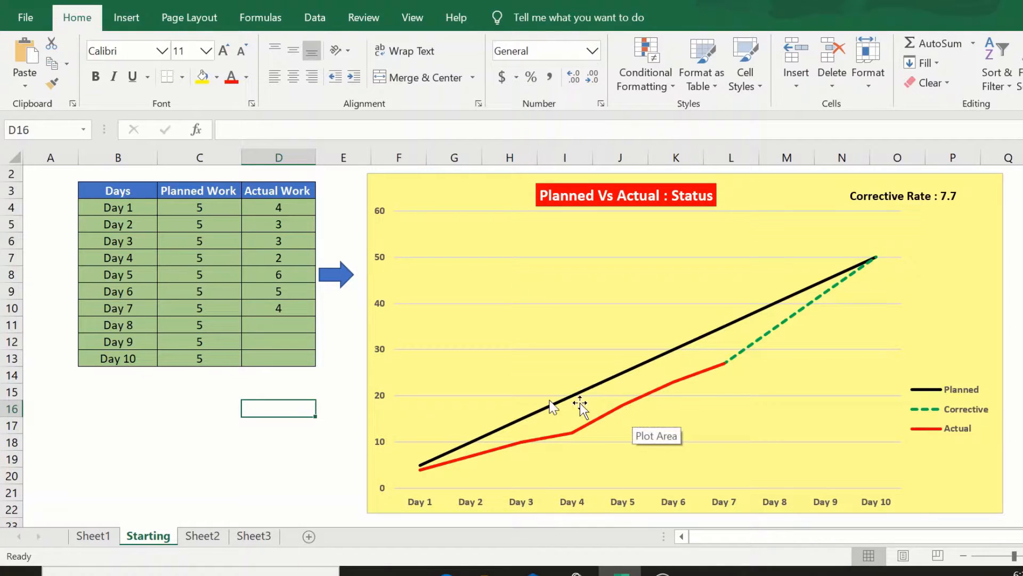
mouse_move(106, 437)
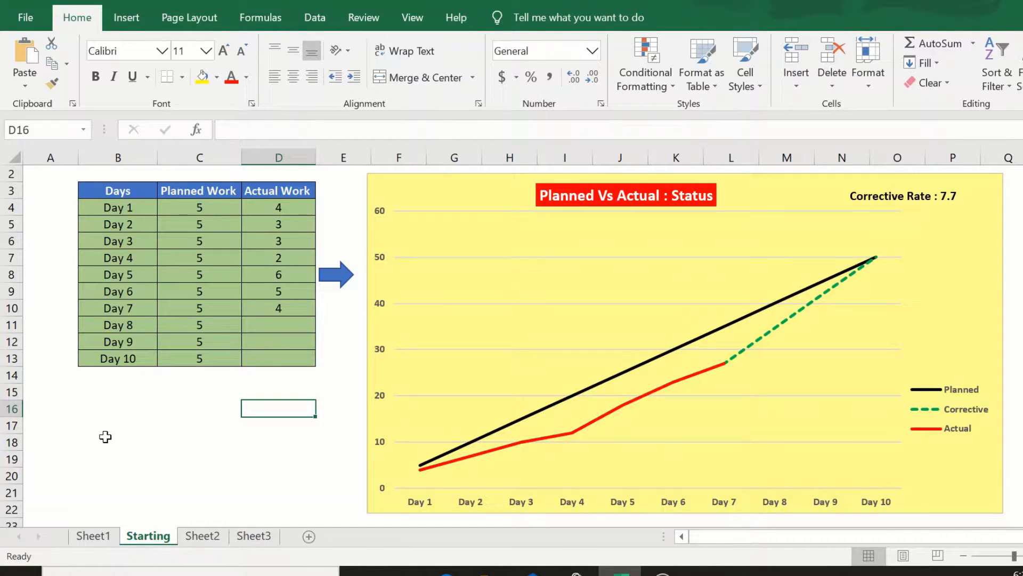
mouse_move(617, 405)
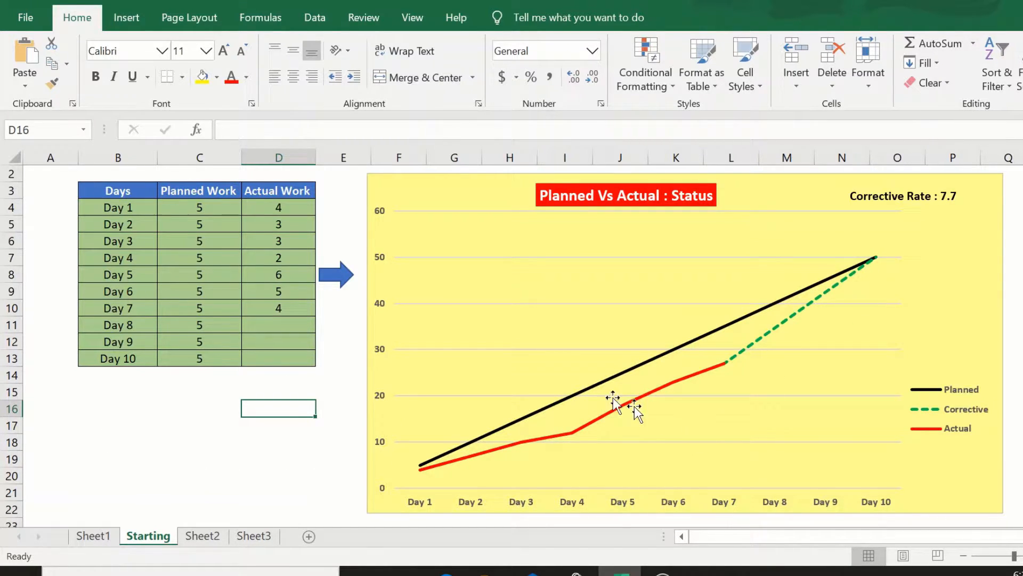
mouse_move(698, 411)
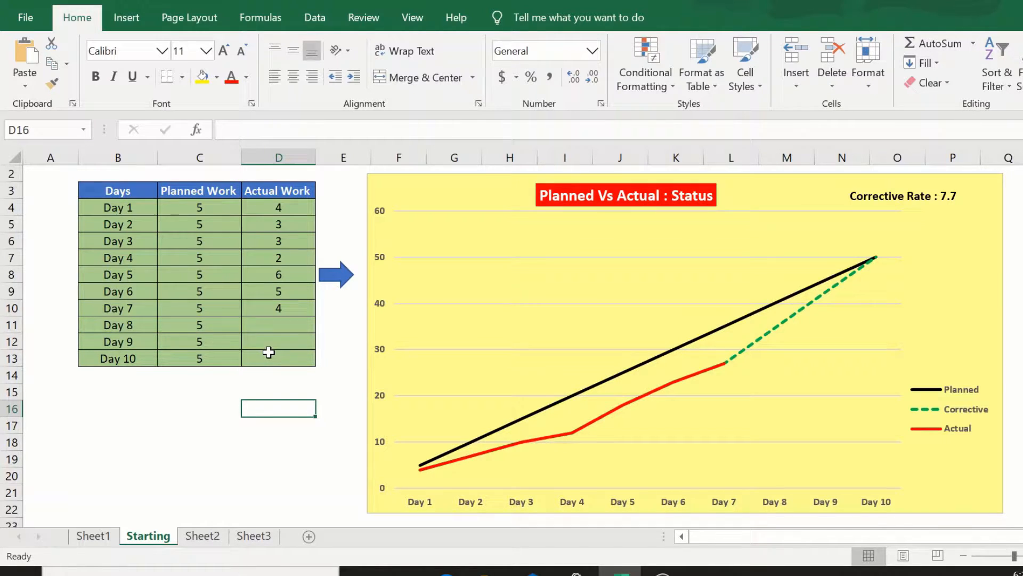
mouse_move(314, 354)
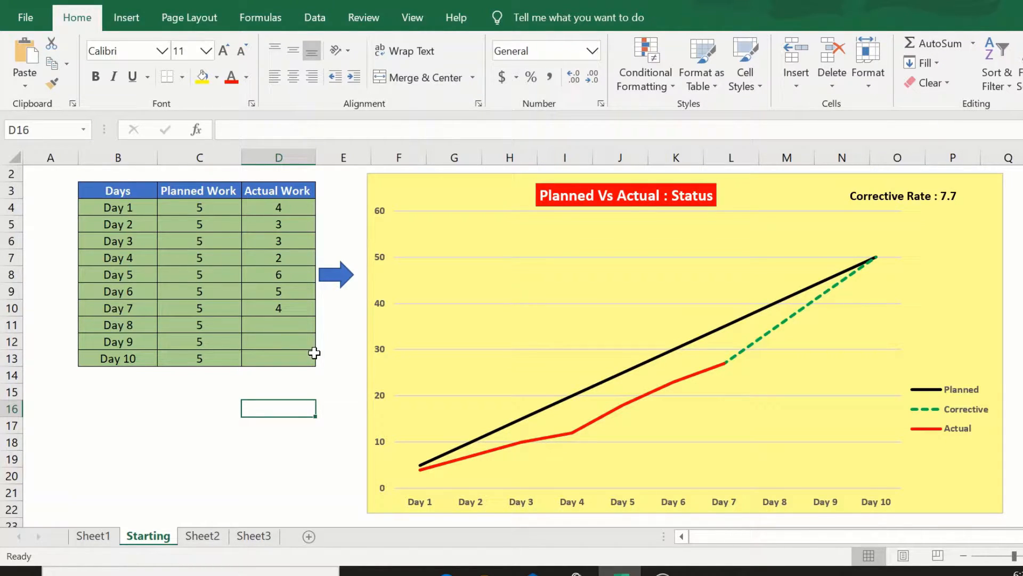
mouse_move(700, 307)
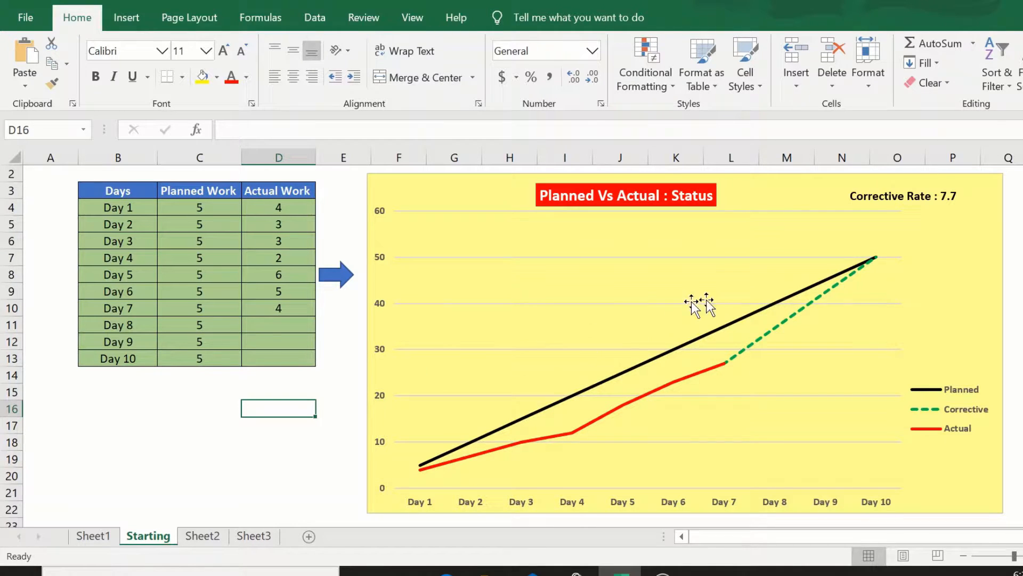
mouse_move(726, 319)
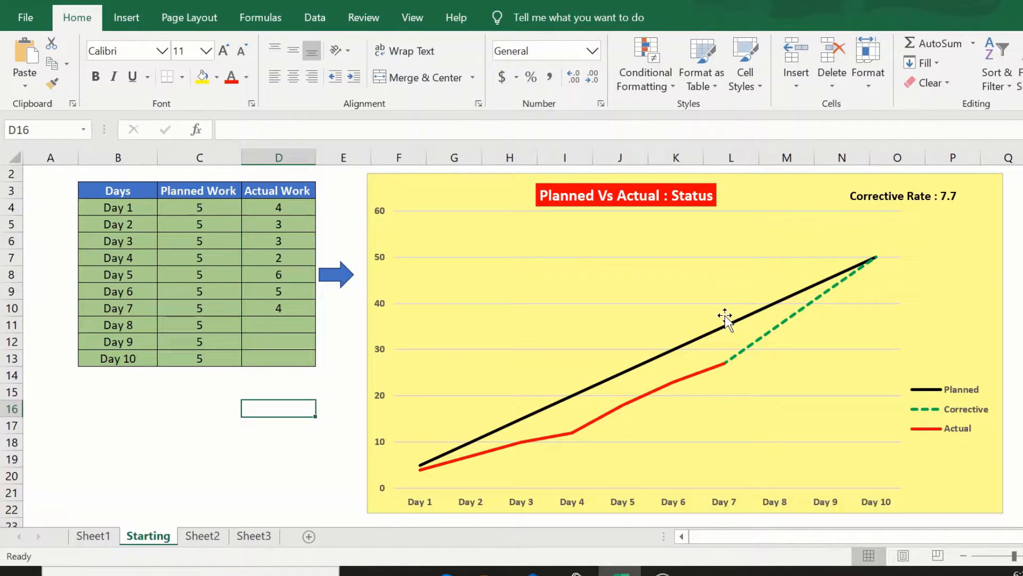
mouse_move(959, 219)
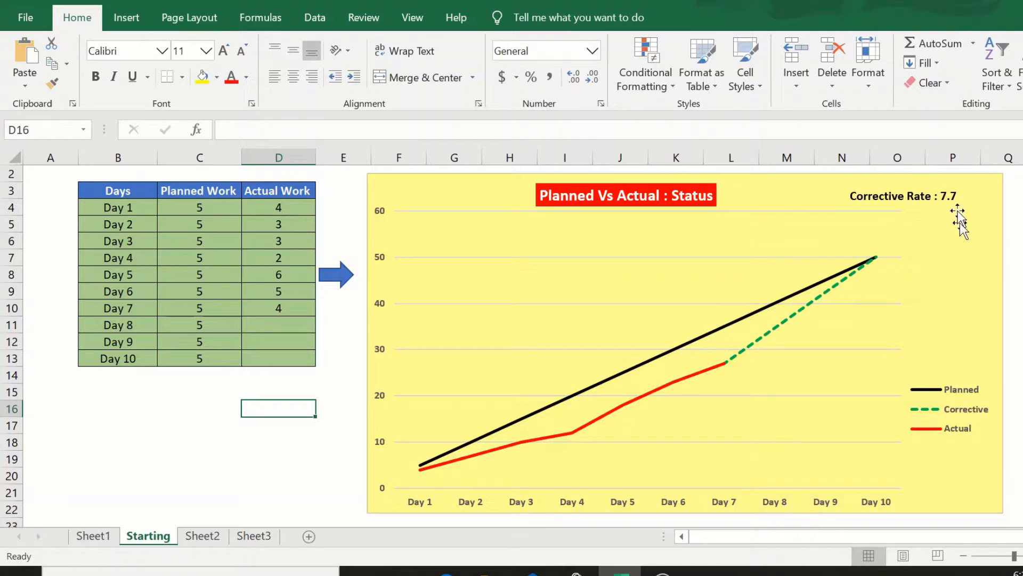
mouse_move(938, 240)
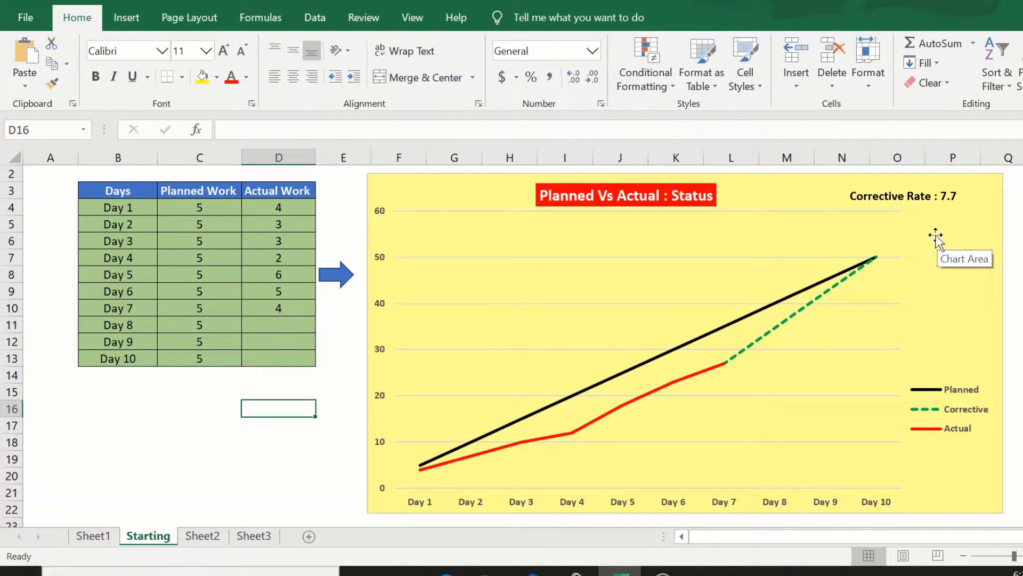
mouse_move(1001, 268)
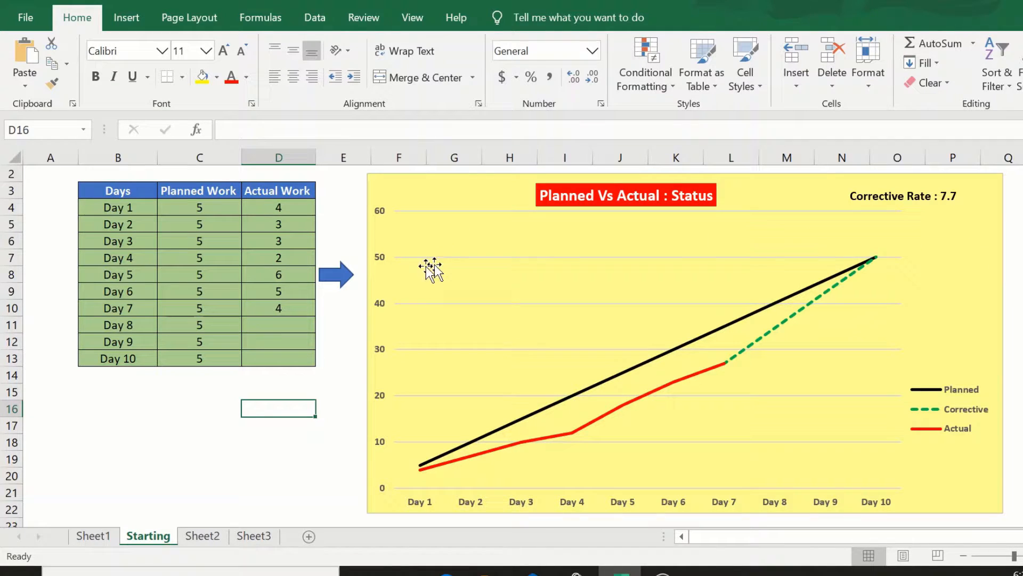
- Enter 8 as Day 7's actual work so the Corrective Rate drops to 6.3, then switch to Sheet2
click(278, 308)
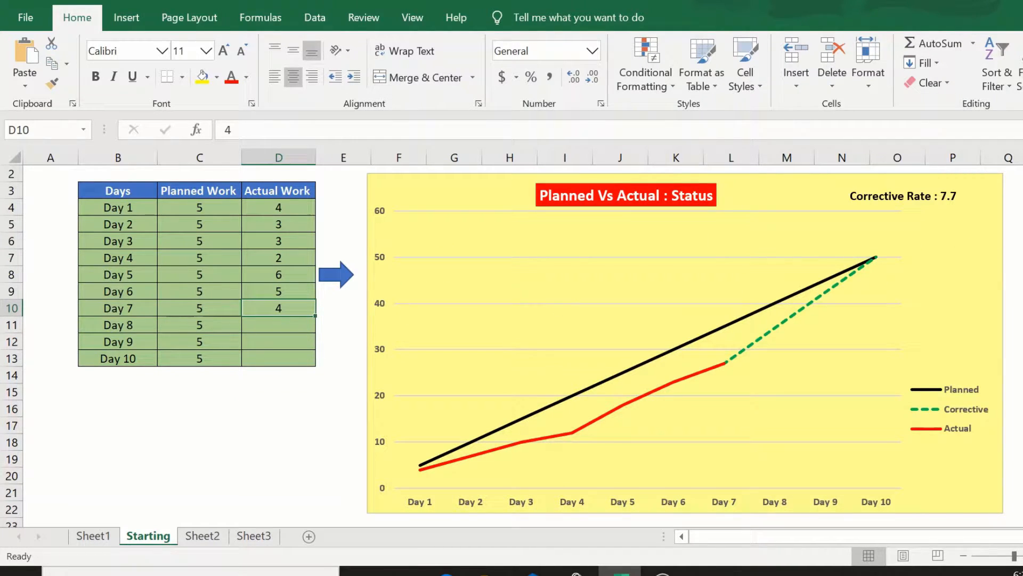
mouse_move(444, 334)
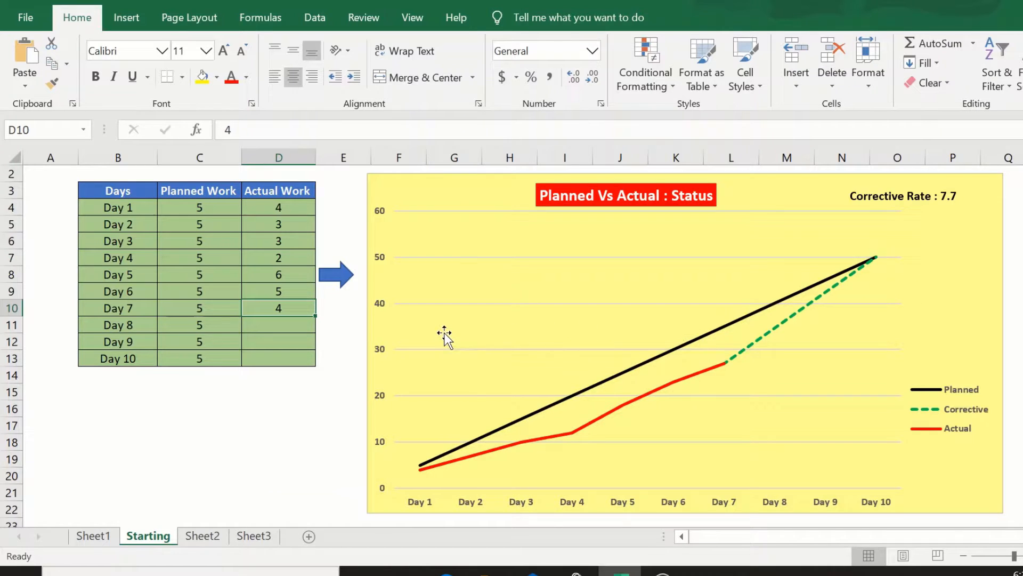
text(8)
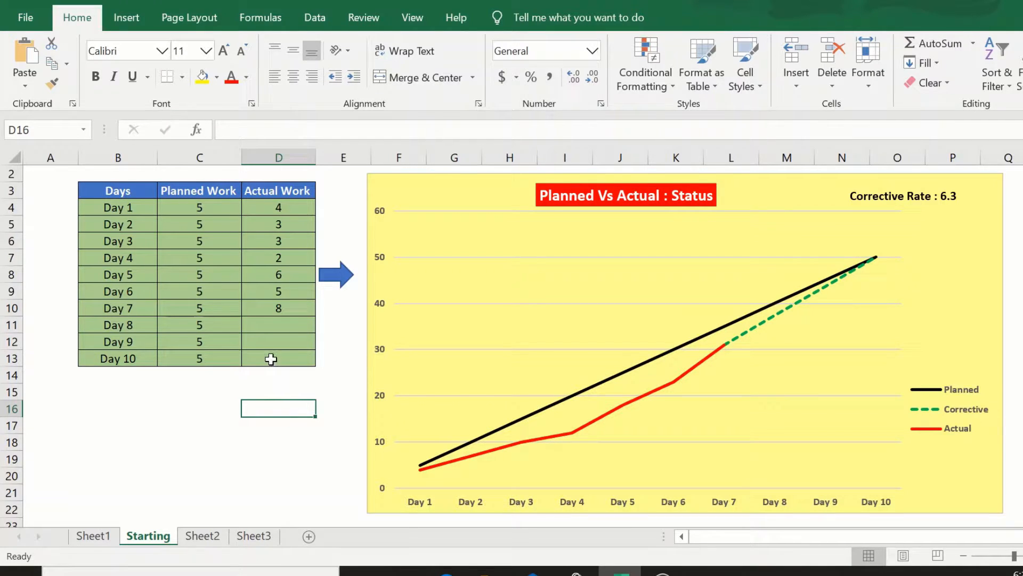
mouse_move(581, 381)
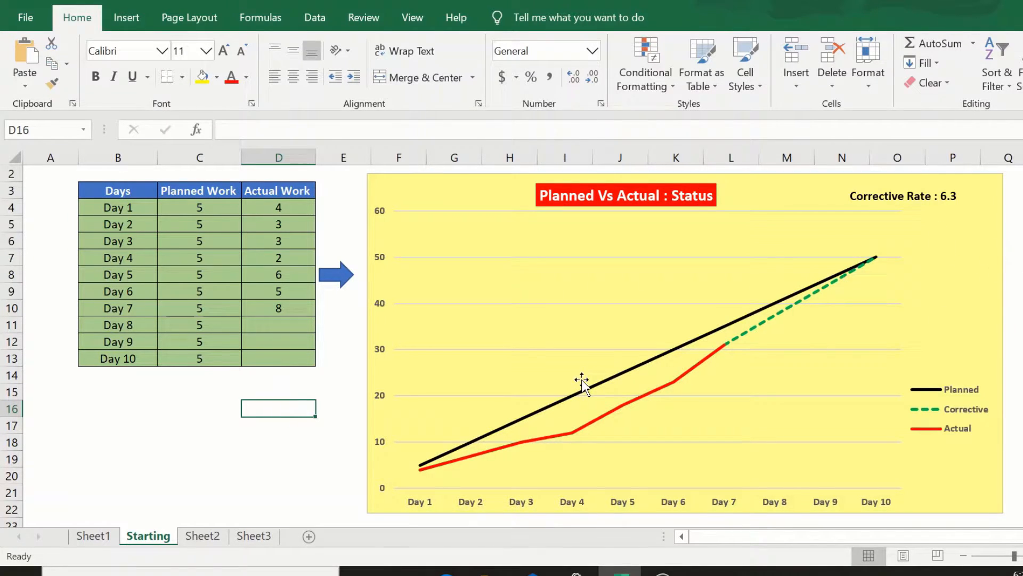
click(202, 536)
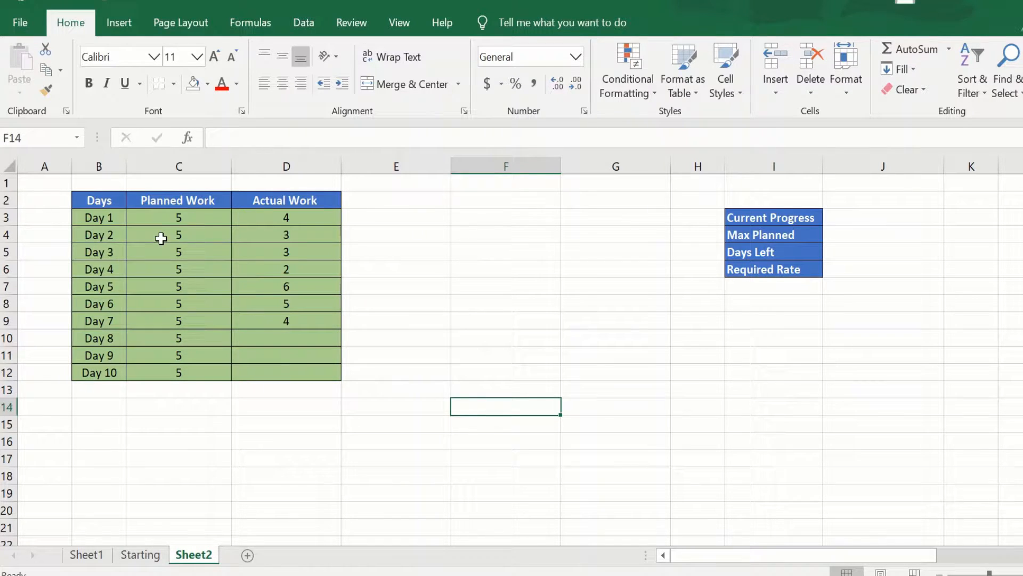
mouse_move(172, 206)
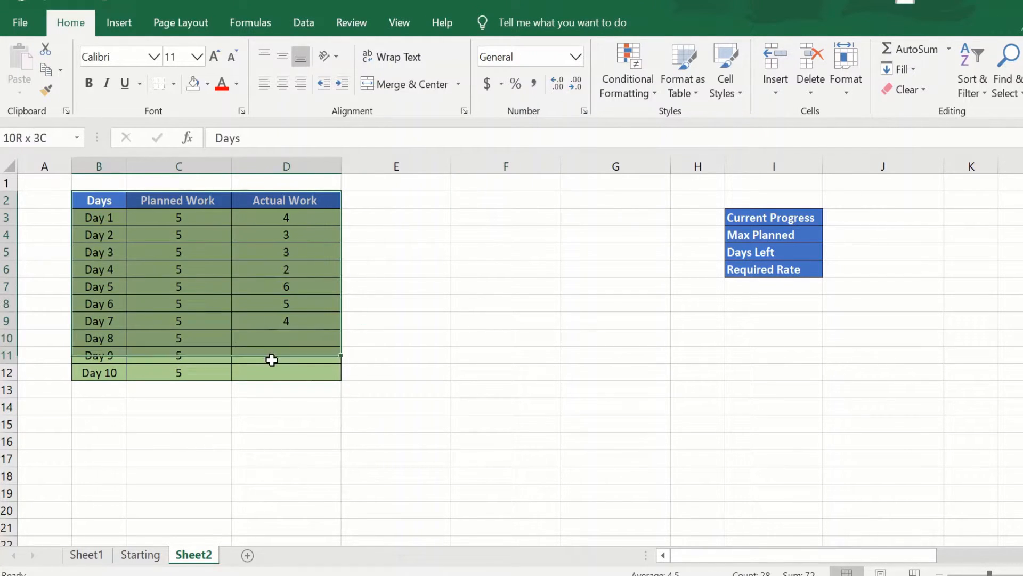
- Insert a recommended clustered column chart of Planned and Actual Work and place it below the table
click(118, 22)
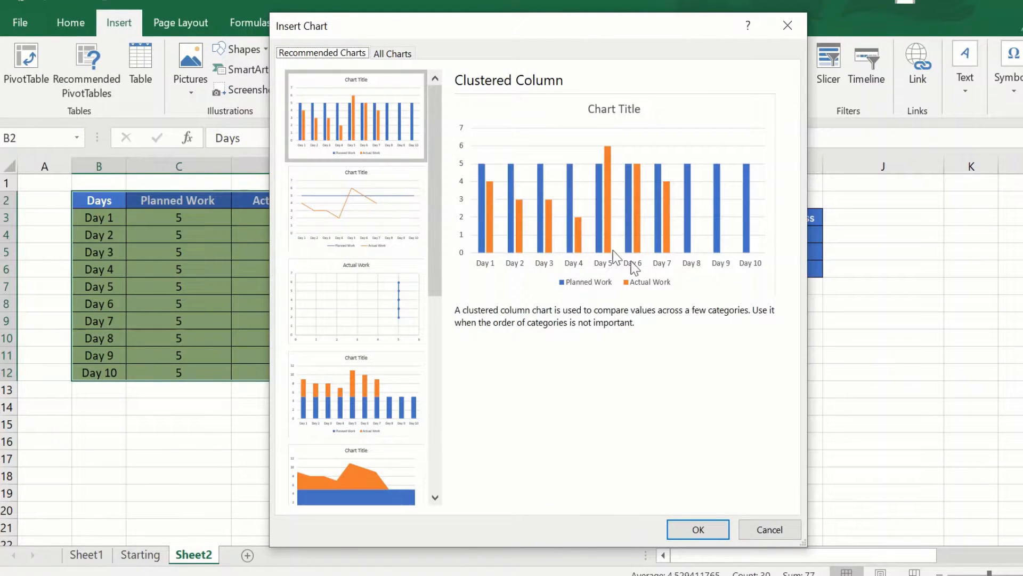
click(697, 529)
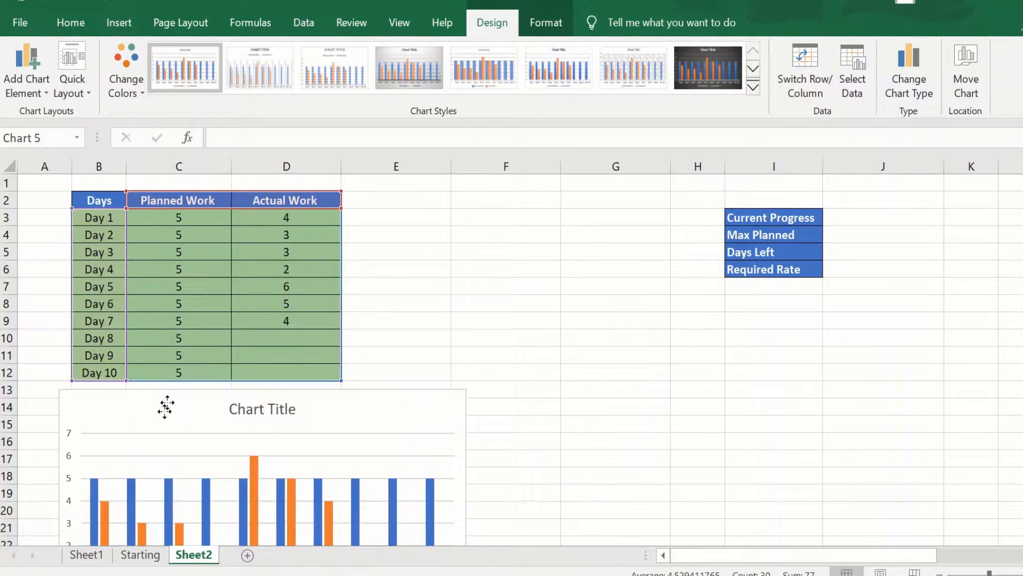
drag(166, 407, 185, 423)
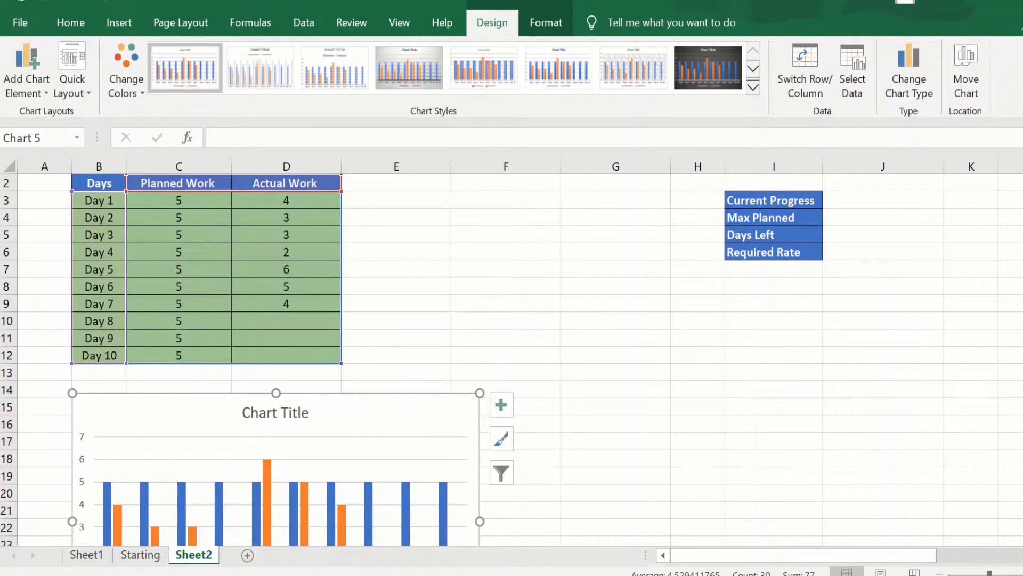
scroll(down, 3)
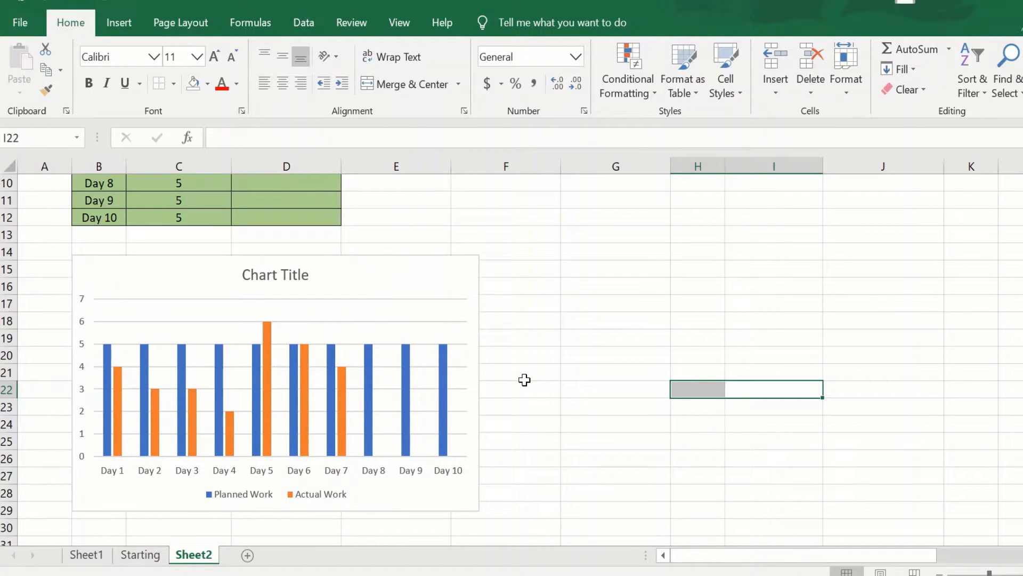
mouse_move(521, 370)
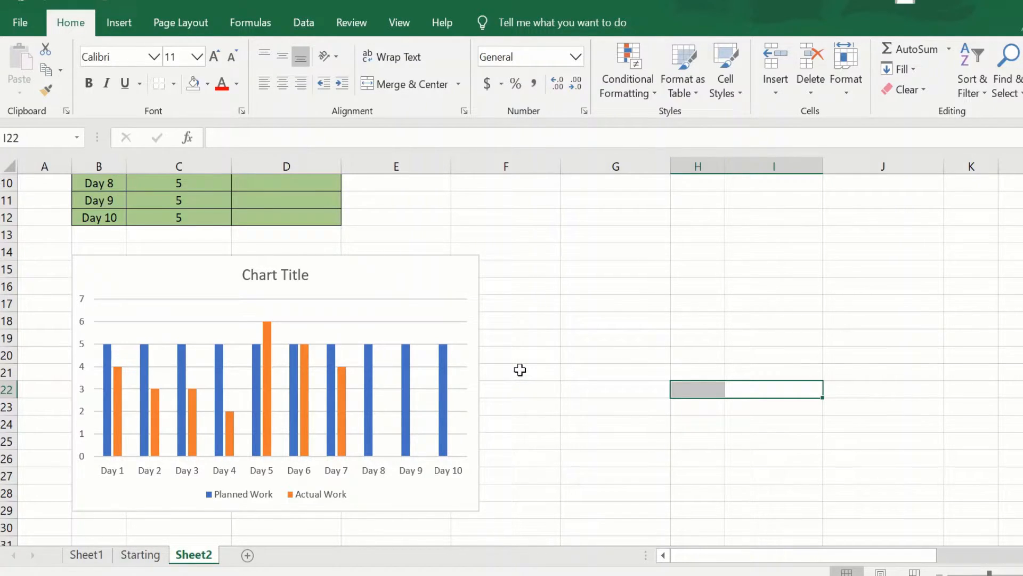
mouse_move(506, 333)
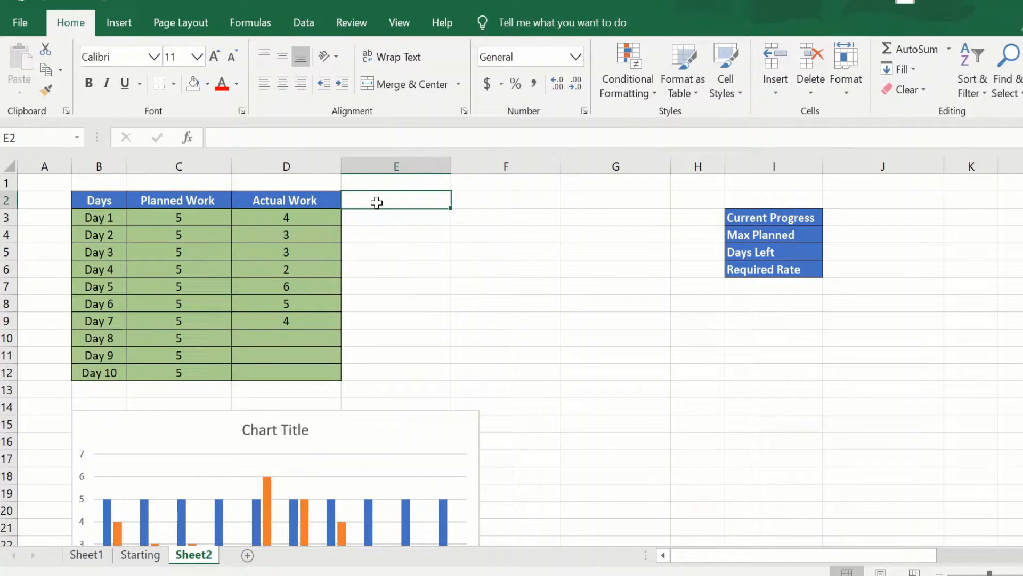
text(Planned)
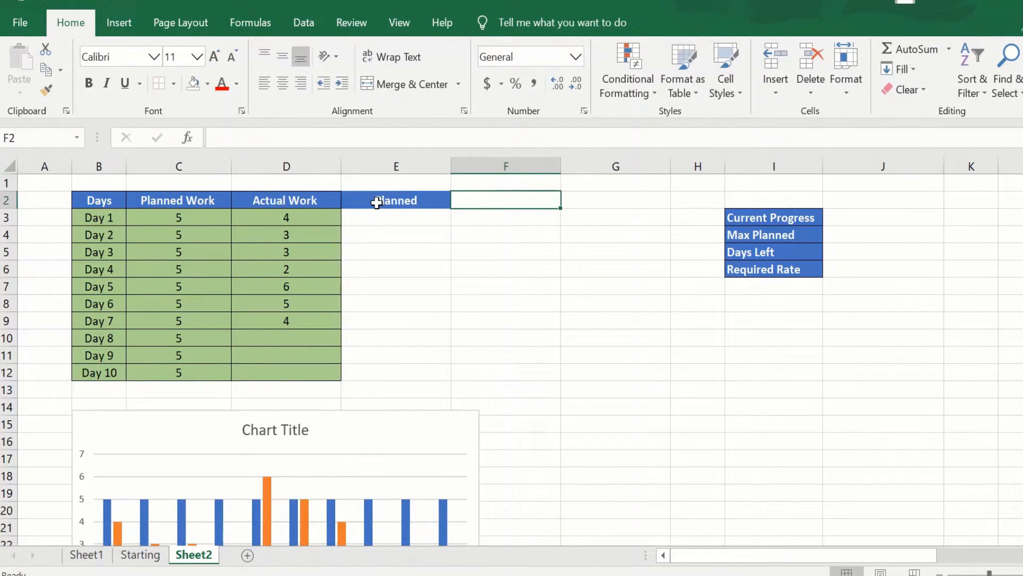
text(Actua)
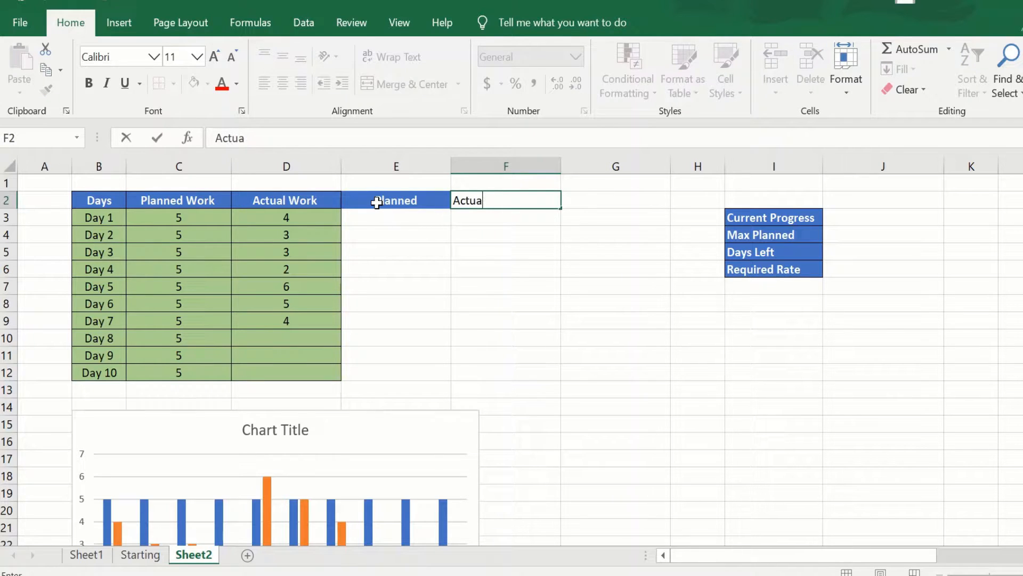
key(Tab)
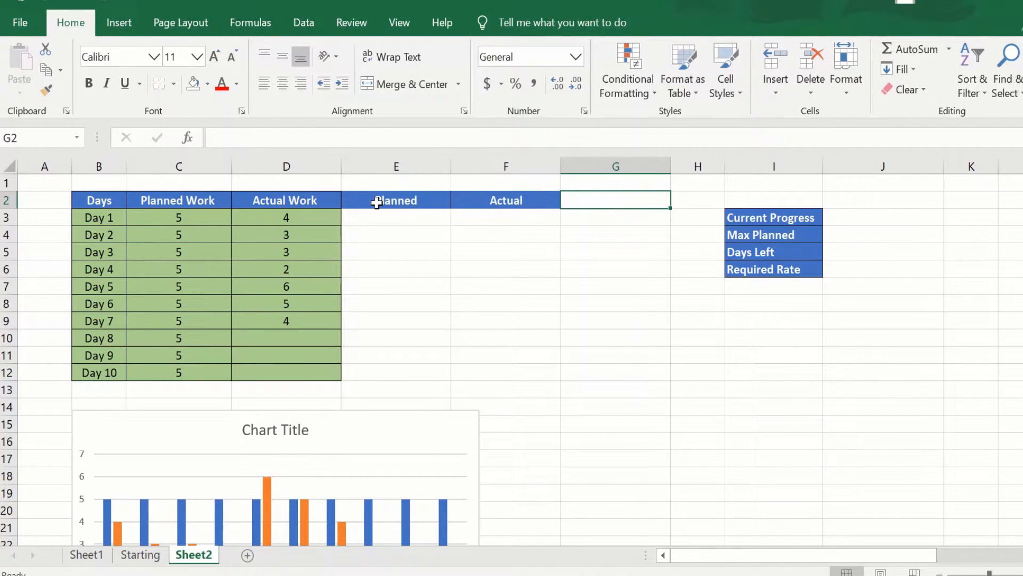
text(Correct)
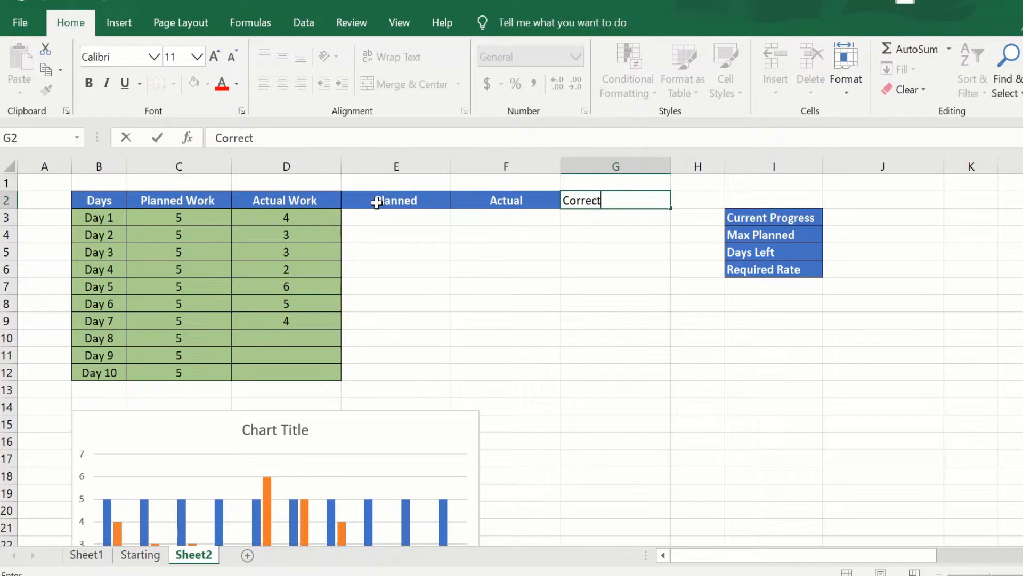
text(ive)
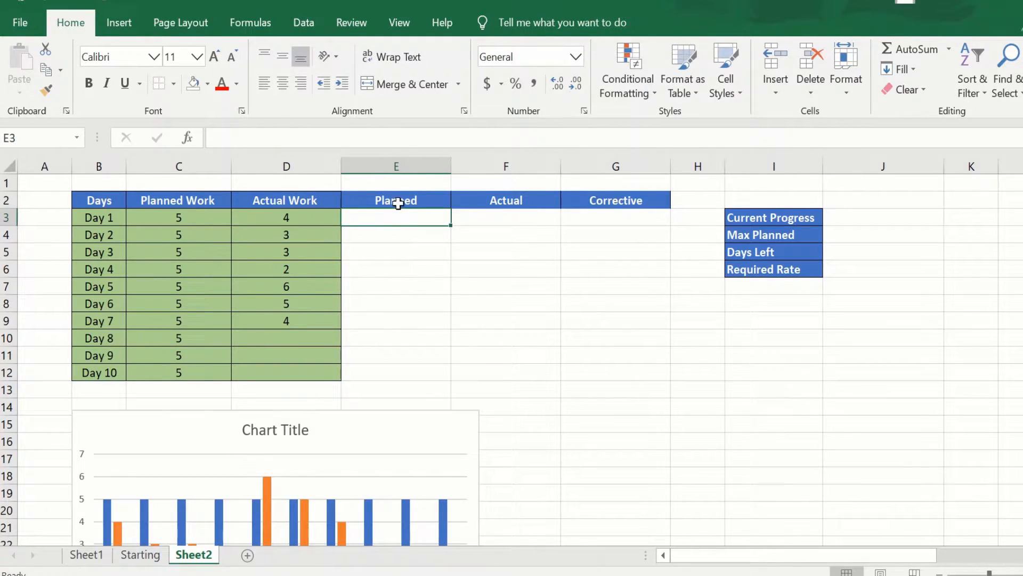
mouse_move(526, 329)
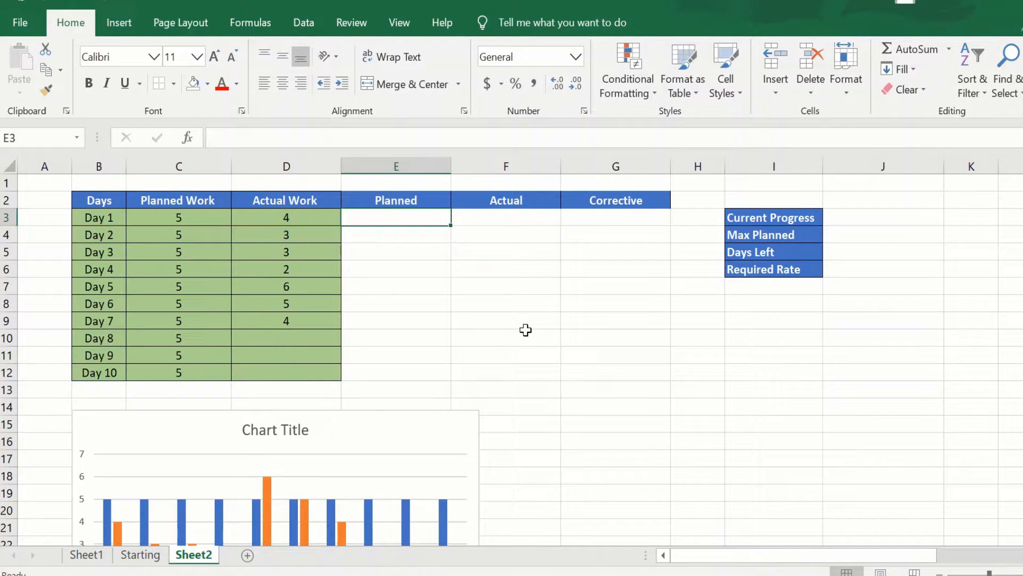
mouse_move(213, 395)
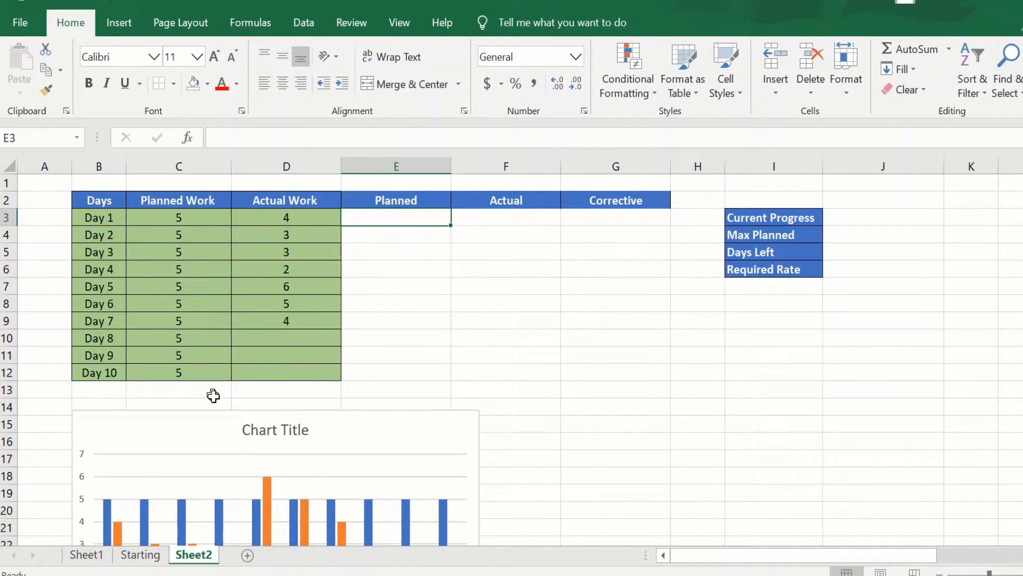
mouse_move(517, 414)
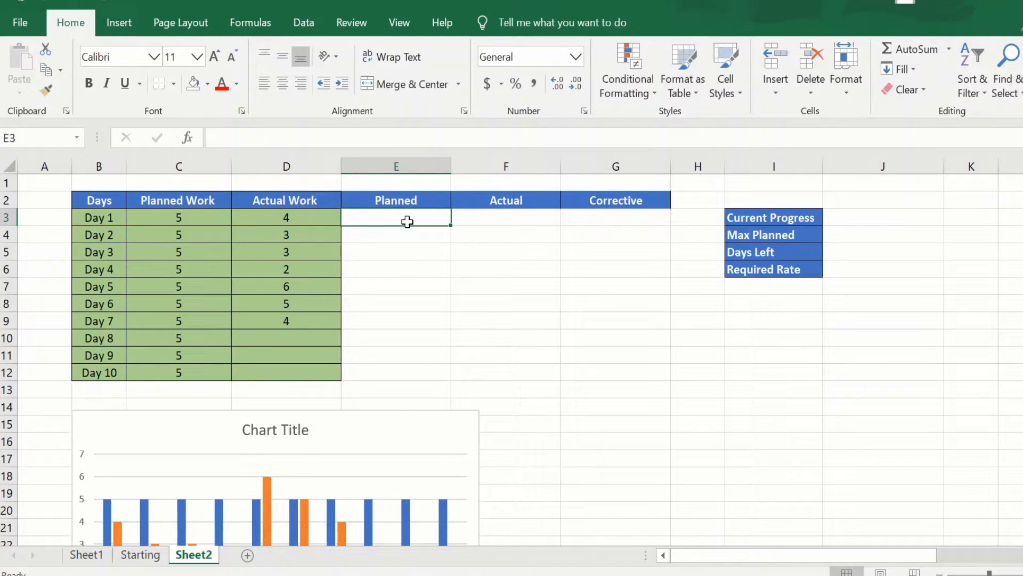
- Enter =IF(C3="","",SUM($C$3:C3)) in E3 for cumulative Planned work, accepting the typo correction
text(=if()
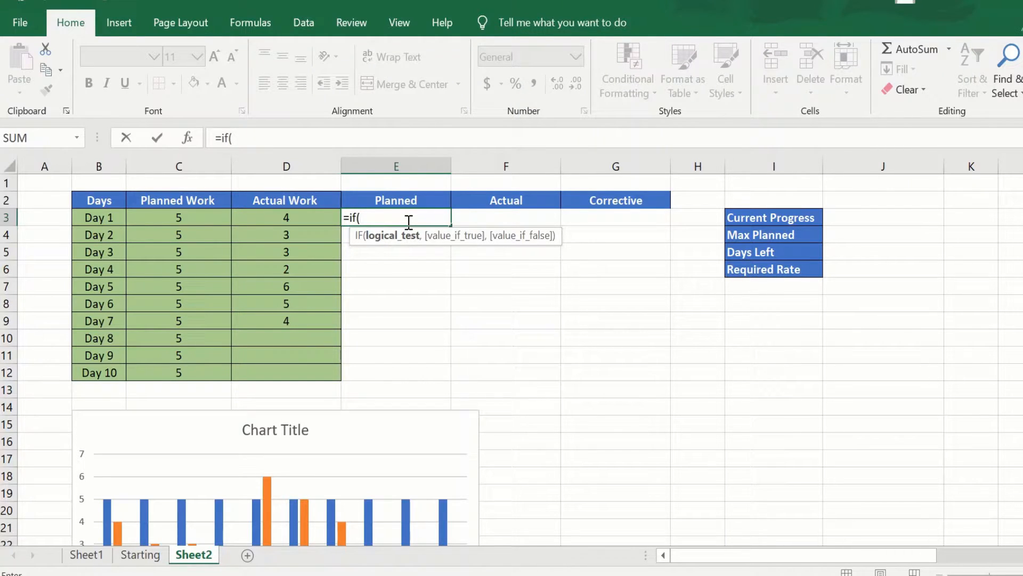
mouse_move(196, 216)
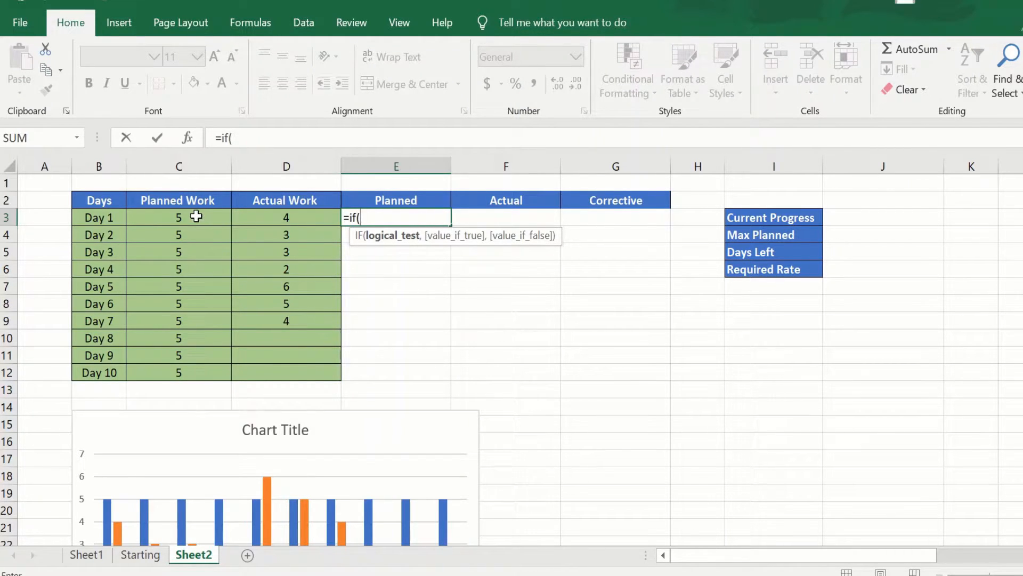
click(178, 216)
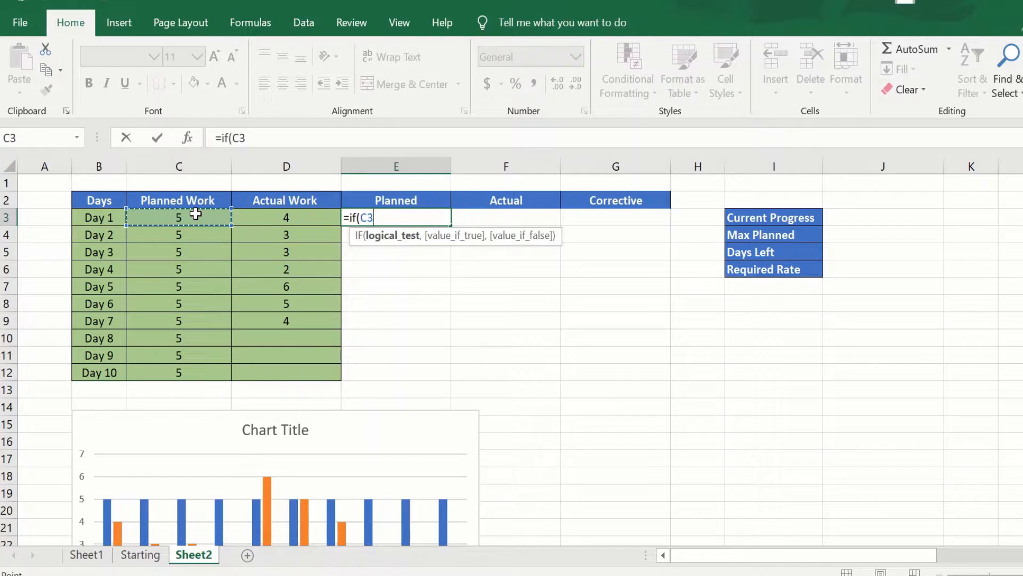
text(="",)
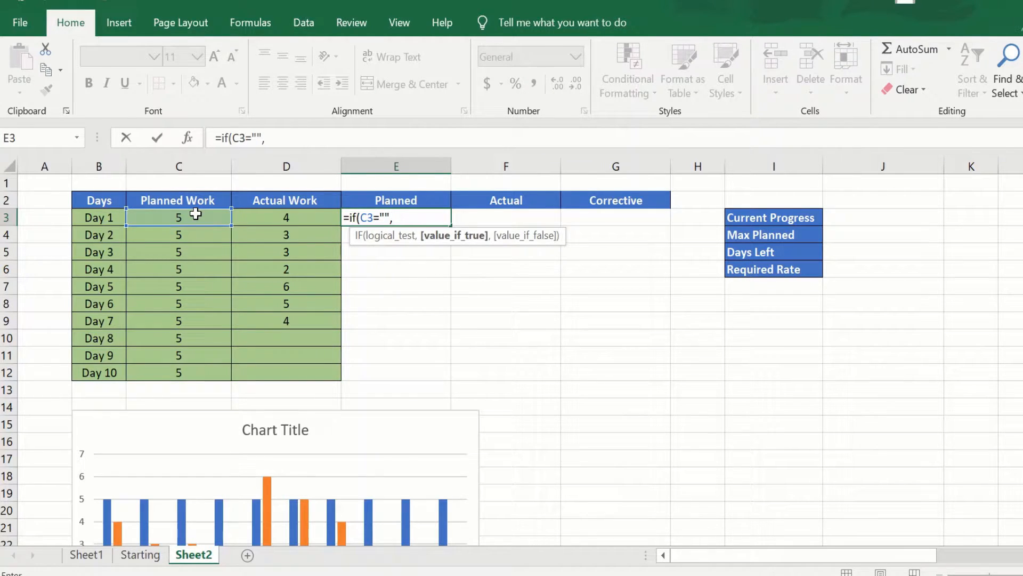
text("",)
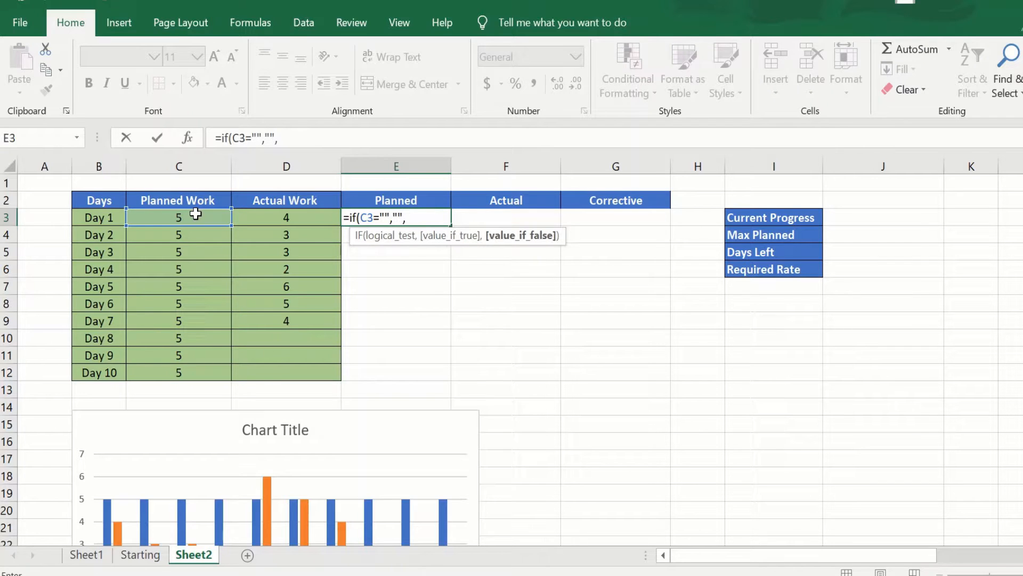
text(SUM()
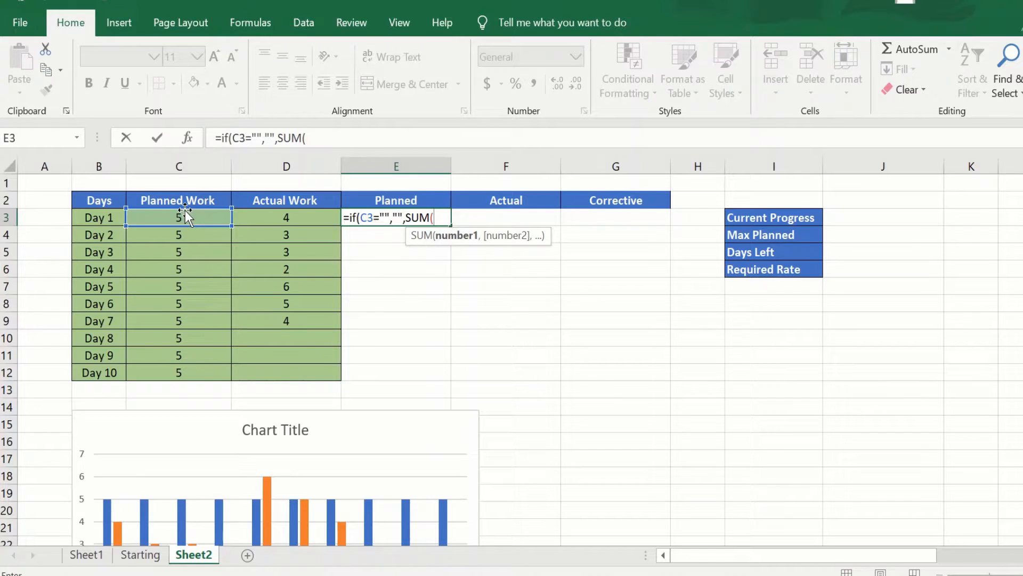
click(178, 218)
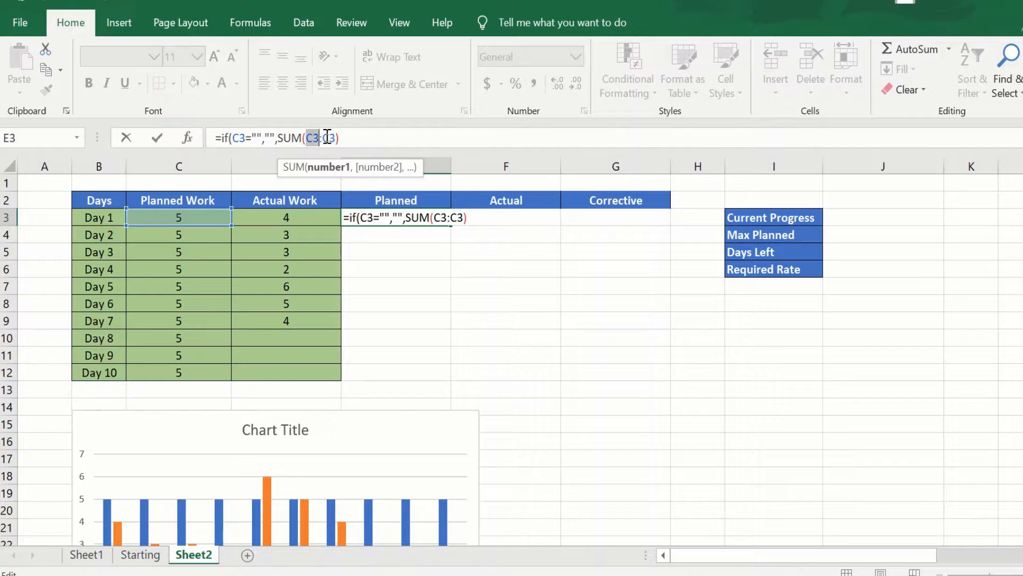
key(enter)
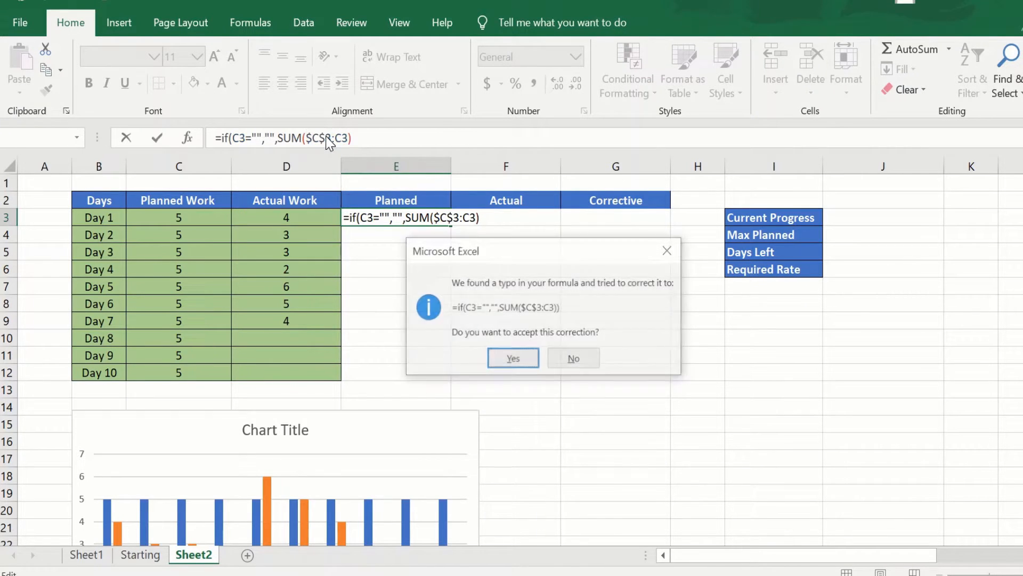
click(512, 358)
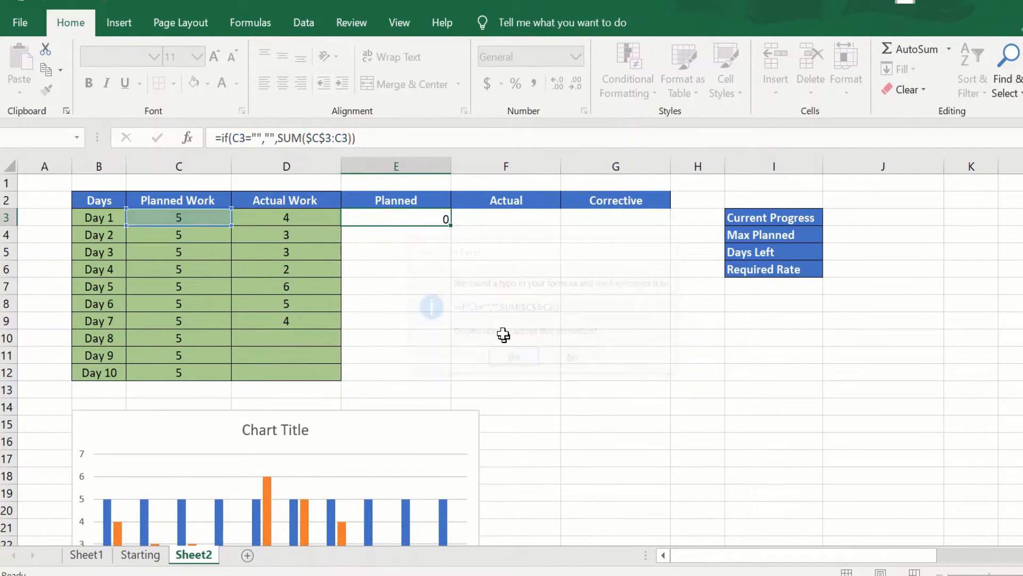
click(514, 356)
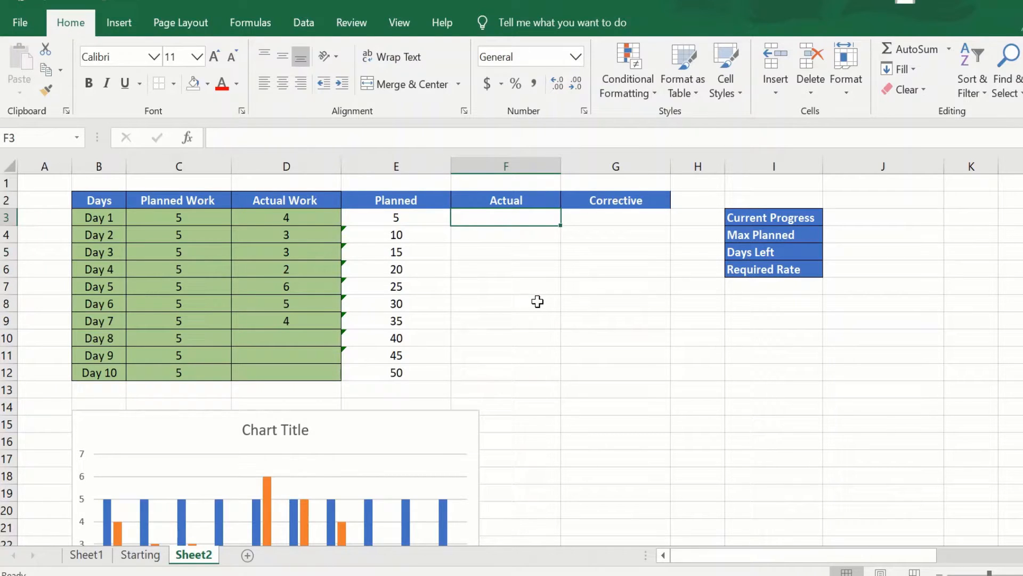
mouse_move(537, 303)
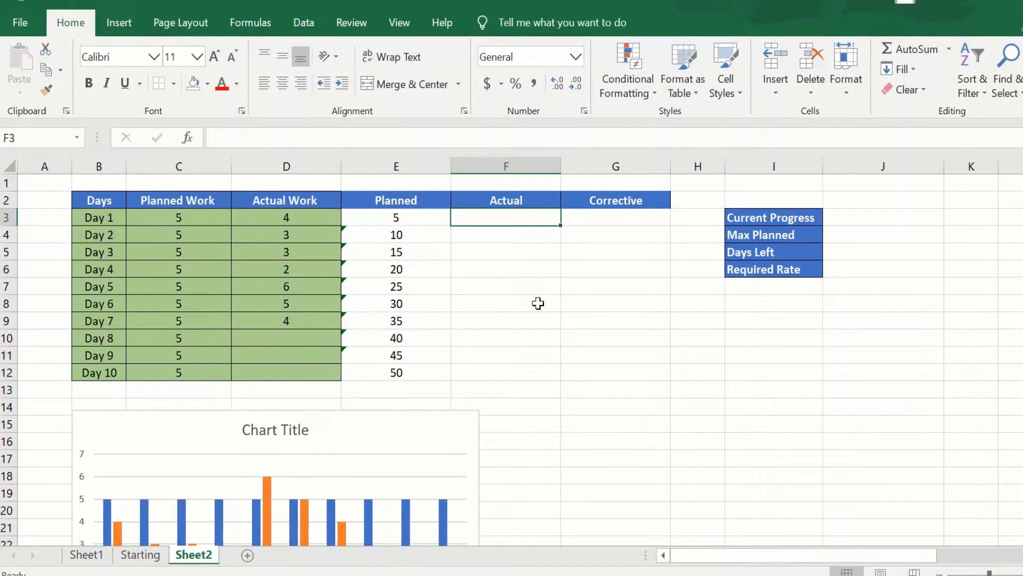
- Build =IF(D3="",NA(),SUM($D$3:D3)) in F3 for cumulative Actual work with an anchored range start
text(=)
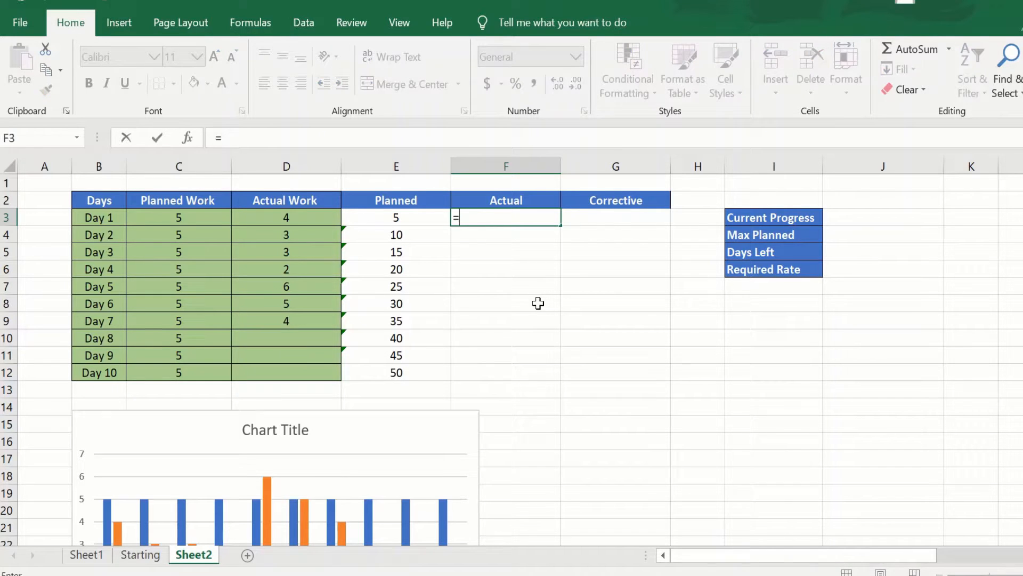
text(if()
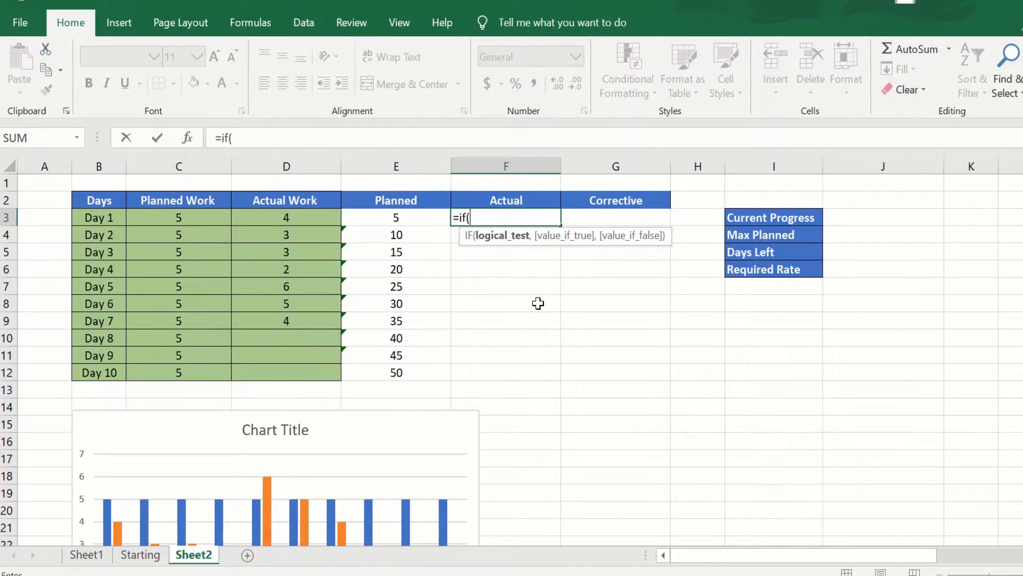
click(286, 217)
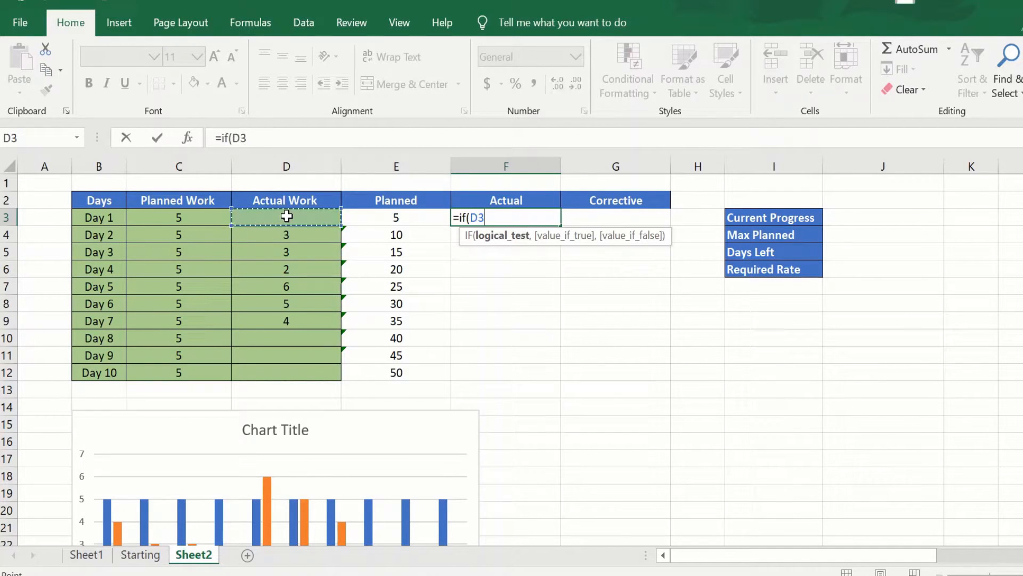
text(=)
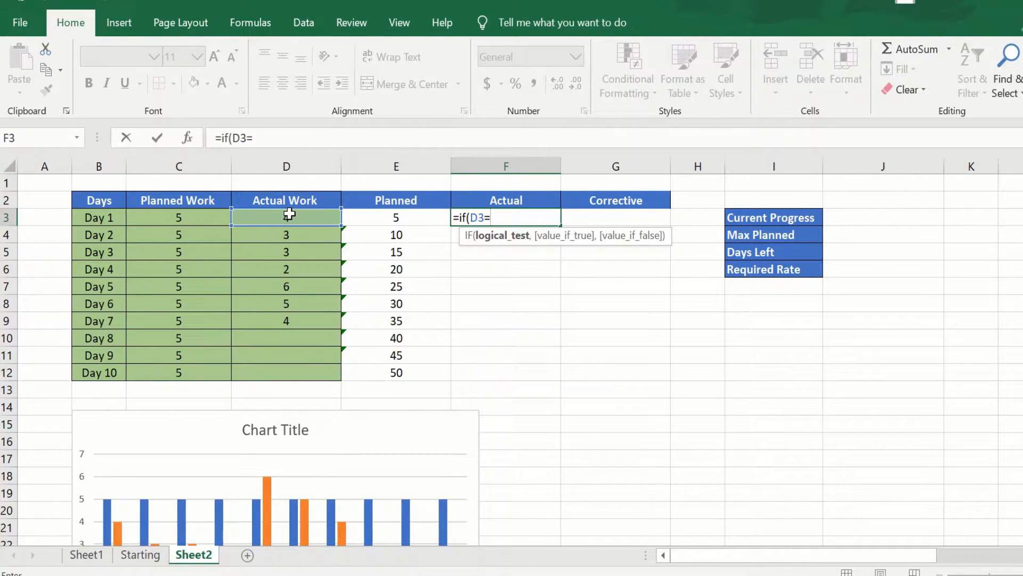
text("",)
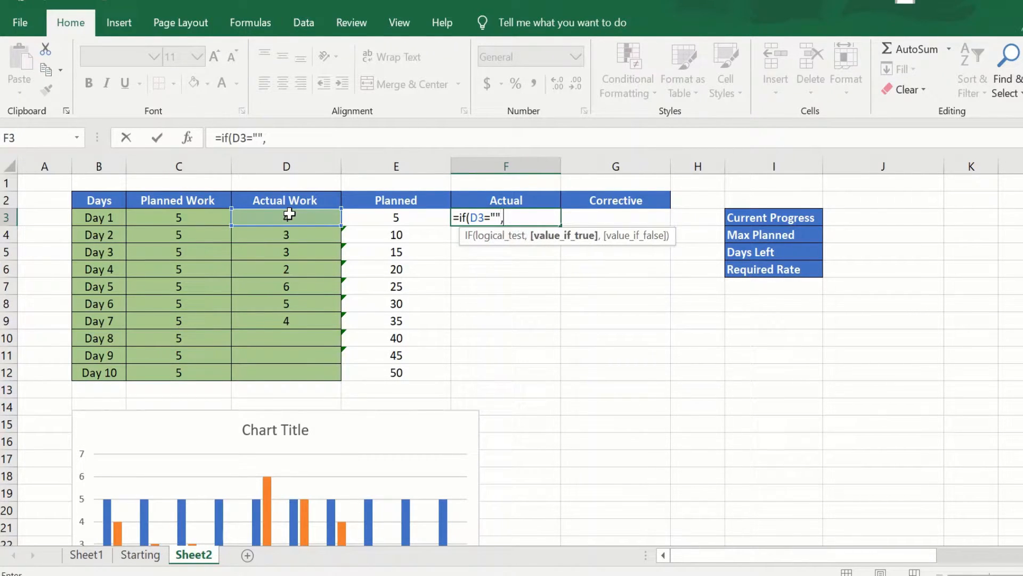
text(NA()
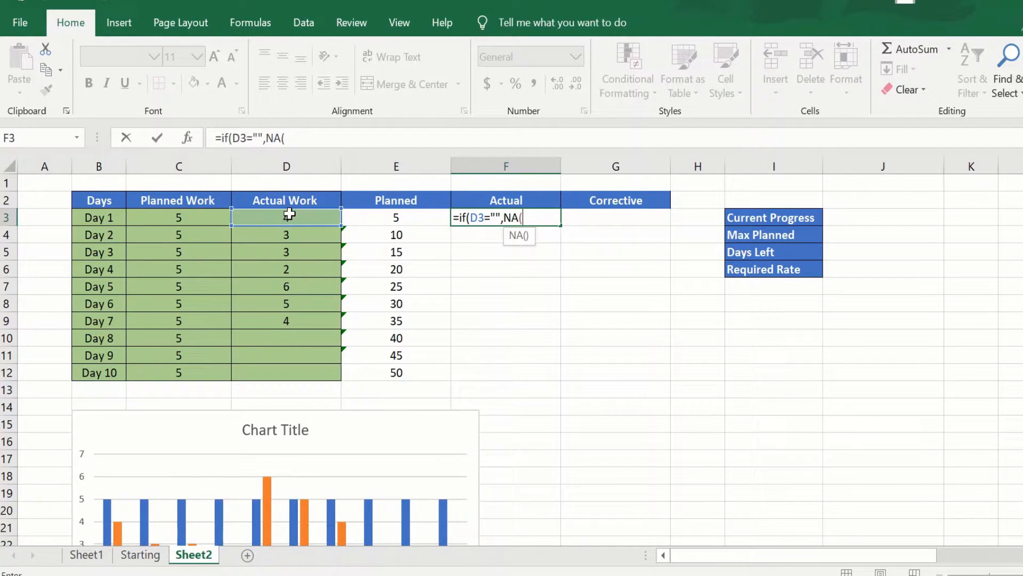
text(),)
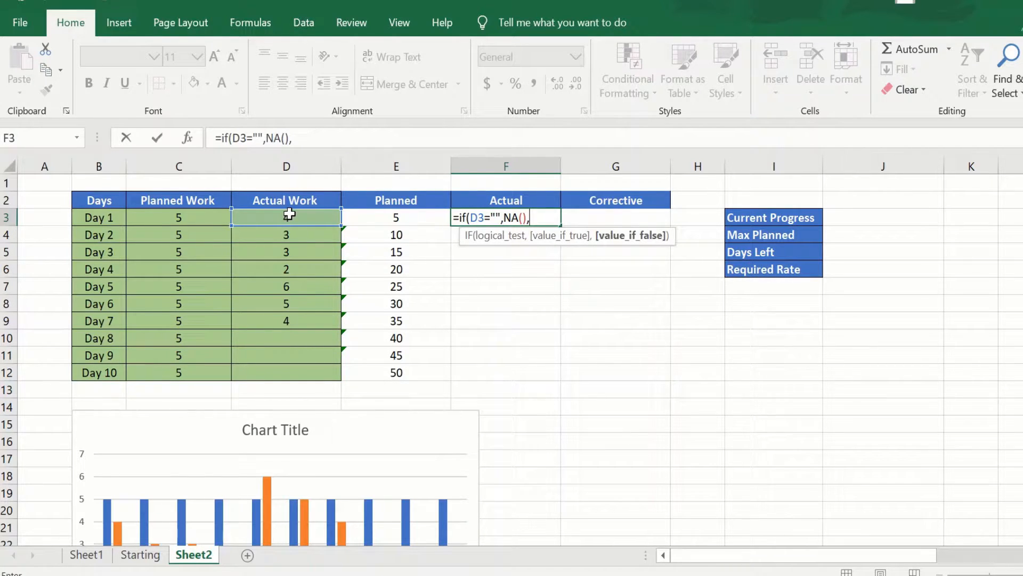
text(SU)
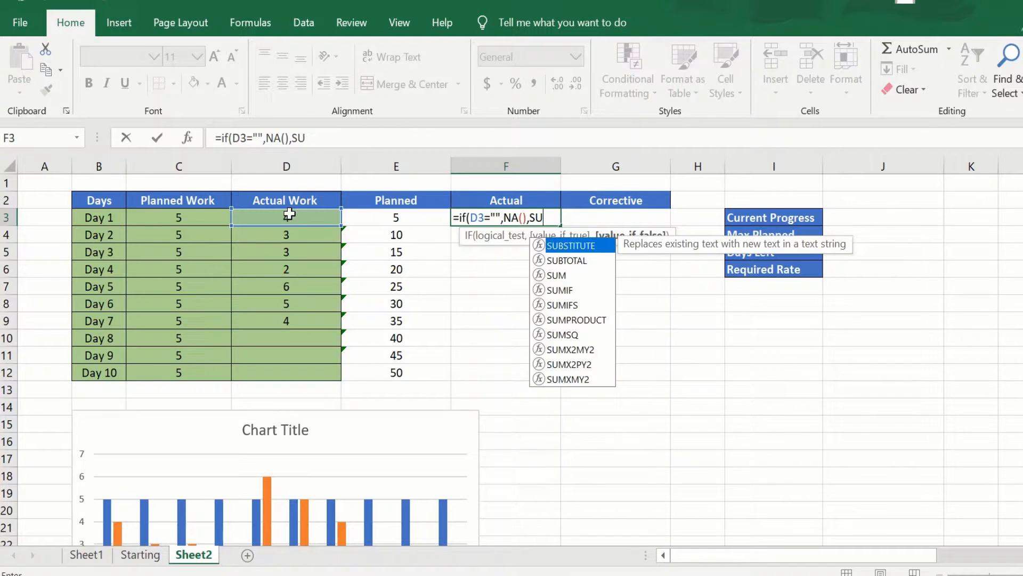
text(M()
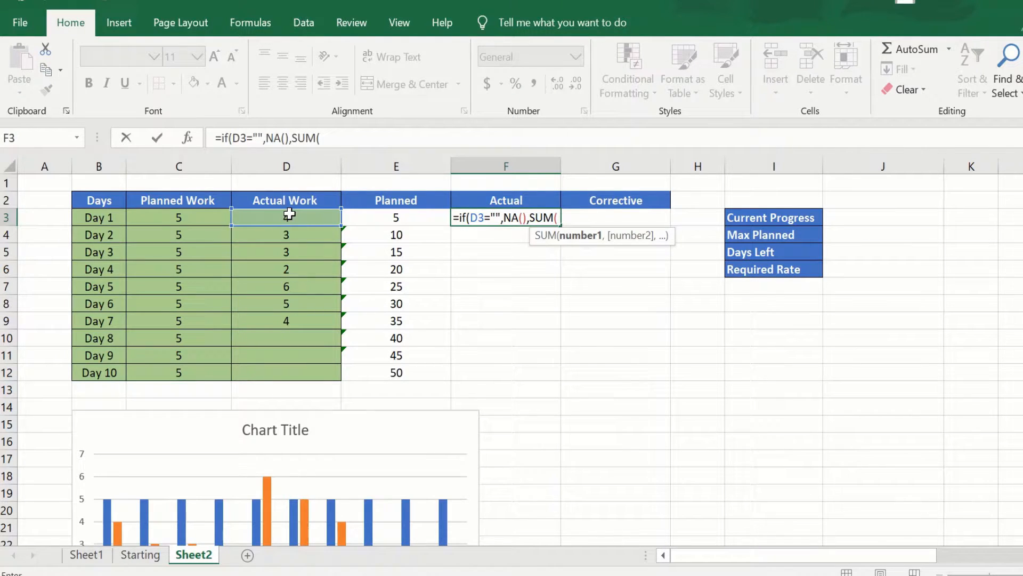
click(286, 217)
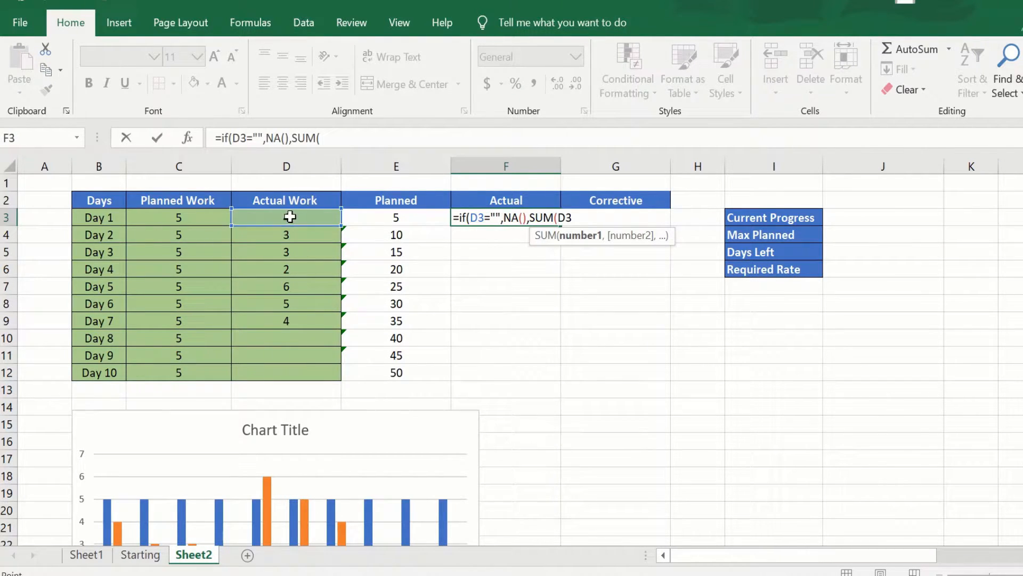
click(285, 217)
text(:D3)))
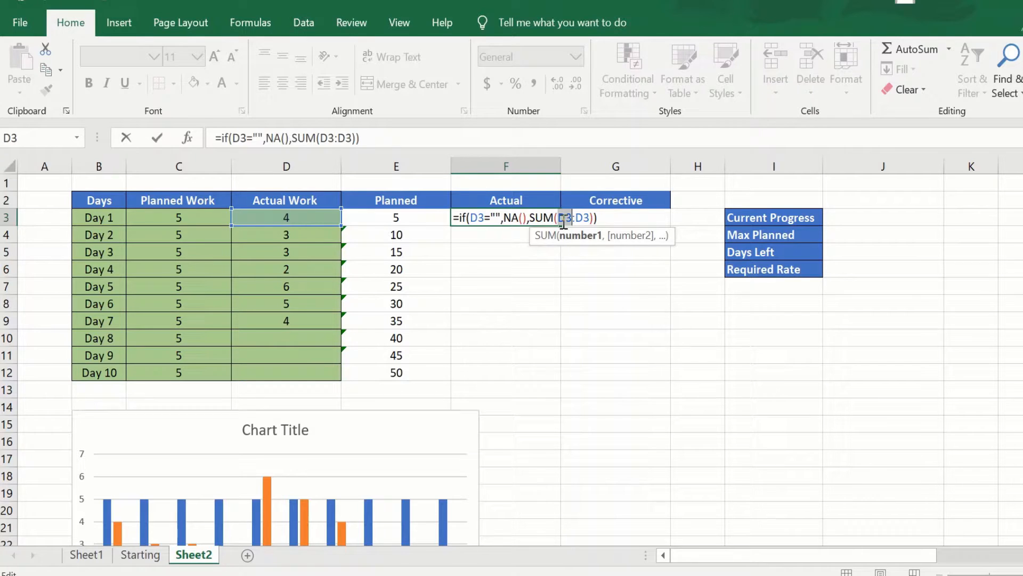
key(f4)
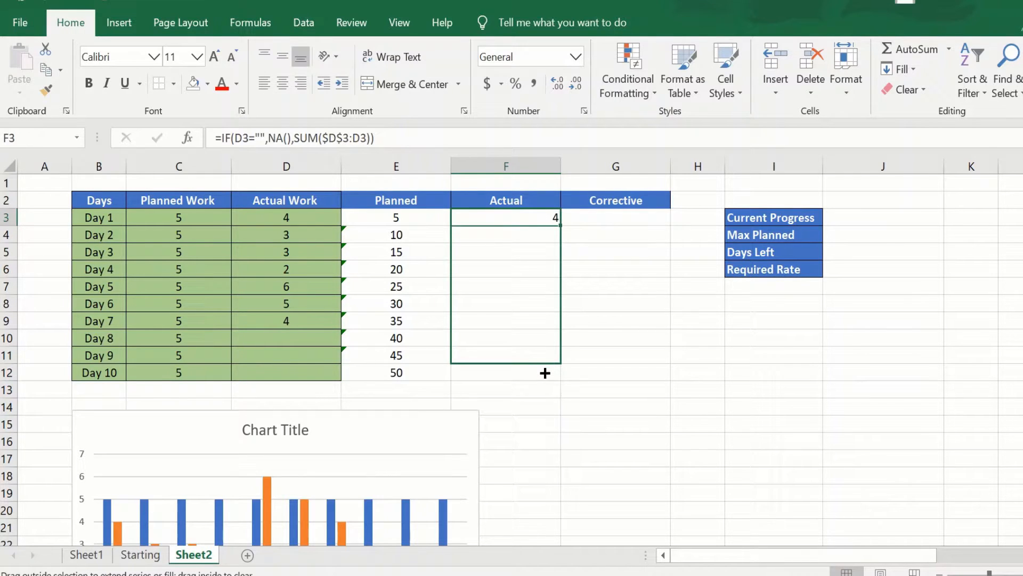
- Fill the Actual formula down to Day 10, giving totals 4 to 27 and #N/A for Days 8-10
drag(544, 217, 545, 373)
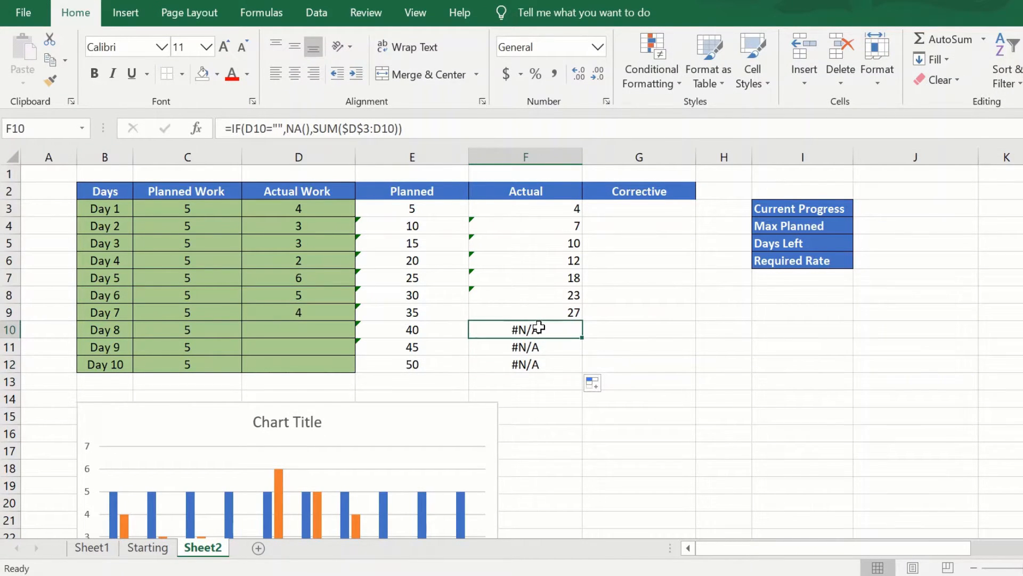
mouse_move(624, 350)
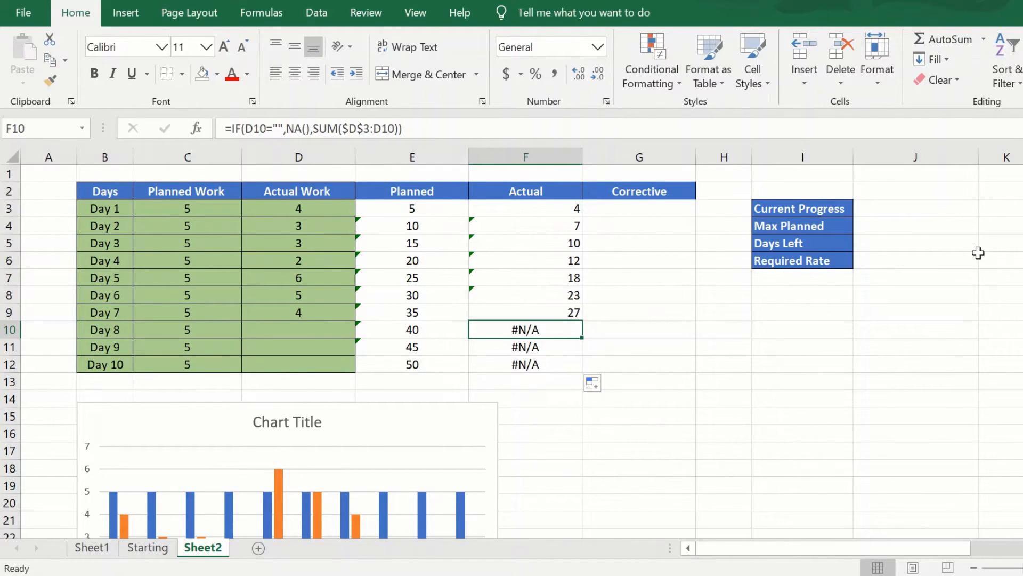
mouse_move(970, 264)
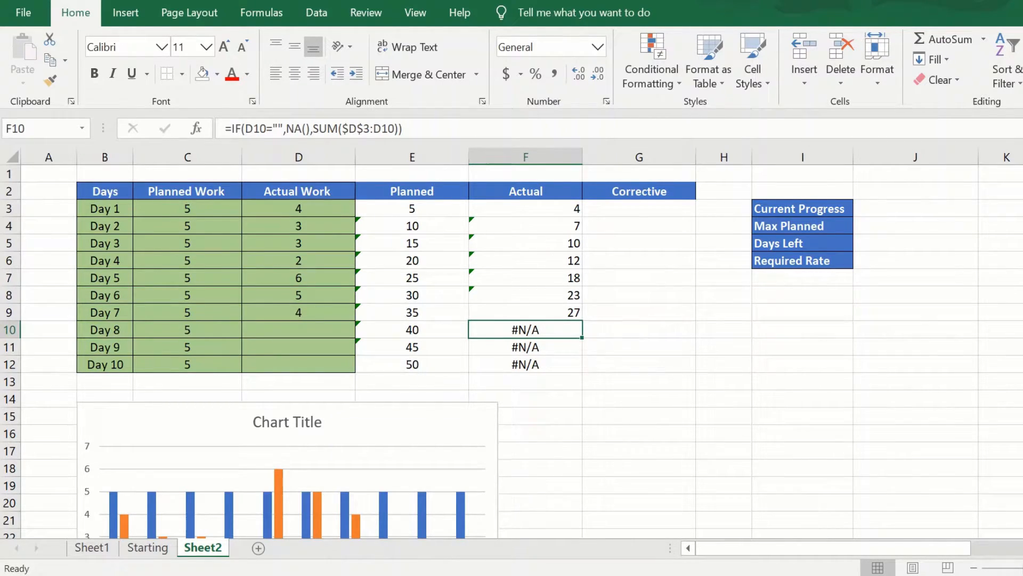
scroll(down, 3)
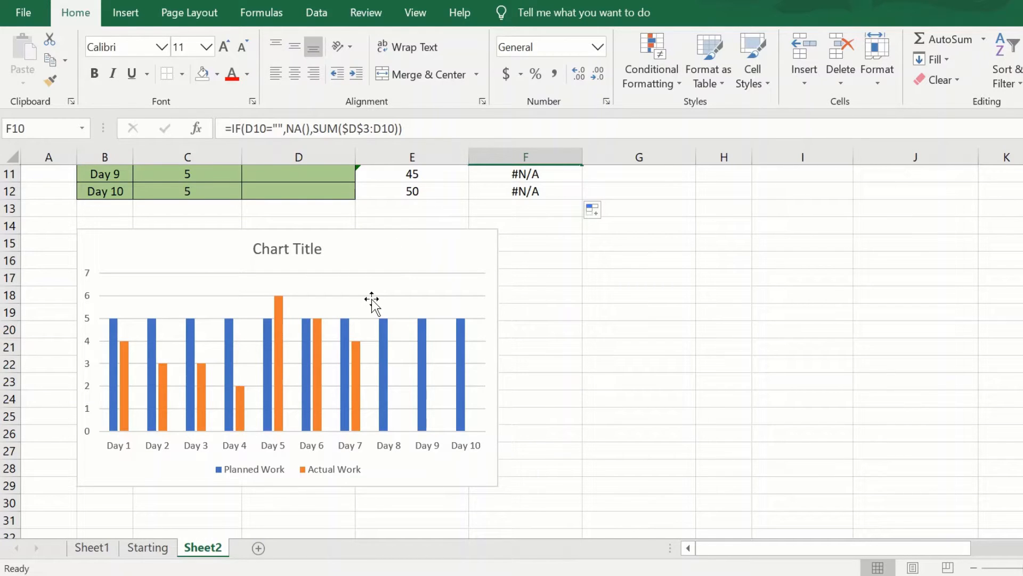
- Set the chart data to B2:F12 and exclude the daily Planned Work and Actual Work series
right_click(372, 300)
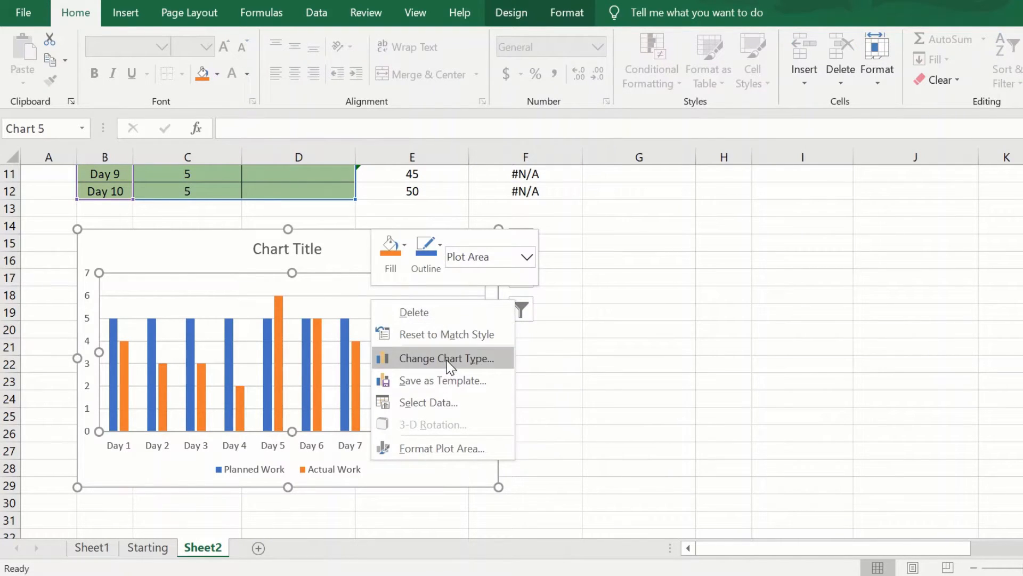
click(429, 402)
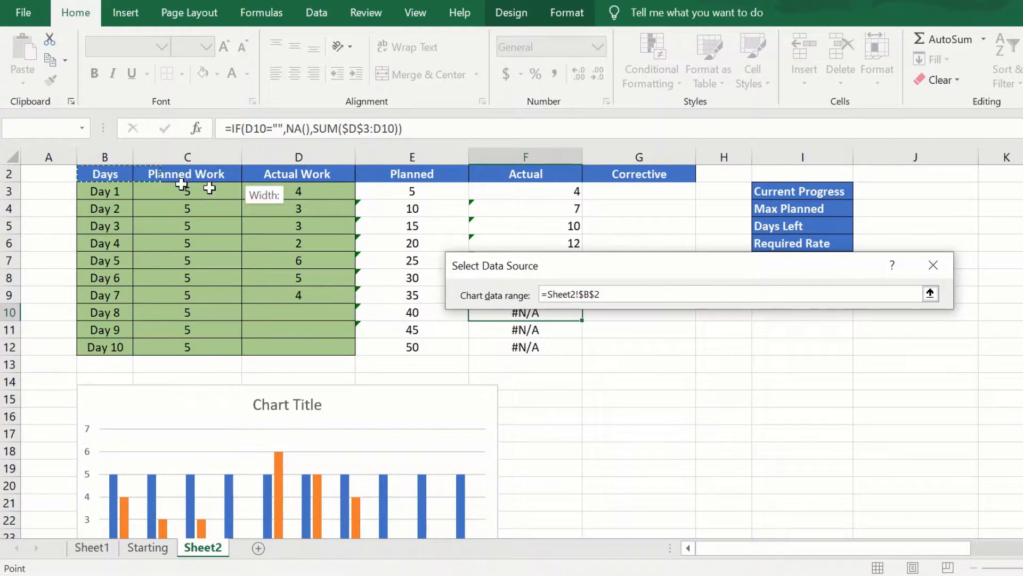
drag(104, 174, 526, 346)
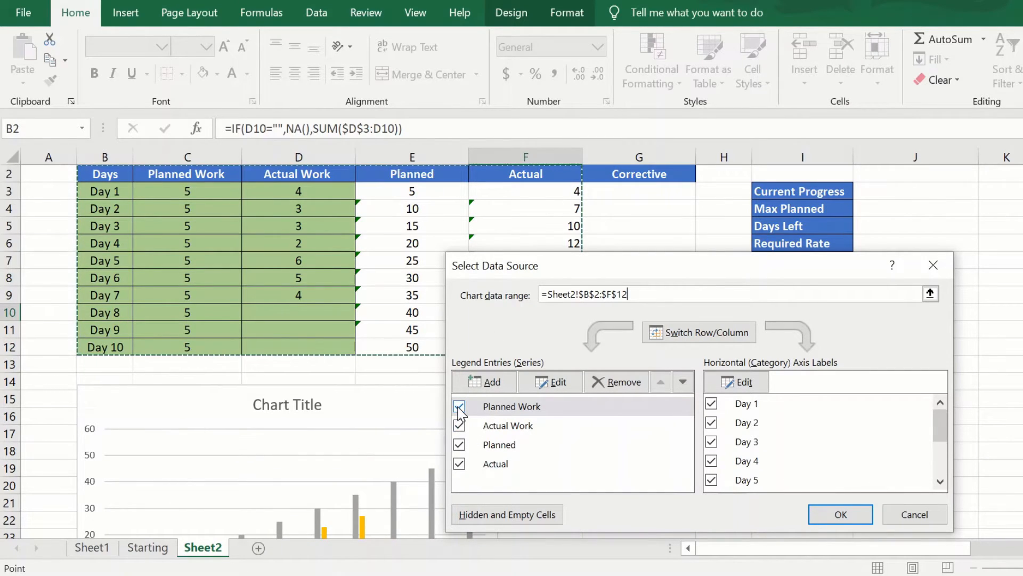
click(460, 406)
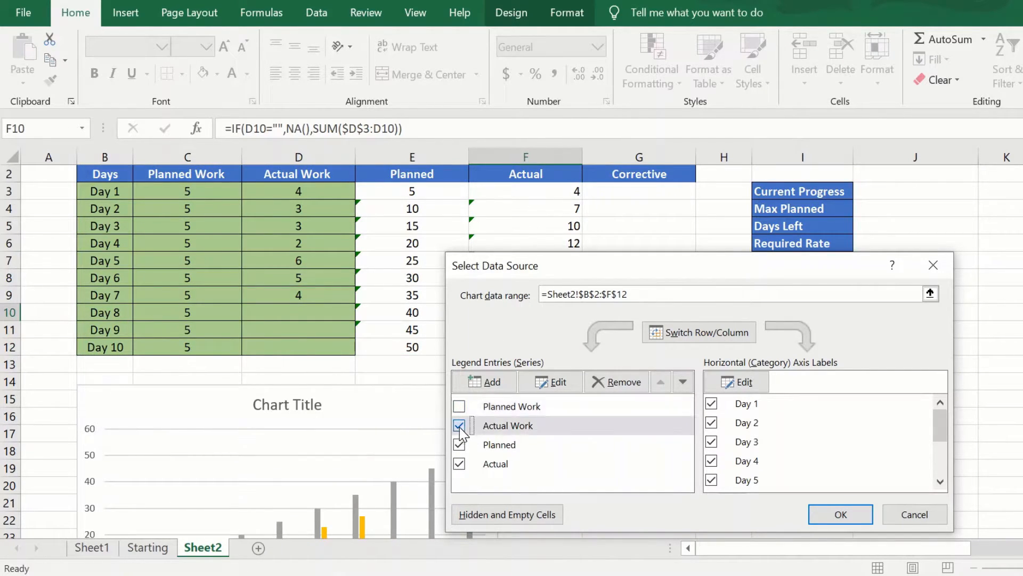
click(459, 425)
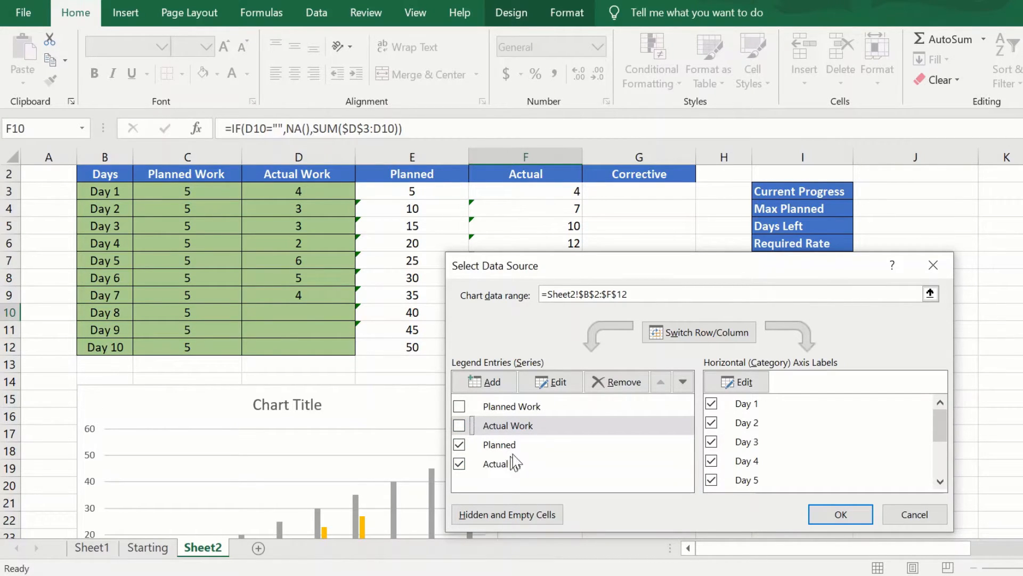
click(841, 514)
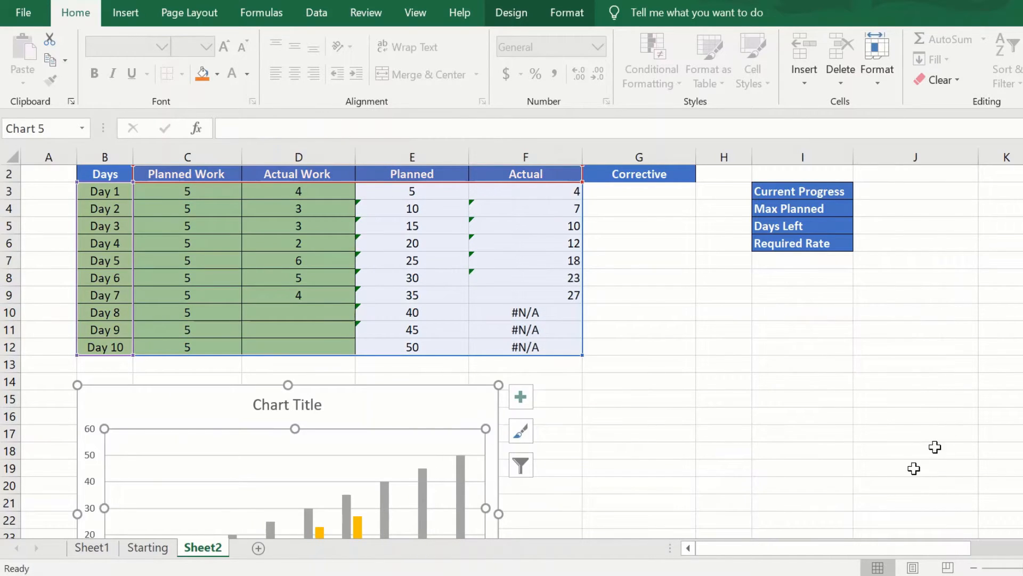
scroll(down, 3)
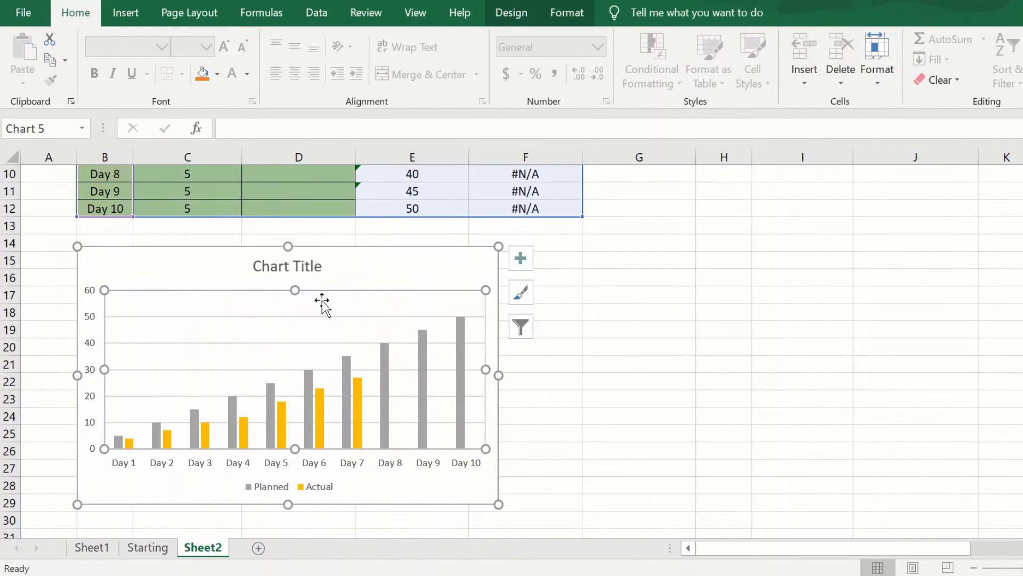
- Change the cumulative chart to a Line chart, then view the finished example on the Starting sheet
right_click(323, 304)
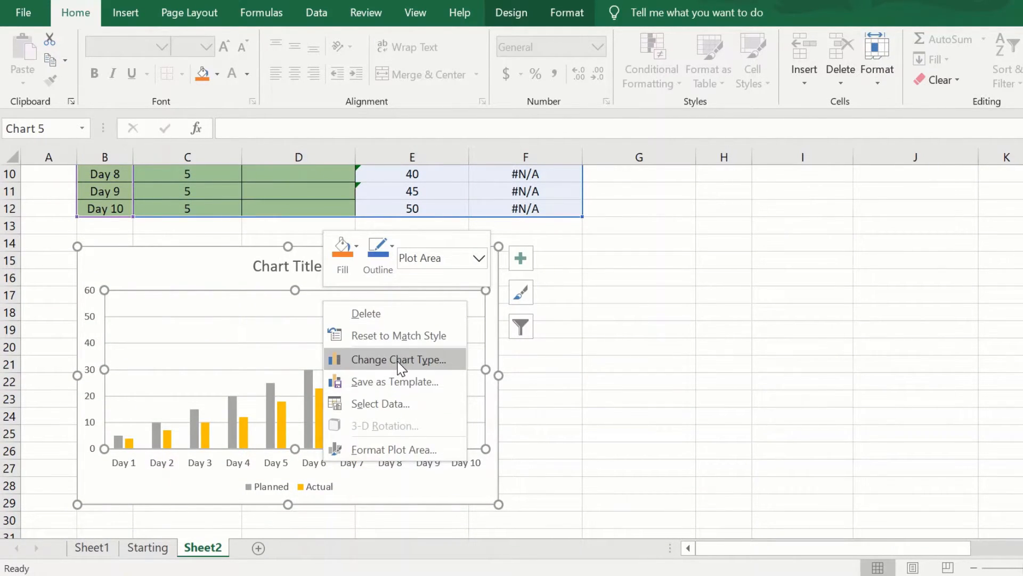
click(400, 359)
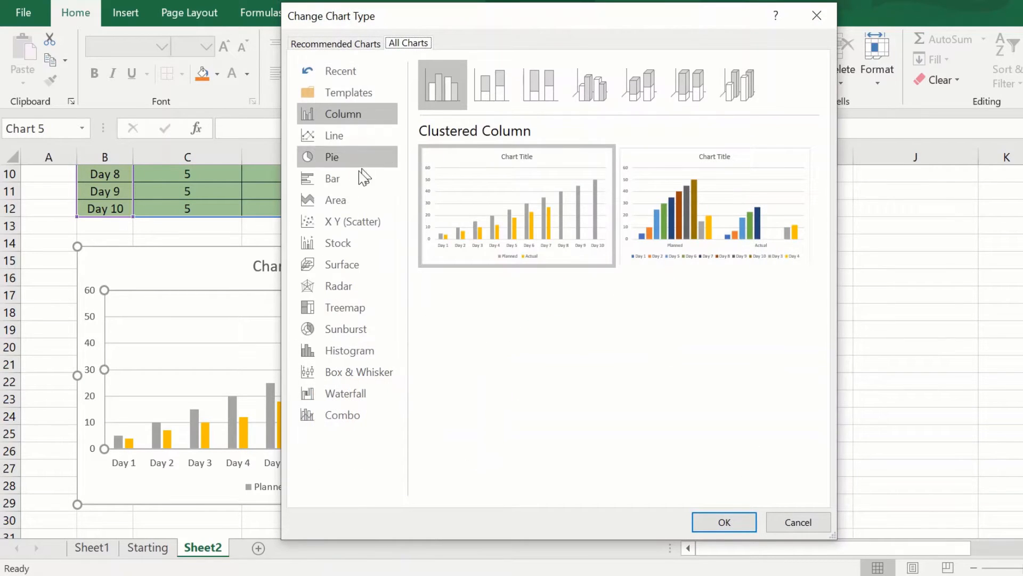
click(334, 135)
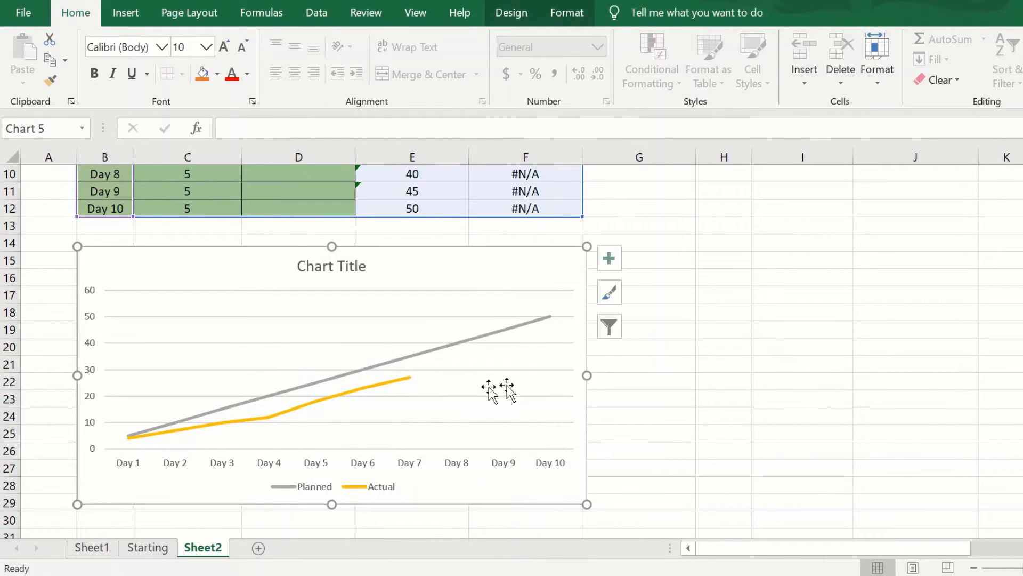
click(147, 547)
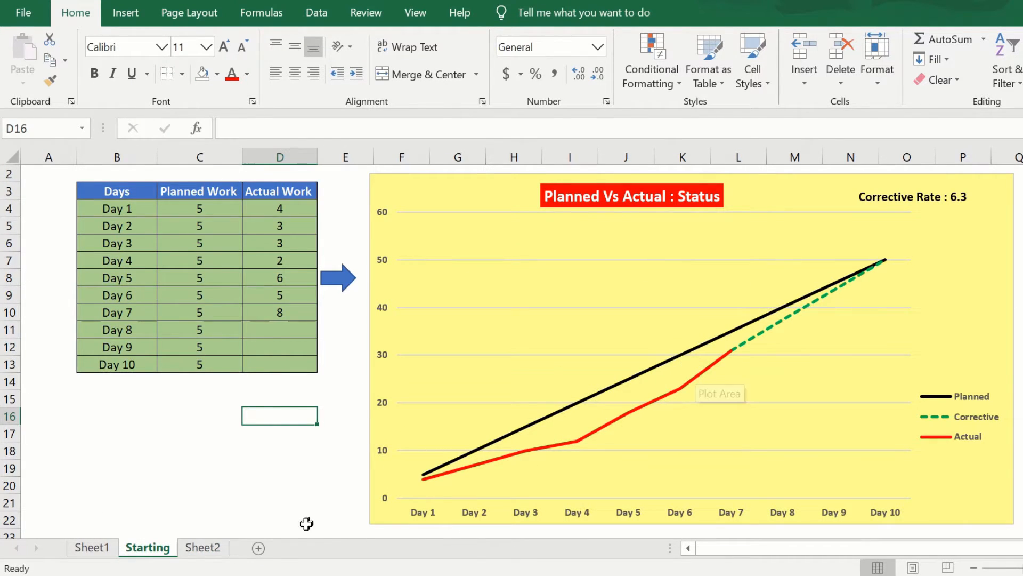
- Return to Sheet2 and move to the Current Progress label beside the summary table
click(202, 547)
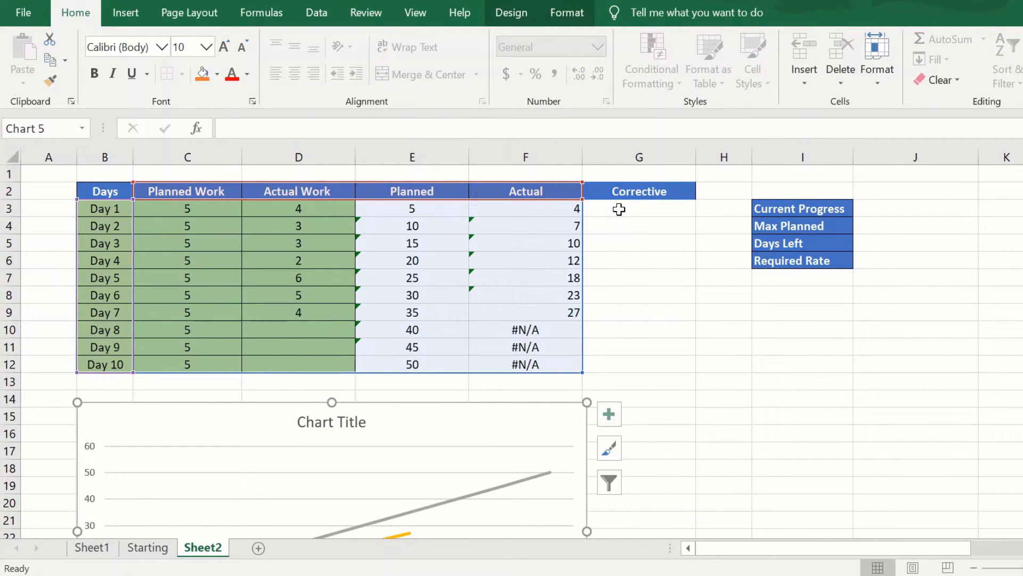
click(638, 208)
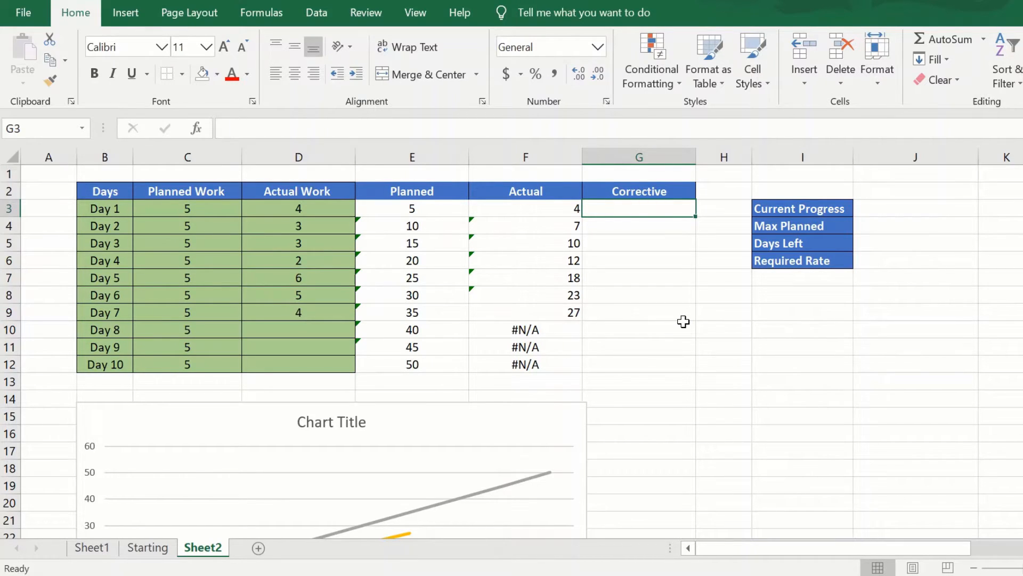
click(801, 398)
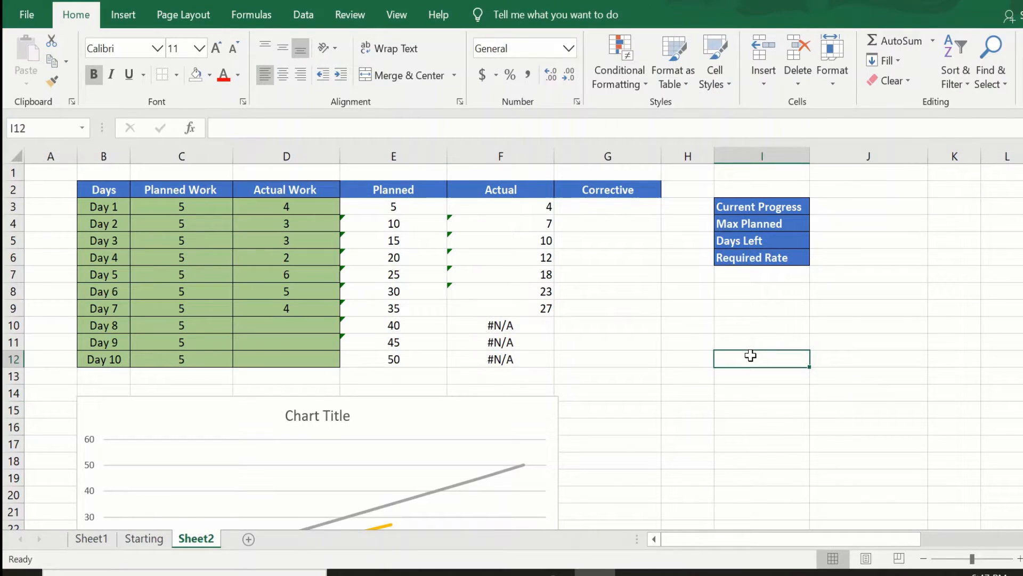
mouse_move(640, 216)
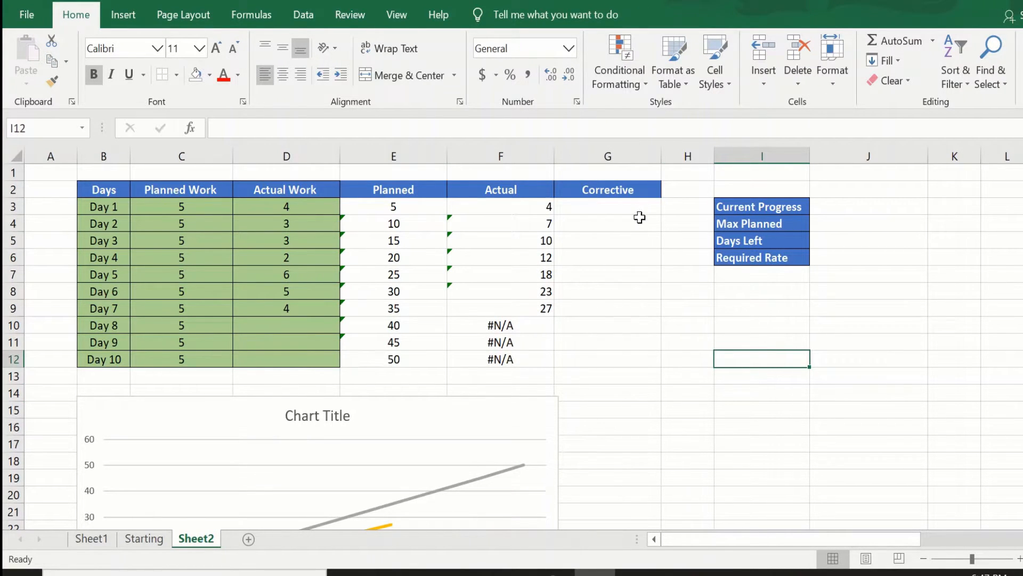
mouse_move(819, 304)
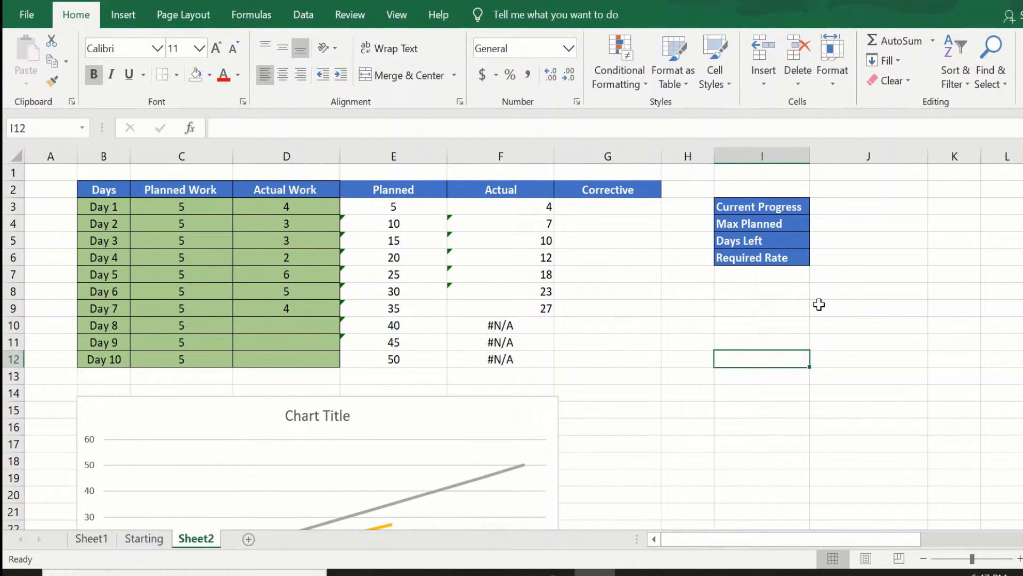
mouse_move(843, 305)
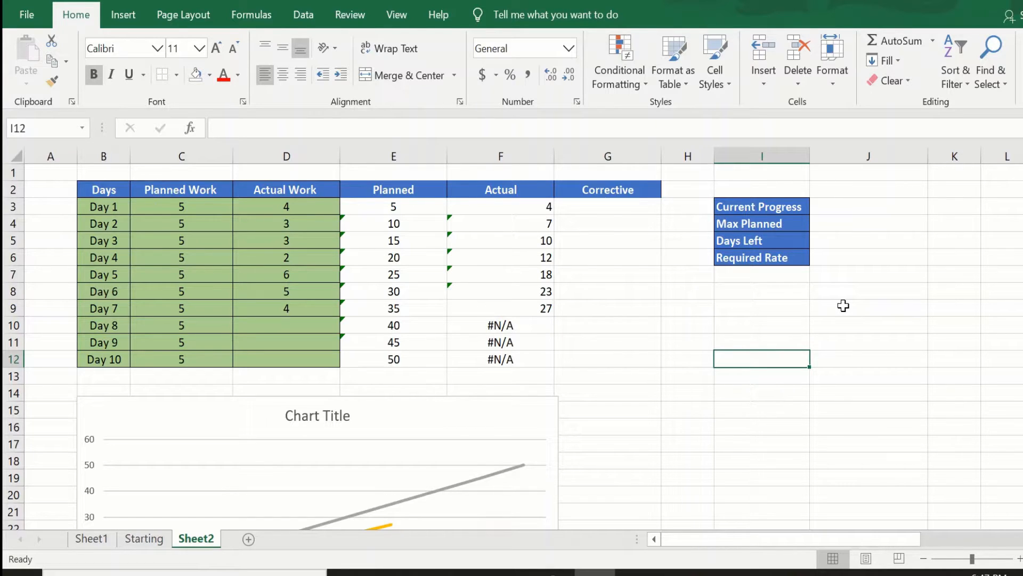
mouse_move(764, 211)
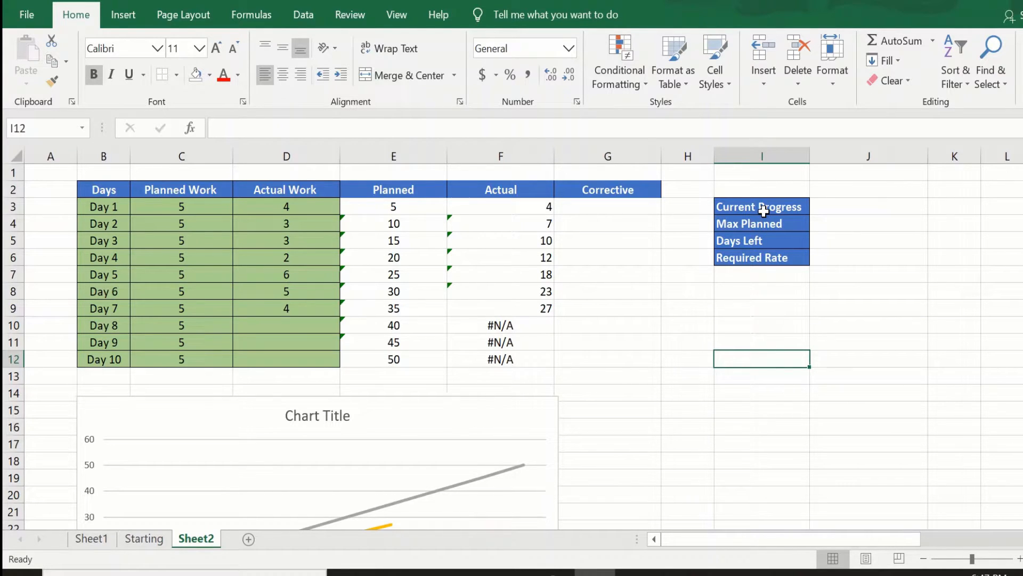
click(759, 206)
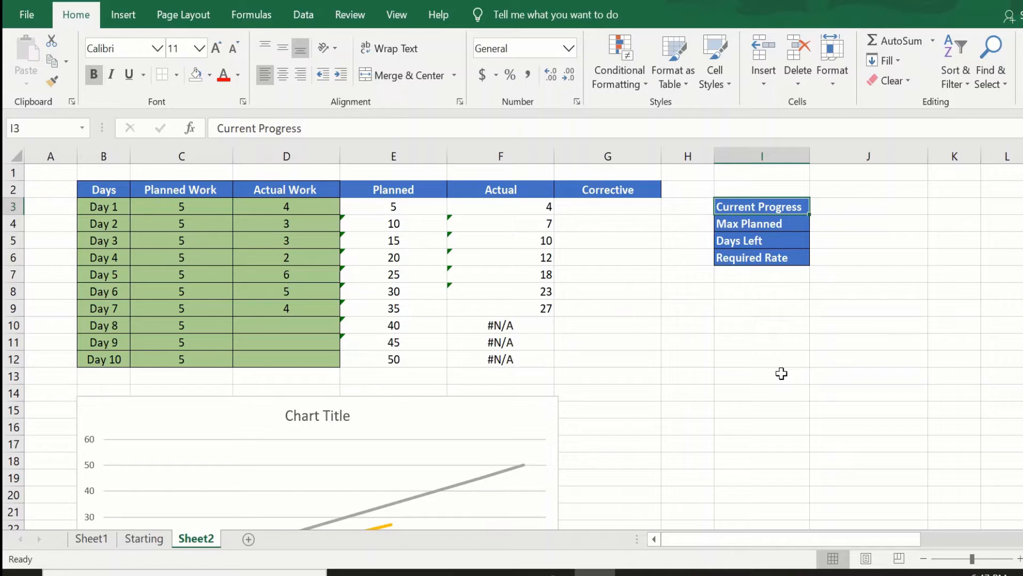
- Enter =AGGREGATE(4,6,...) over the Actual column in J3 so Current Progress shows 27
click(868, 206)
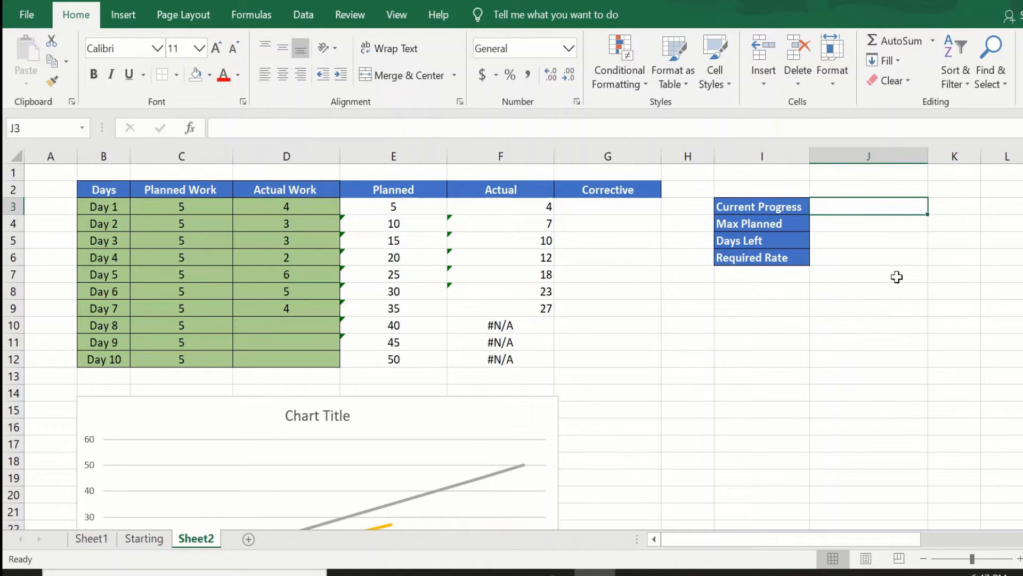
text(=agg)
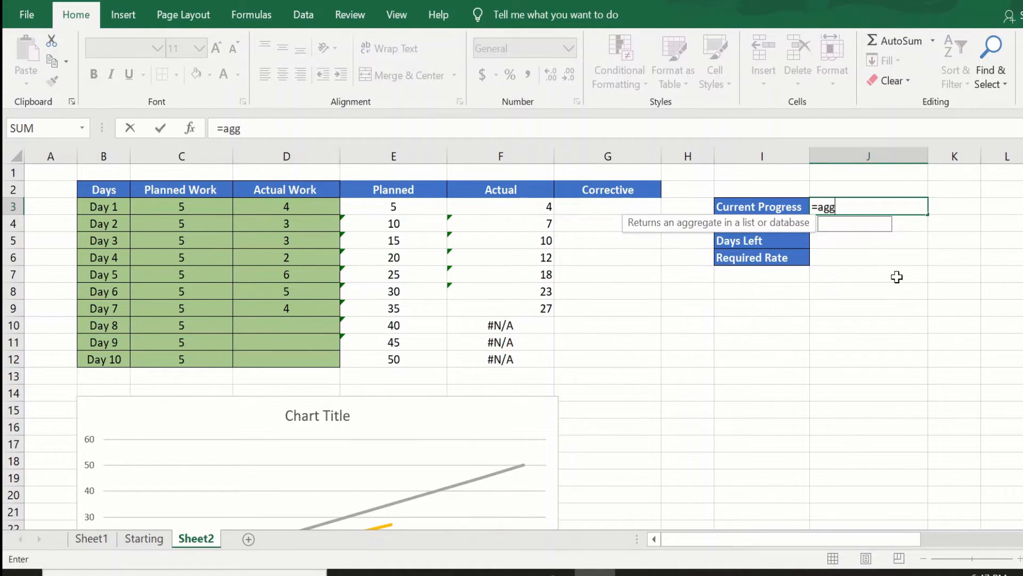
text(AGGREGATE()
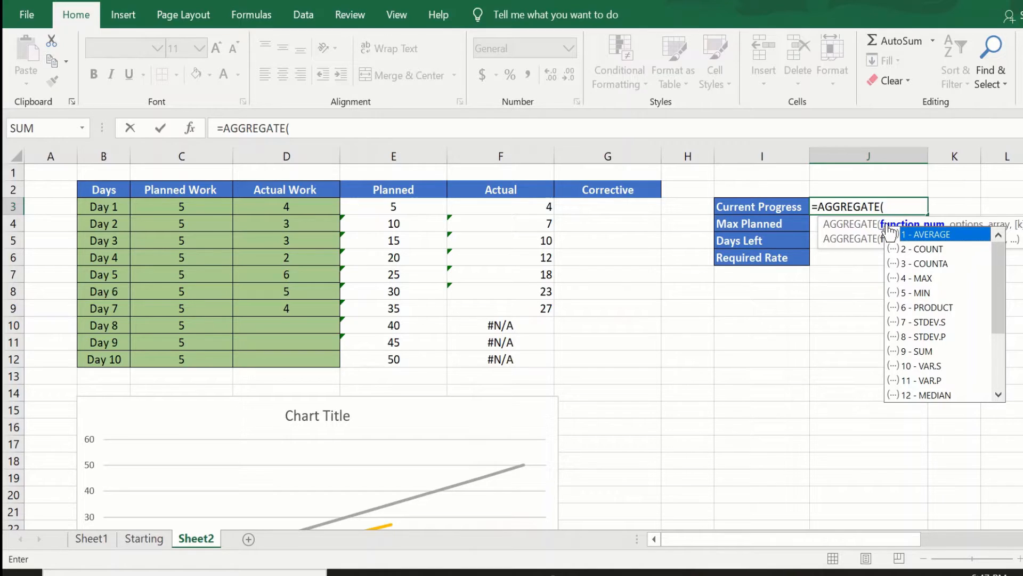
text(4)
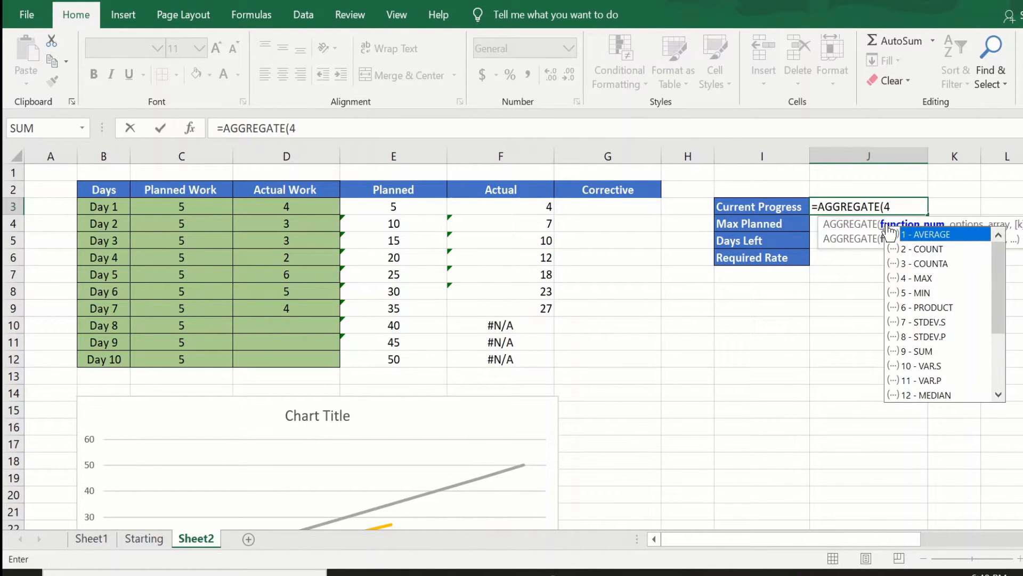
text(,6)
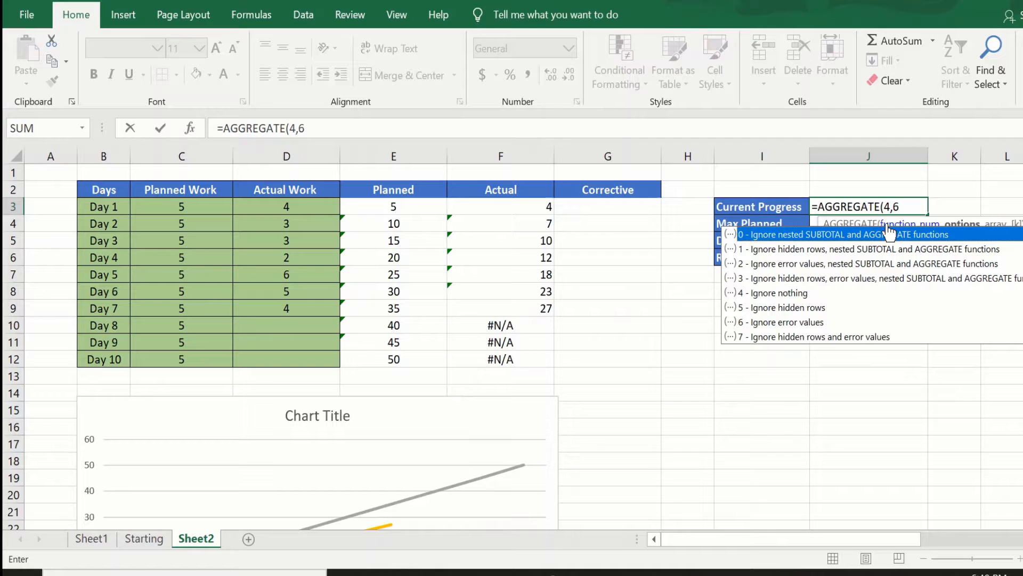
text(,)
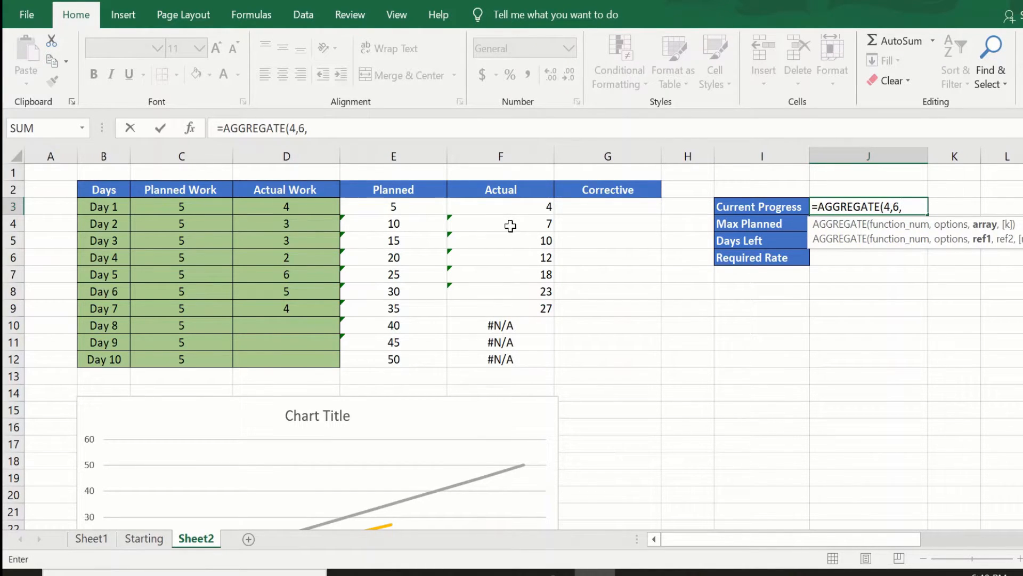
click(501, 206)
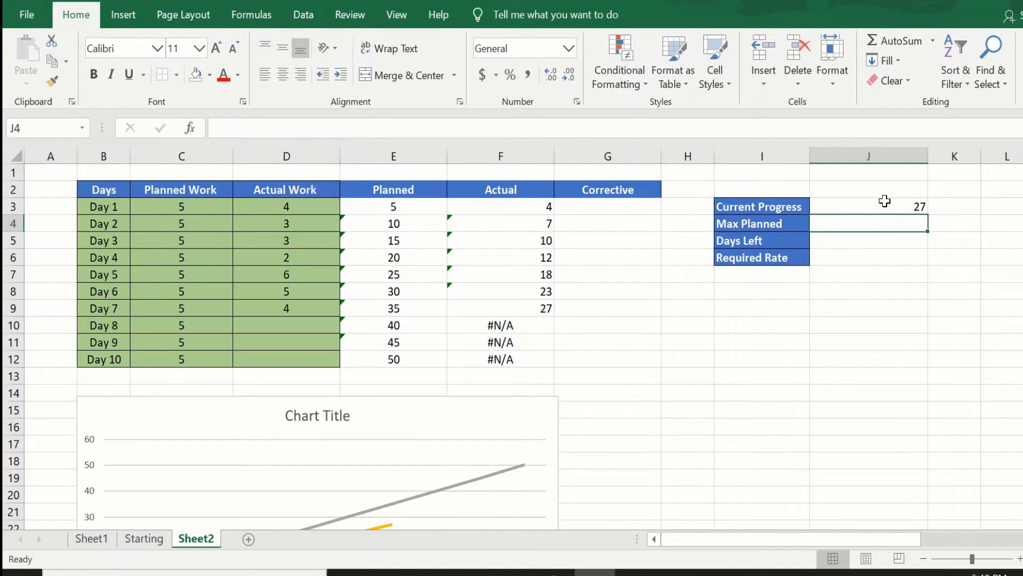
click(868, 206)
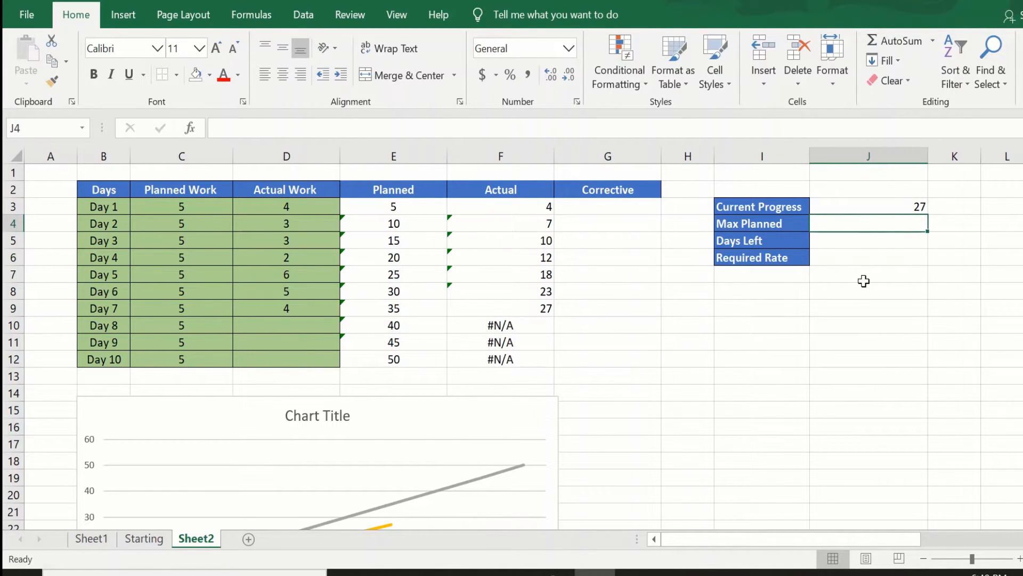
- Enter =AGGREGATE(4,6,E3:E12) so Max Planned shows 50
text(=agg)
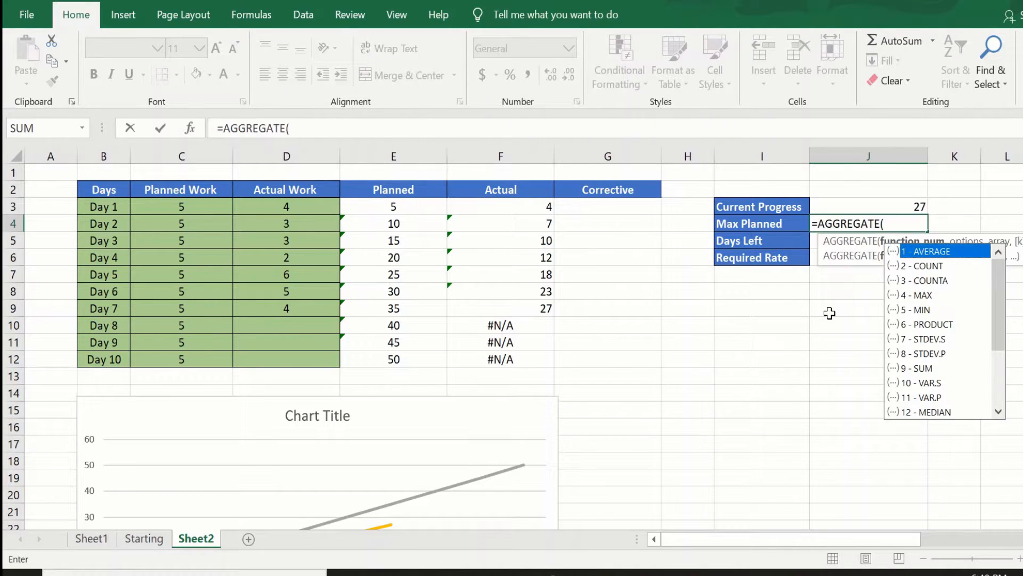
text(4,)
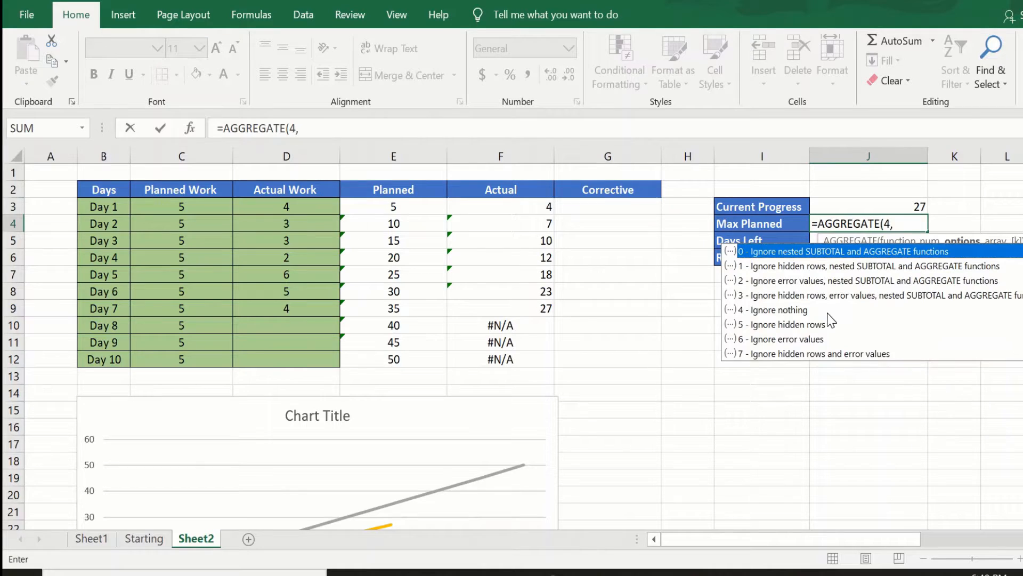
text(6,)
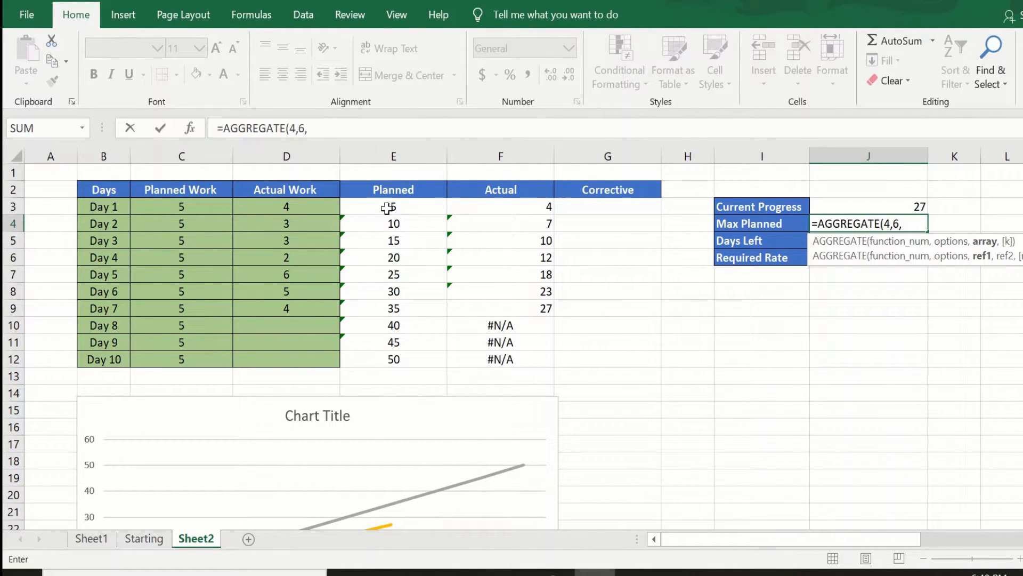
drag(393, 206, 394, 360)
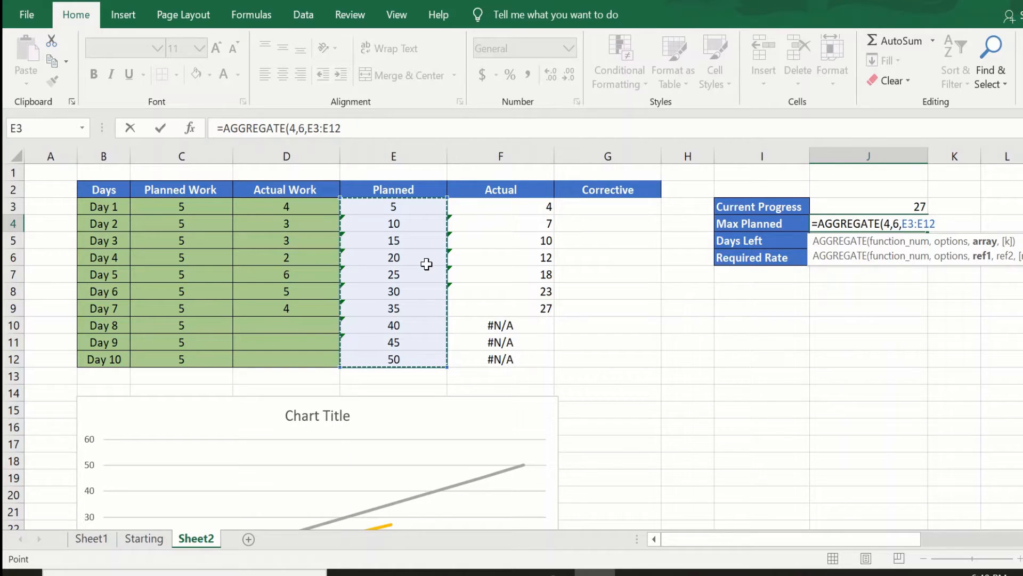
key(Enter)
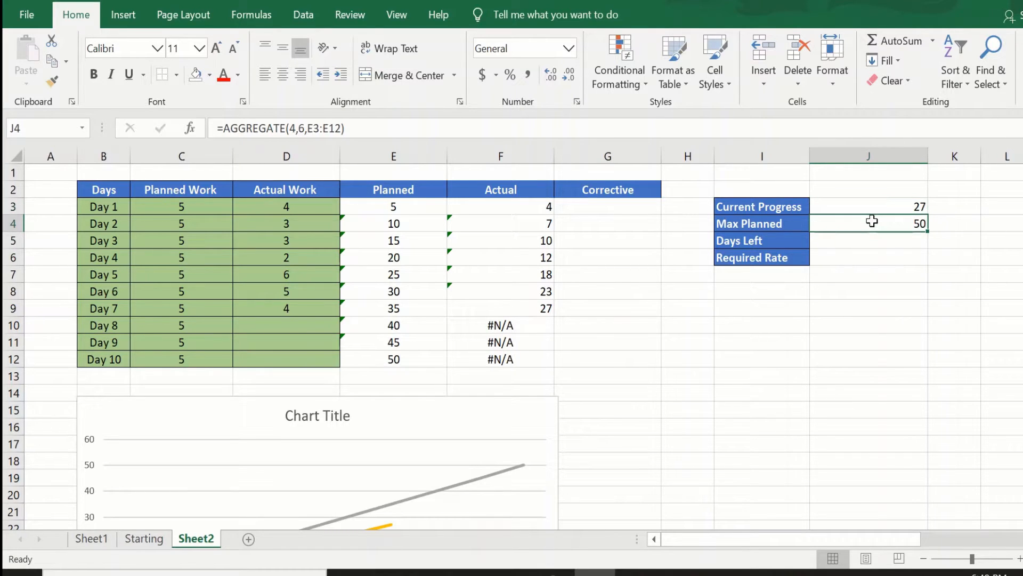
mouse_move(858, 242)
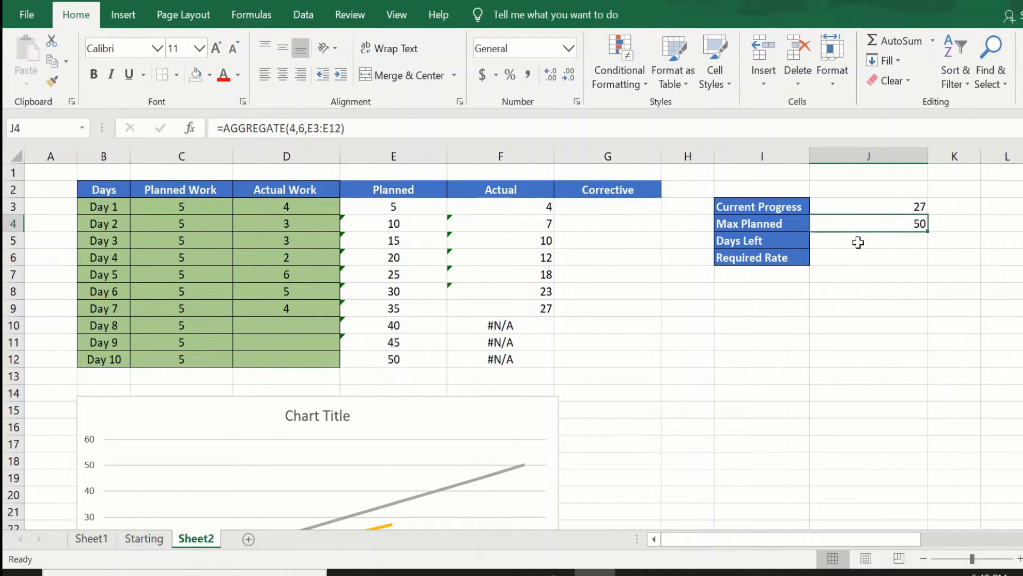
- Enter =COUNTIF(F3:F12,"#N/A") in J5 so Days Left shows 3
click(868, 240)
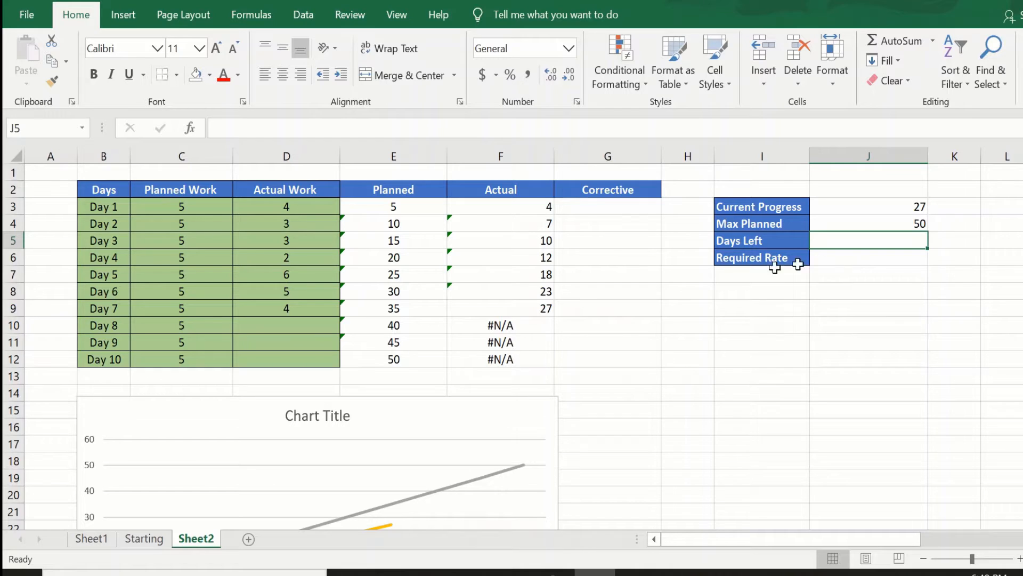
mouse_move(499, 326)
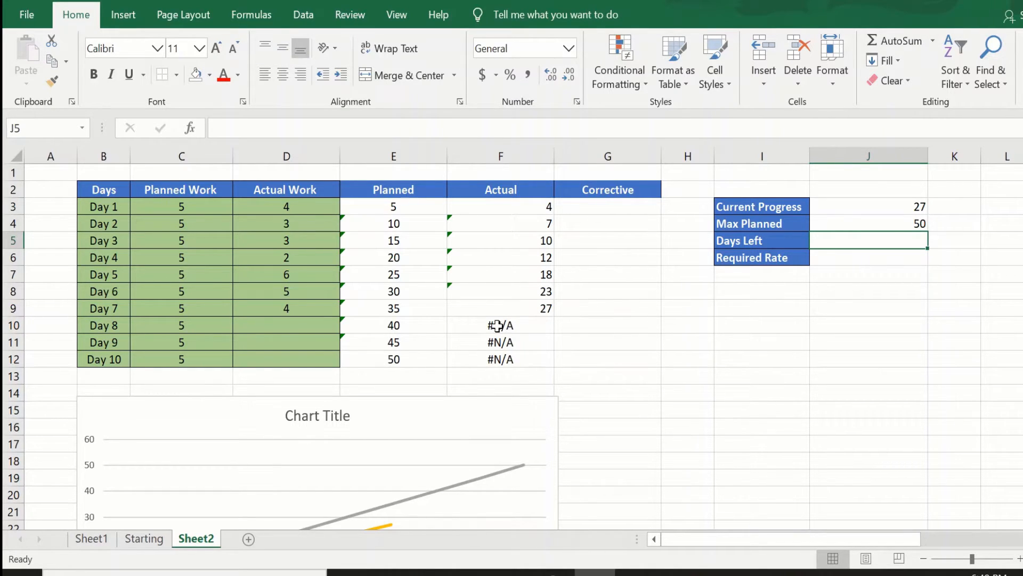
drag(501, 325, 501, 360)
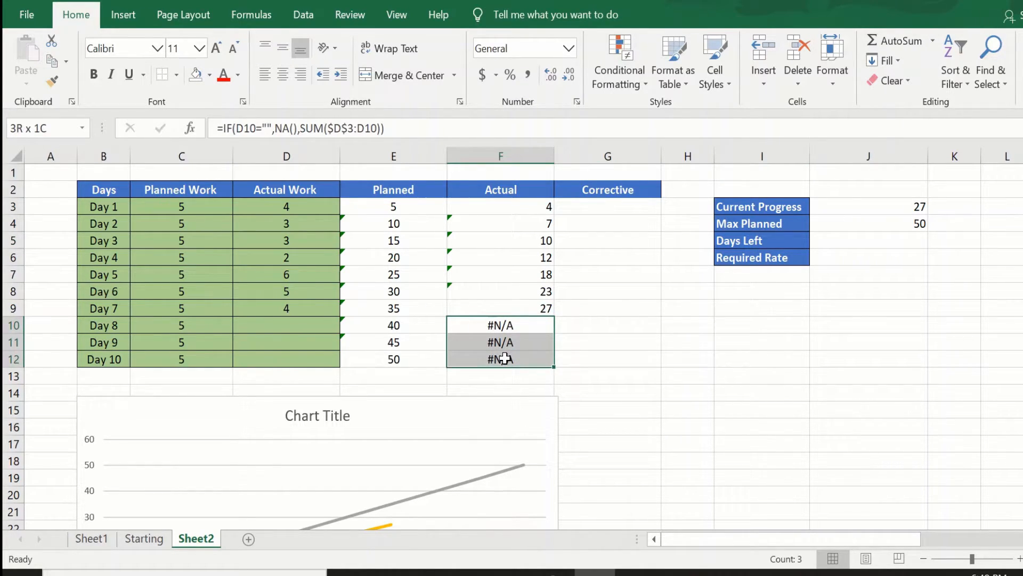
click(867, 240)
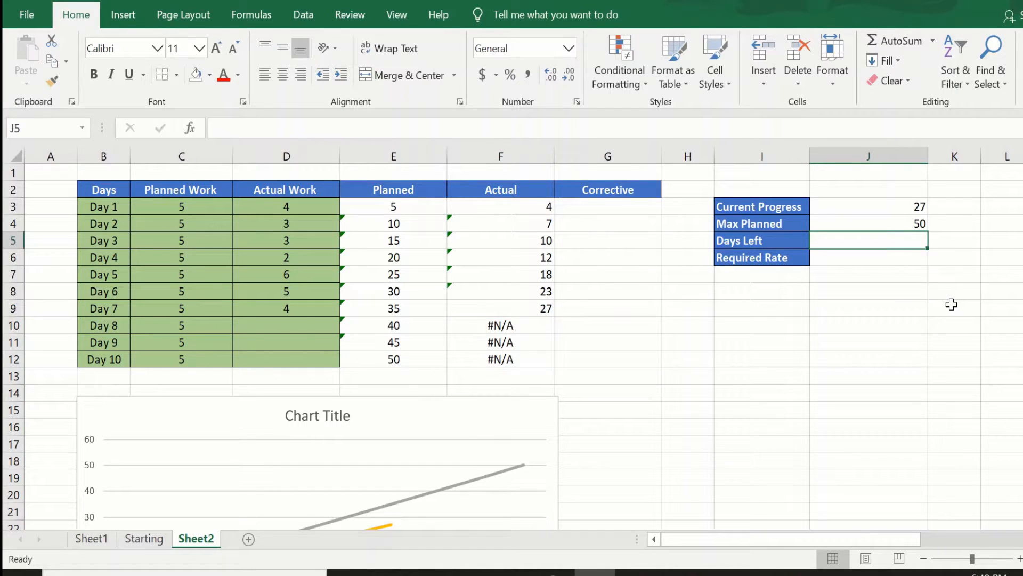
text(=count)
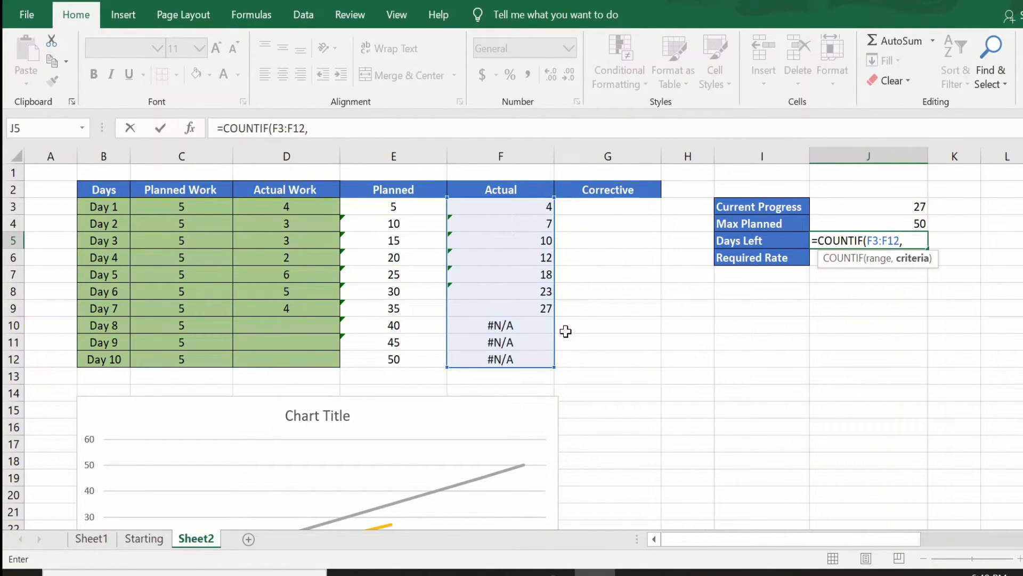
text(")
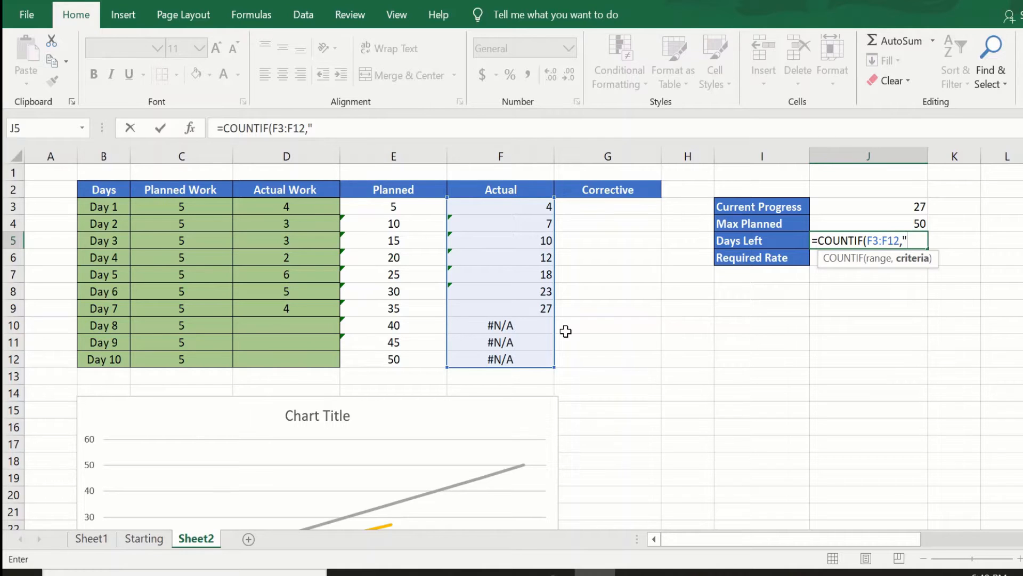
text(#N)
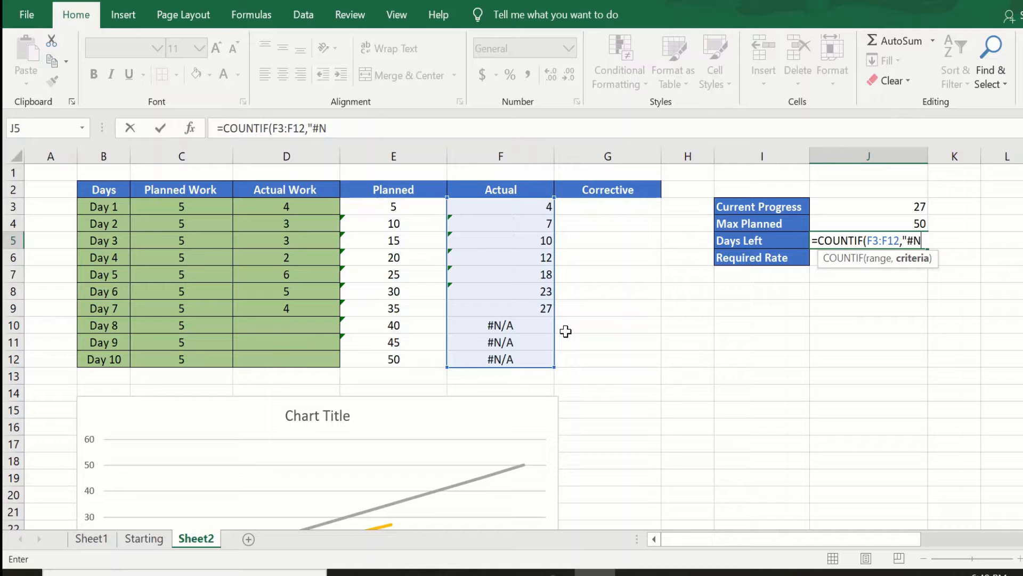
text(/A")
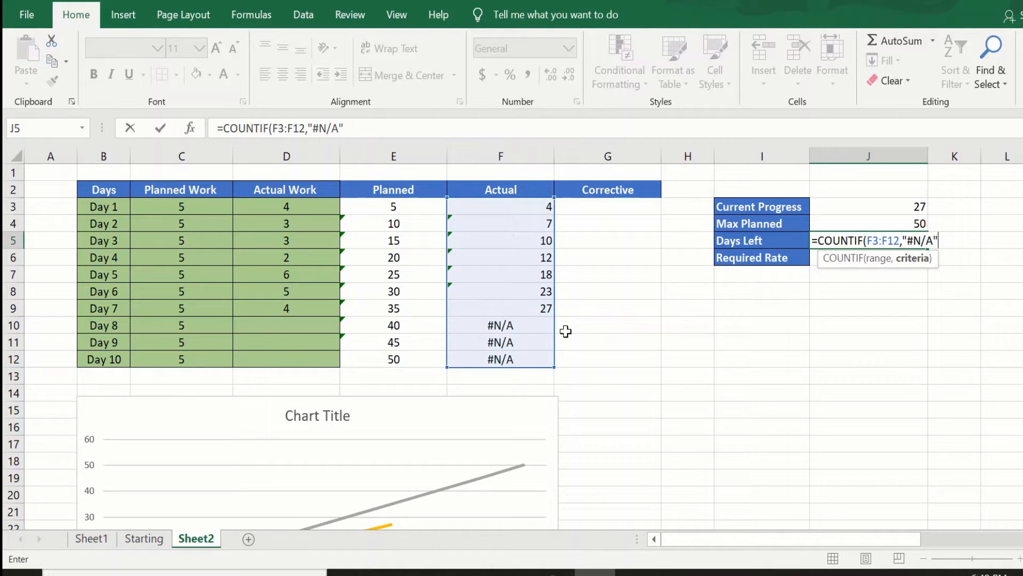
text())
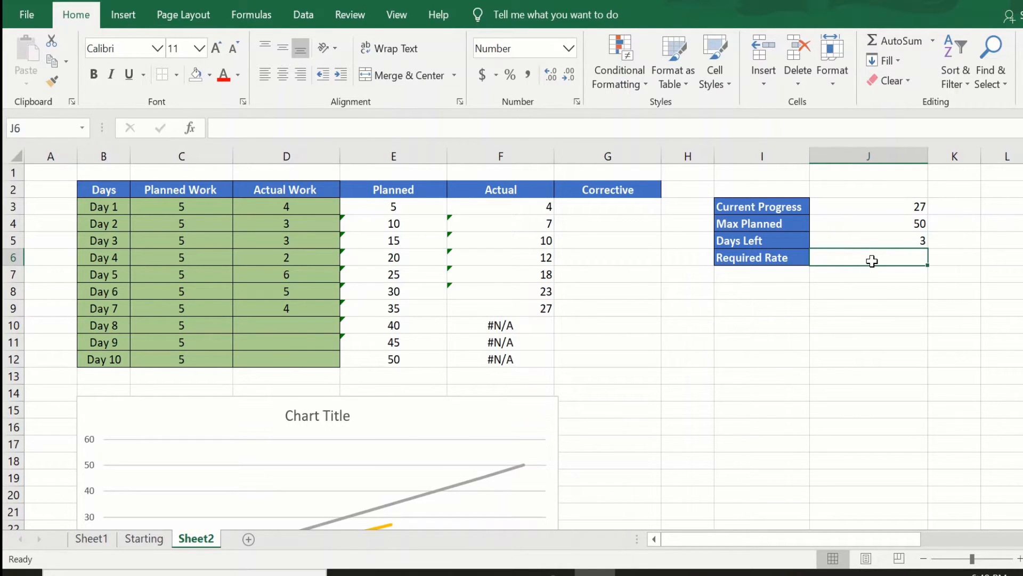
mouse_move(827, 273)
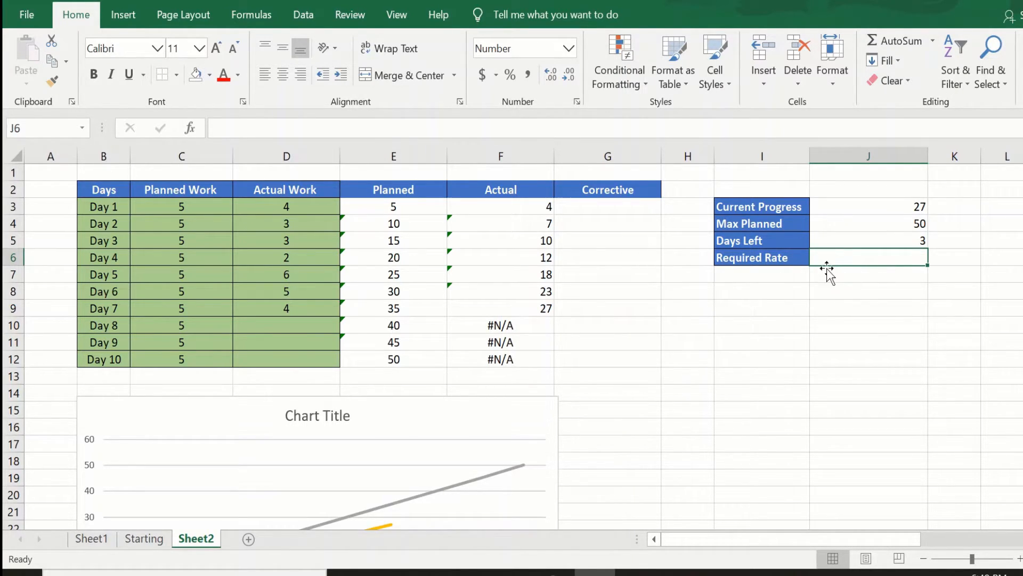
mouse_move(868, 231)
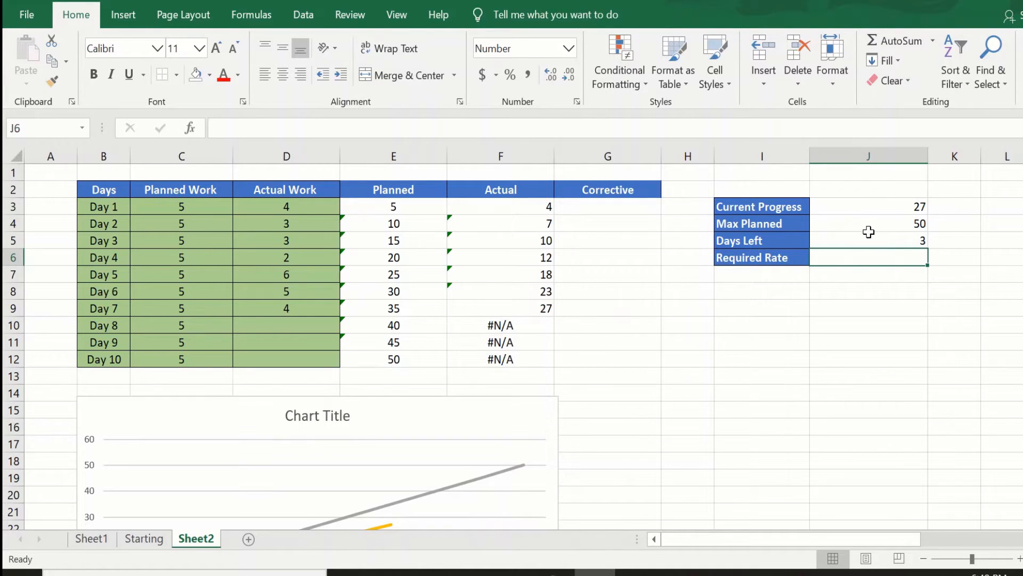
- Enter =(J4-J3)/J5 in J6 so Required Rate shows 7.67
text(=)
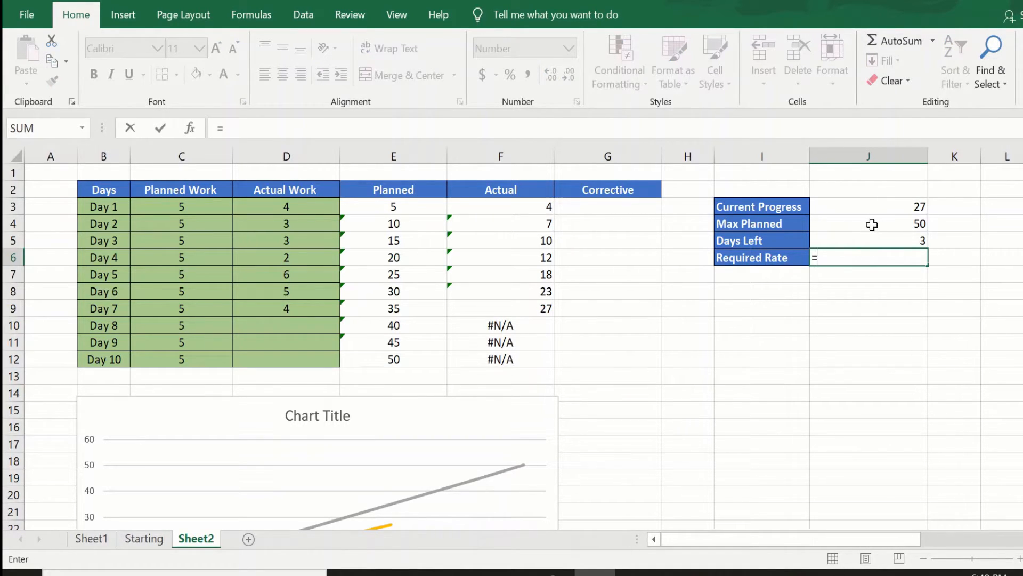
click(867, 223)
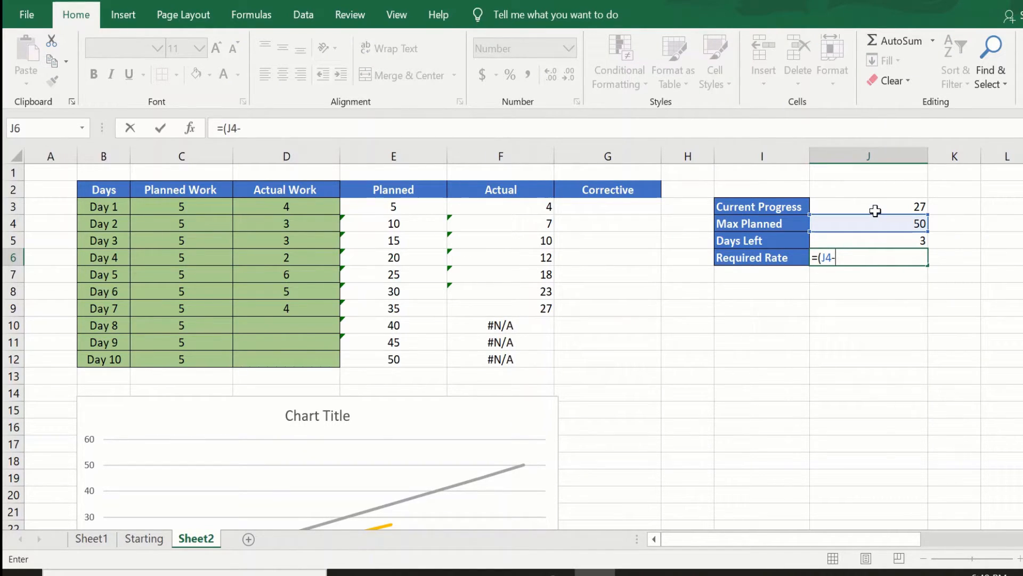
click(868, 206)
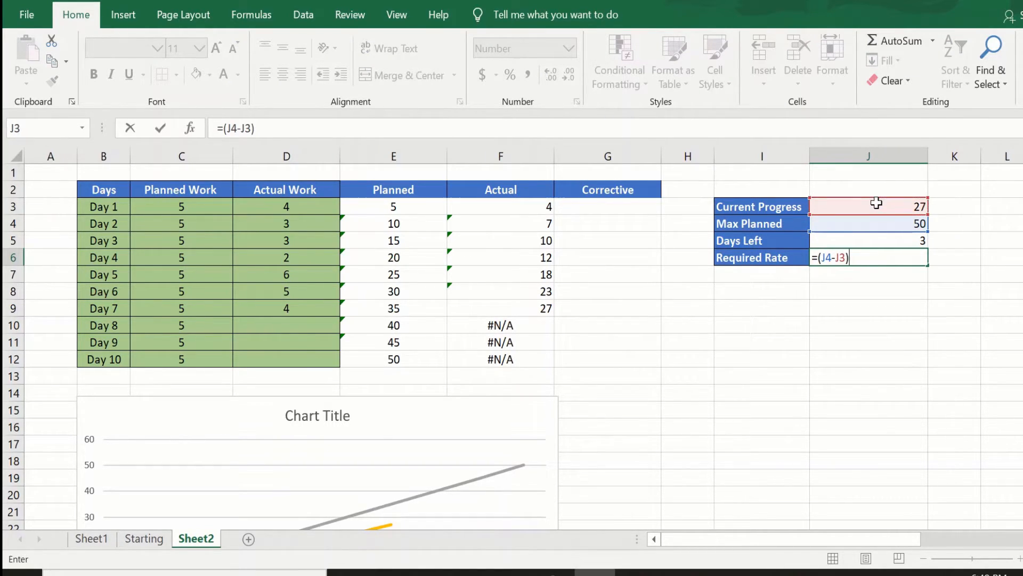
text(/)
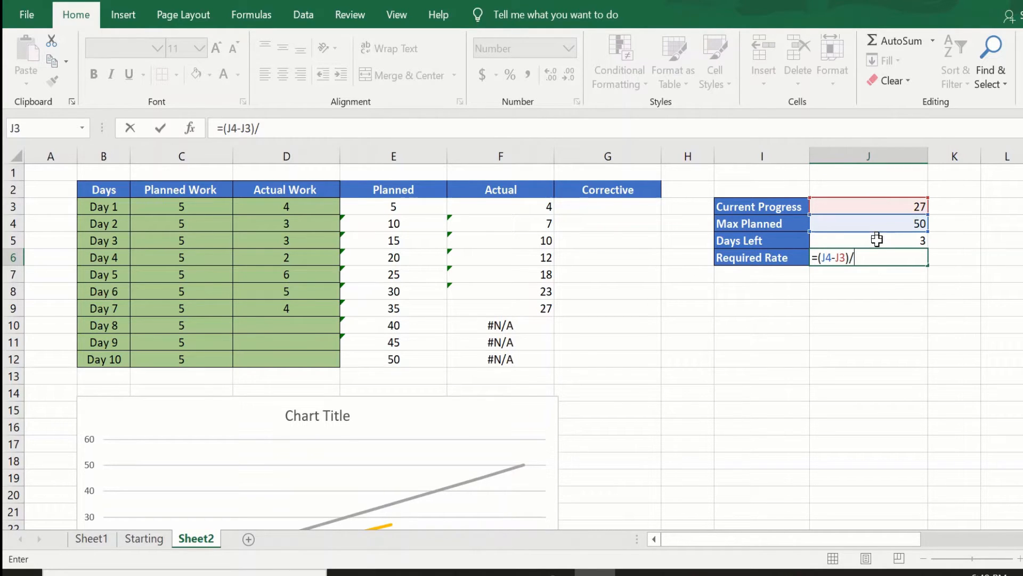
click(868, 240)
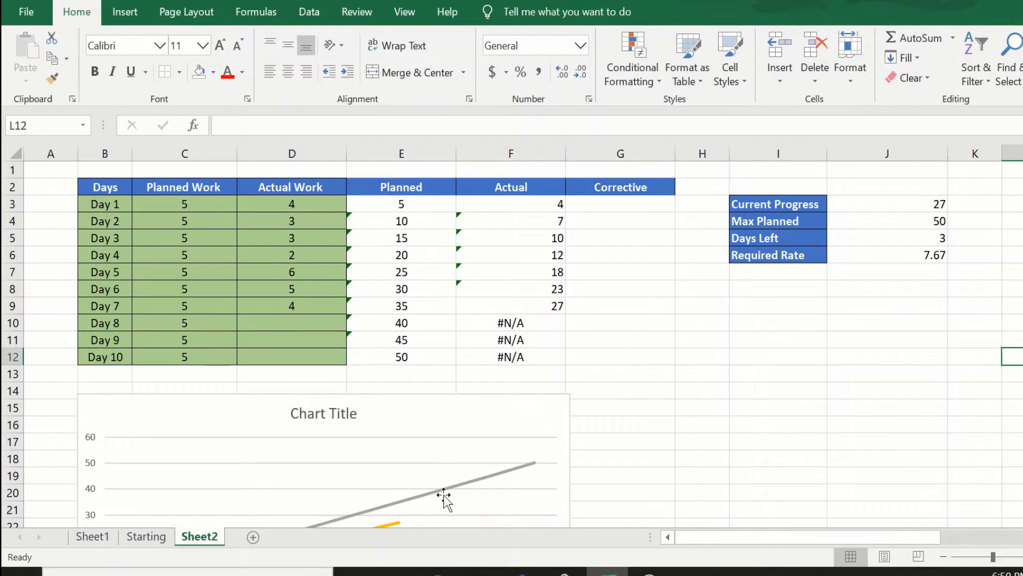
scroll(down, 3)
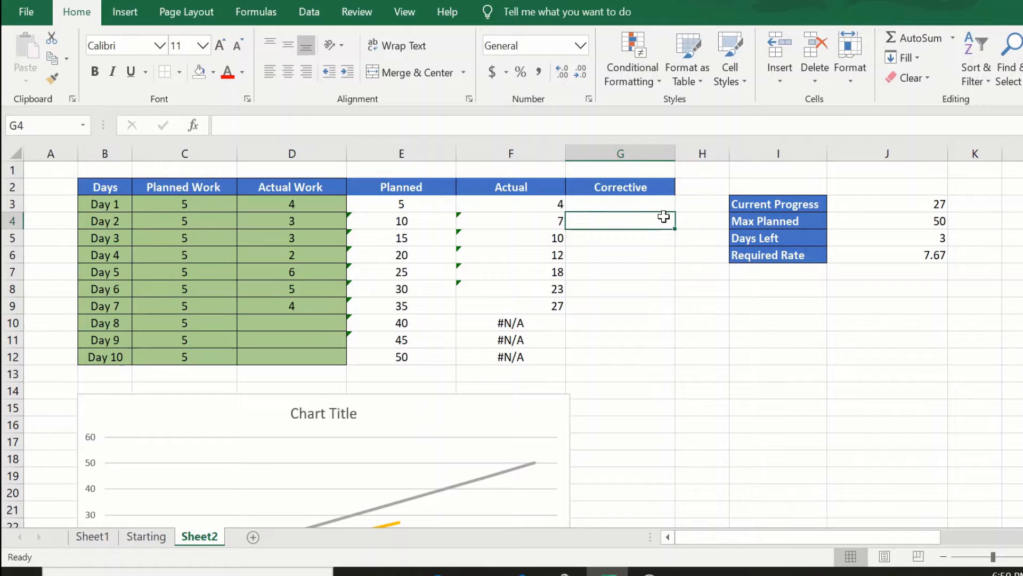
- Enter =IF(ISNA(F3),J6,F3) in G3 so the first Corrective cell shows 4
click(619, 204)
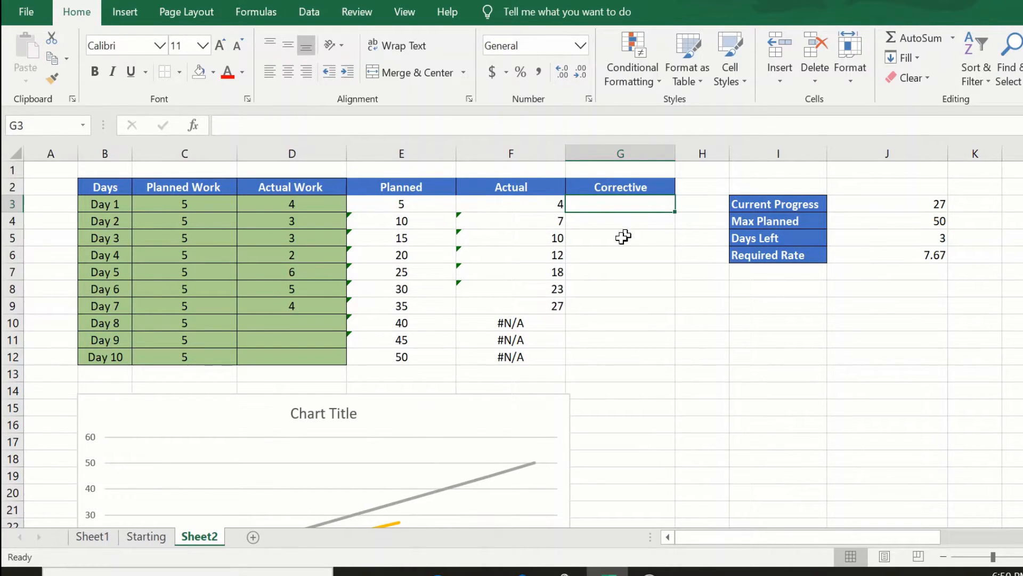
mouse_move(646, 211)
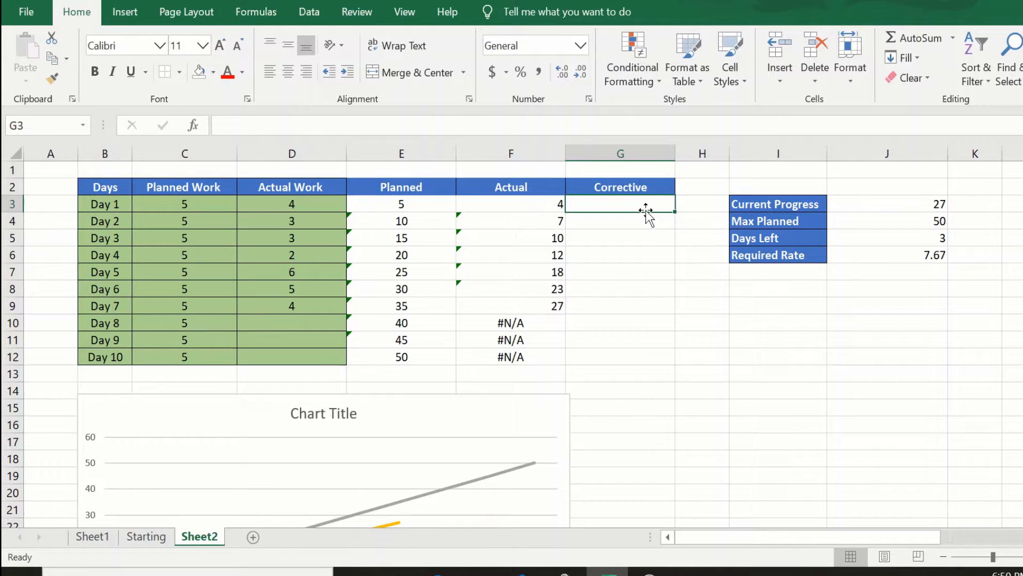
text(=)
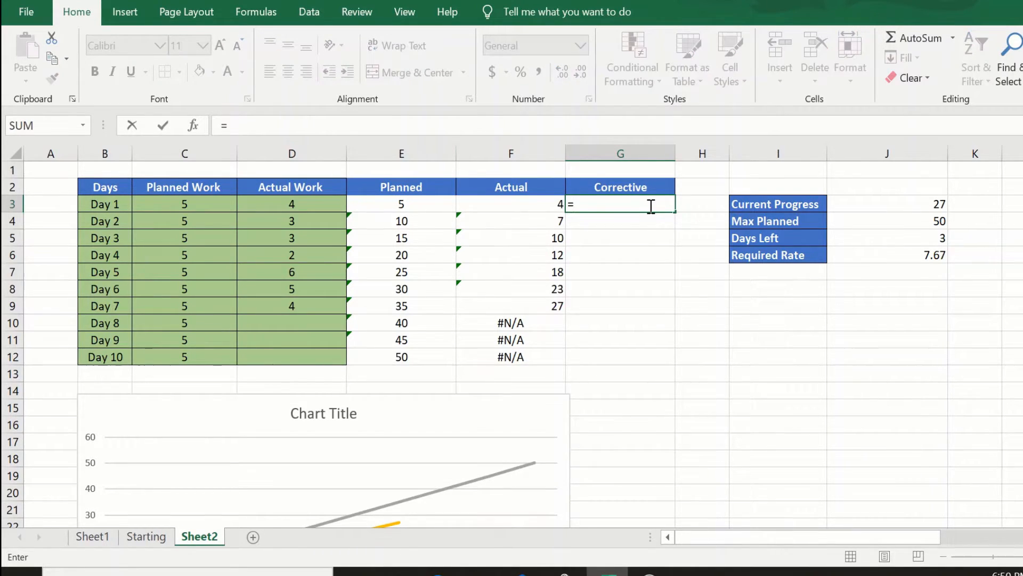
text(if()
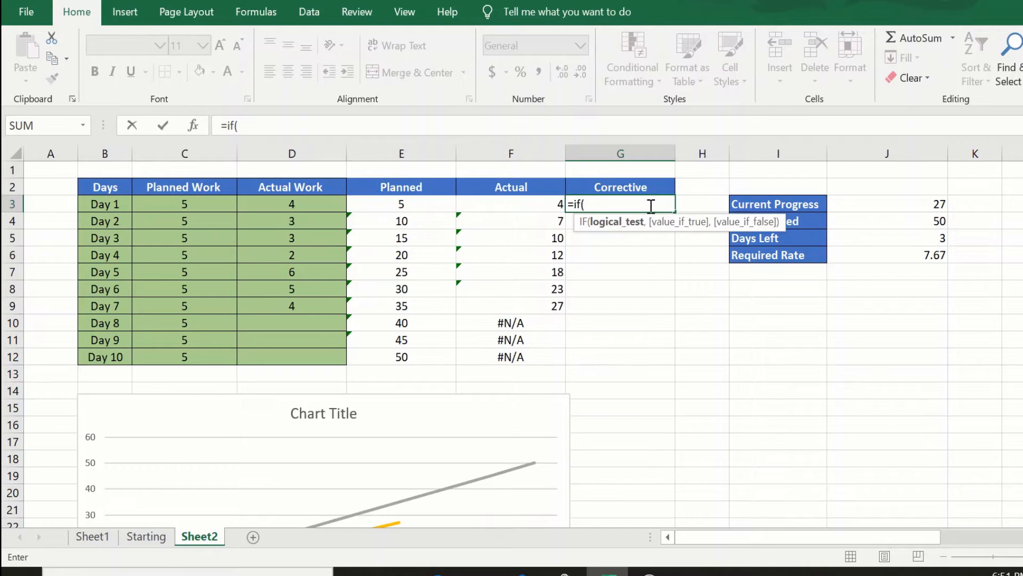
text(is)
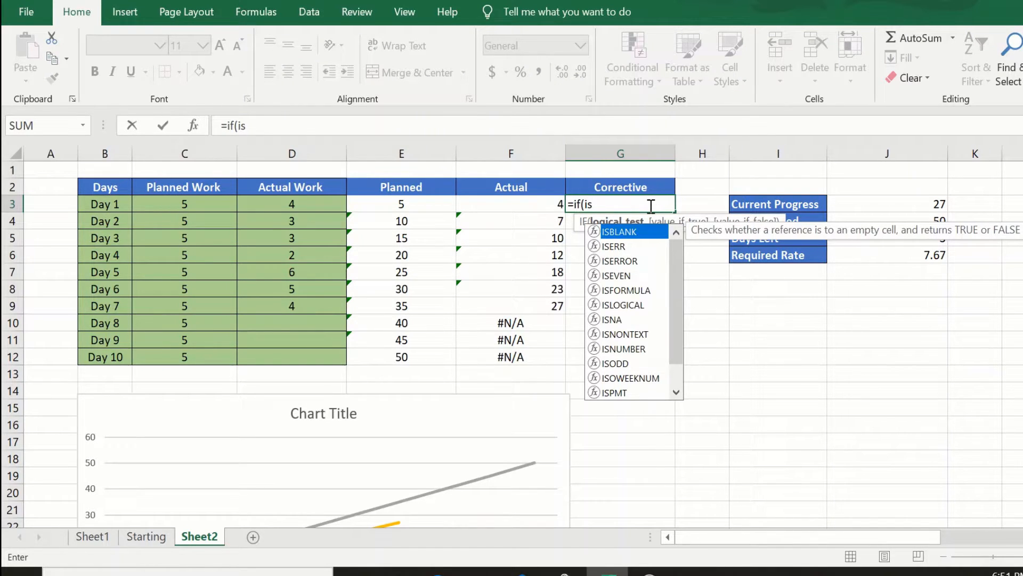
text(na)
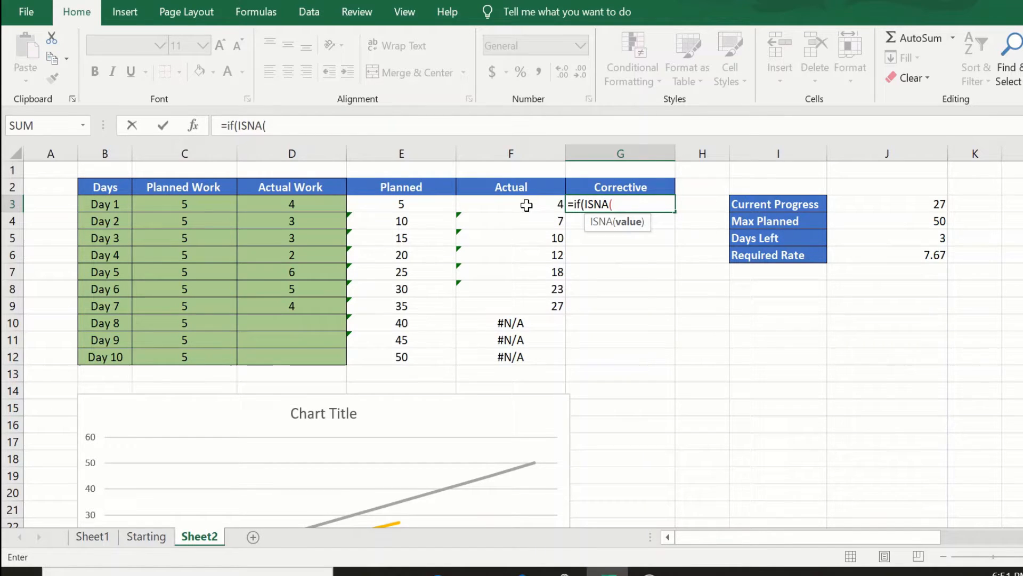
click(510, 203)
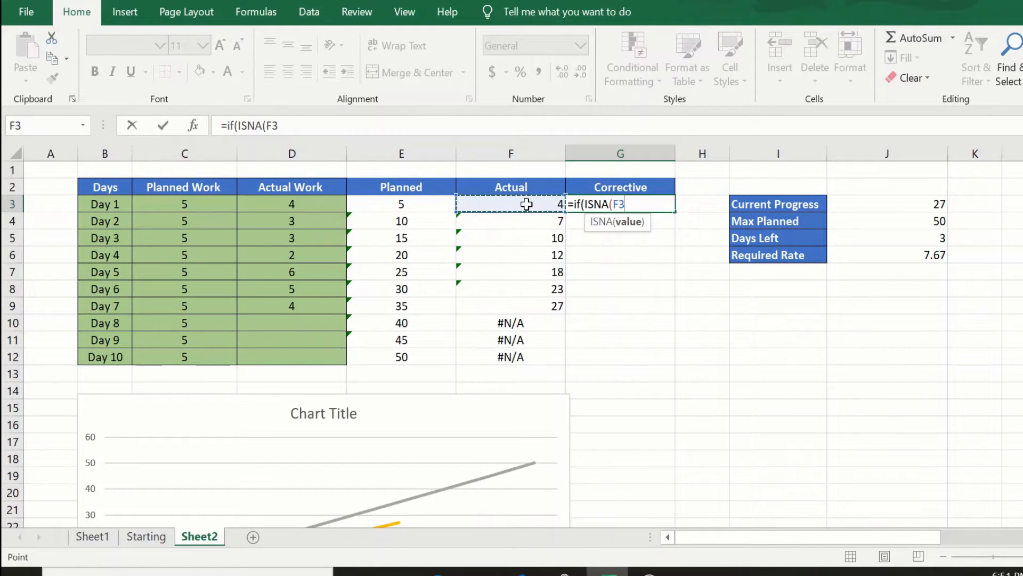
text())
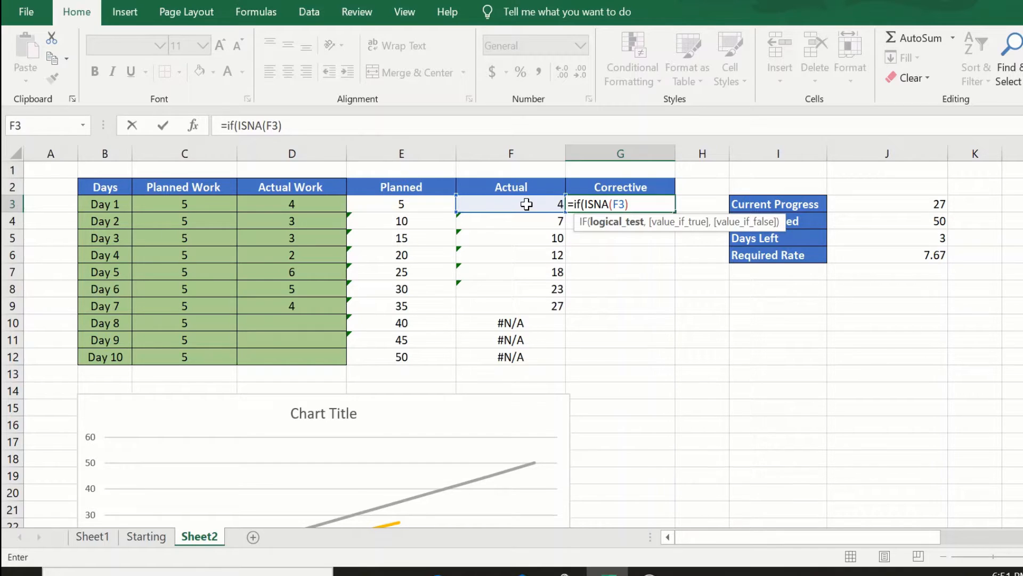
text(,)
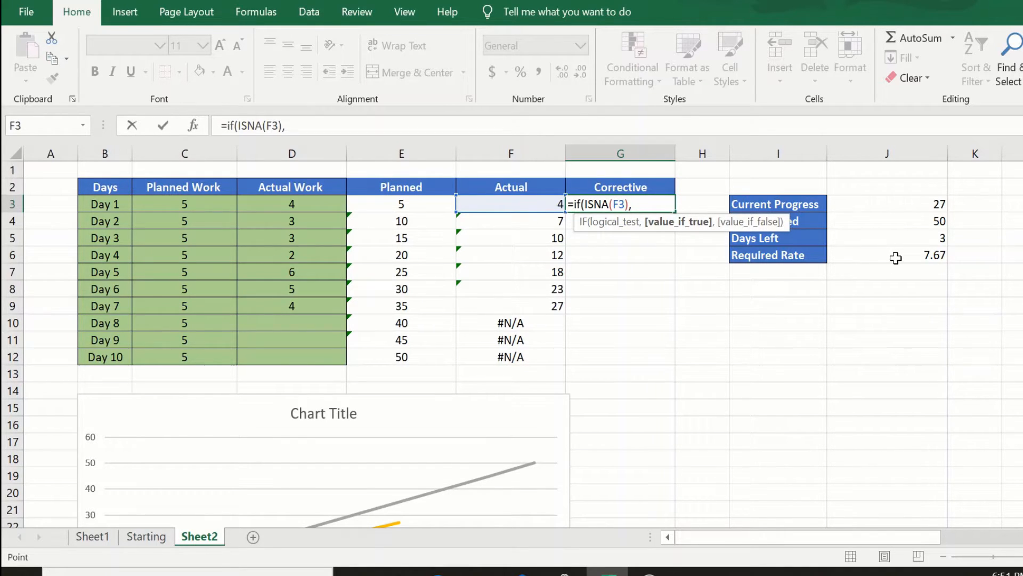
click(887, 255)
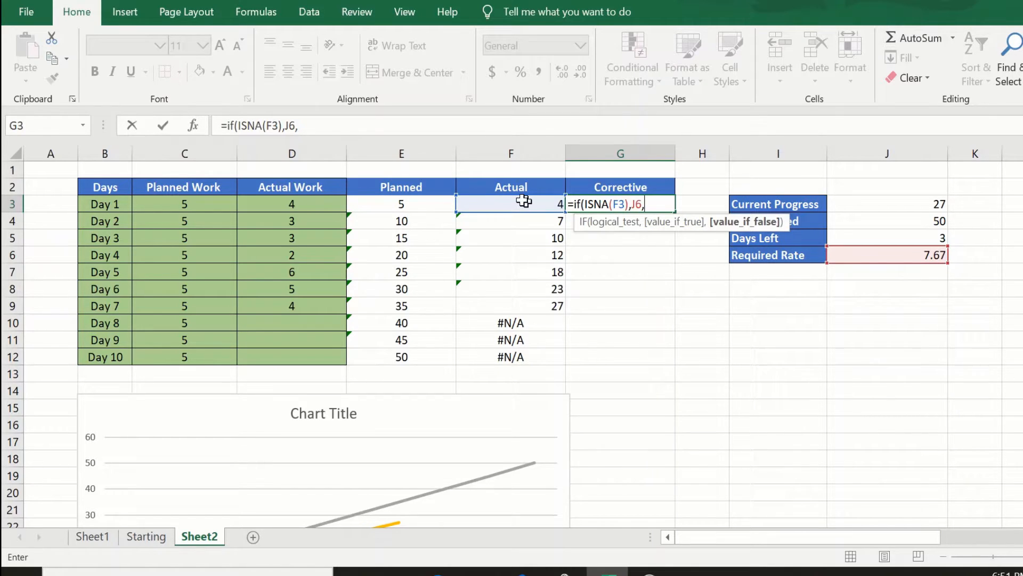
text(F3))
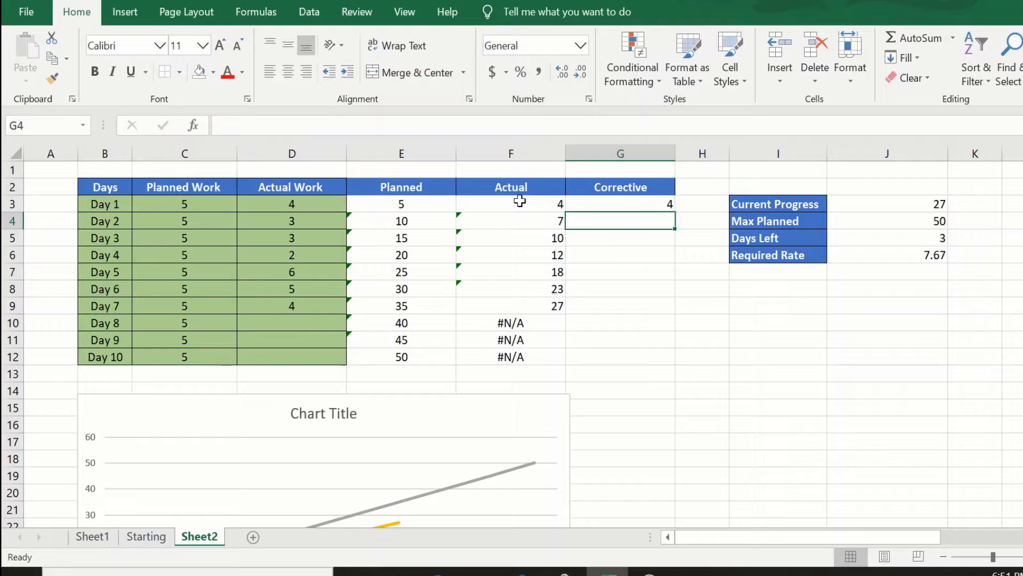
- Enter =IF(ISNA(F4),J6+G3,F4) in G4, adding the Required Rate to the previous corrective value
text(=)
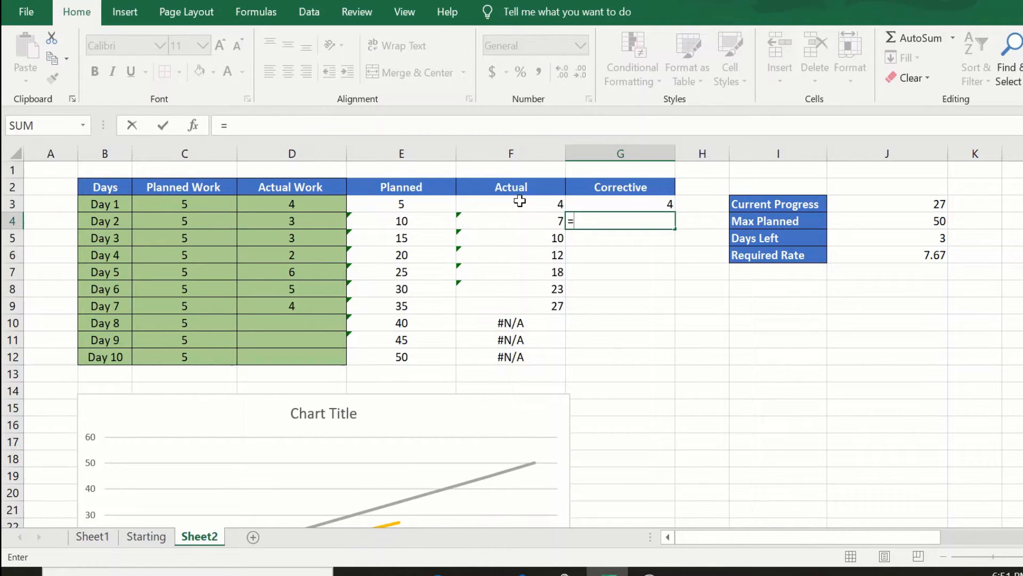
text(if)
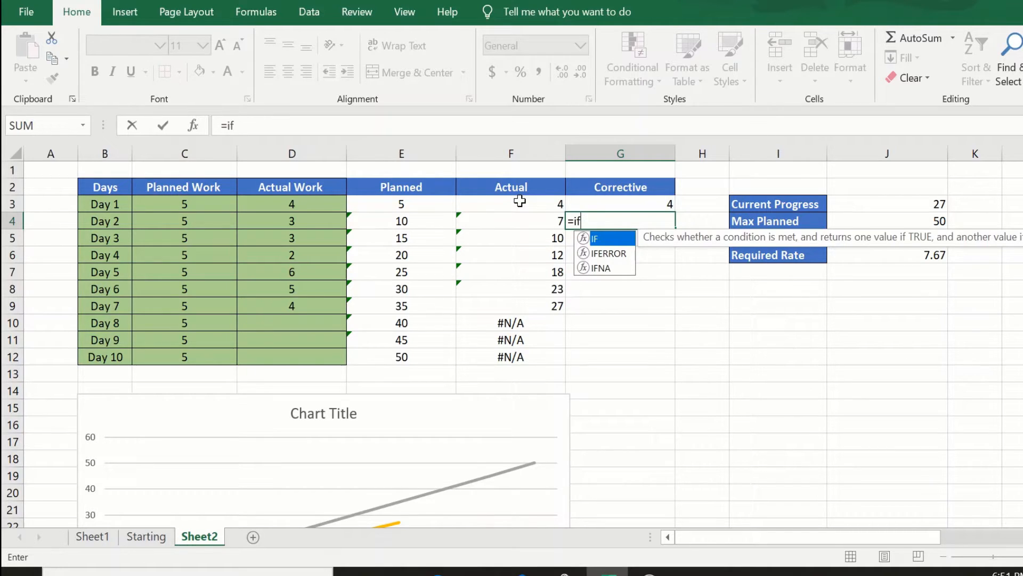
text(()
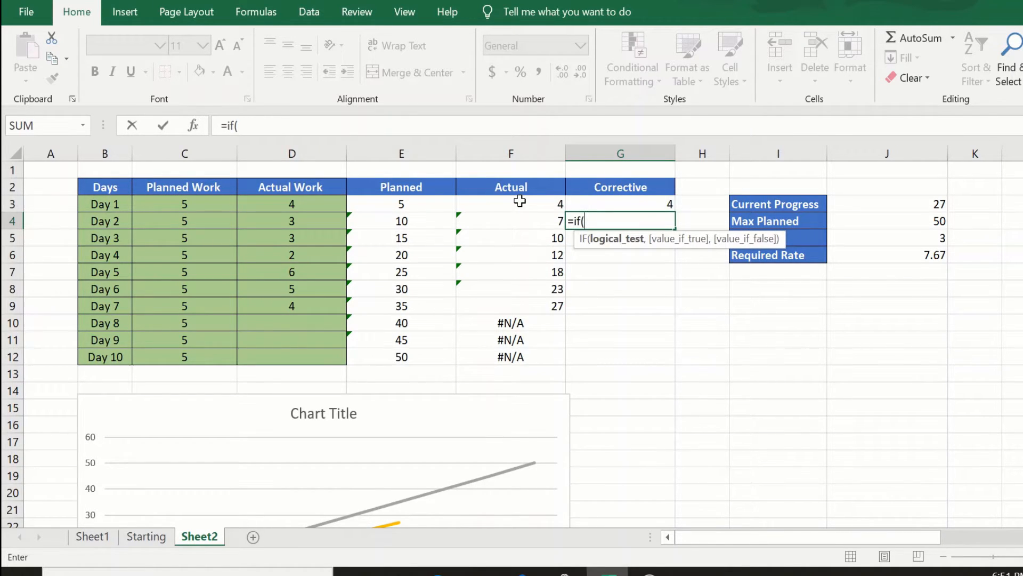
text(isna)
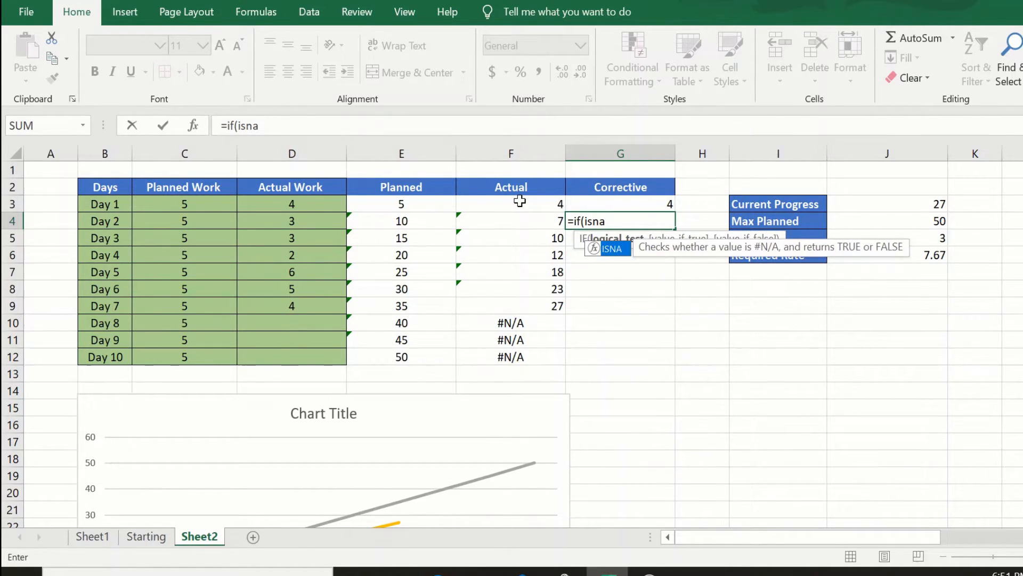
click(510, 221)
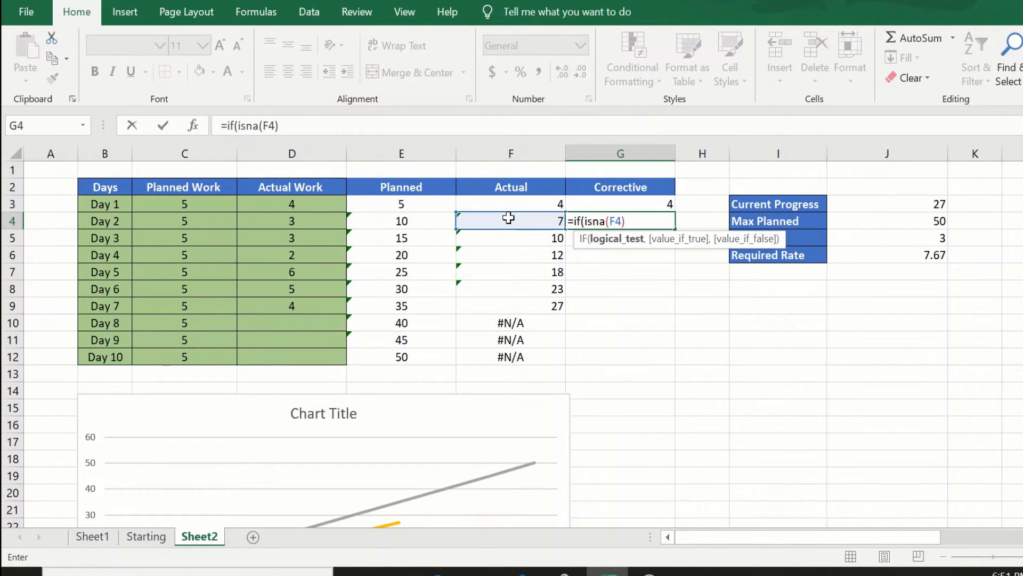
text(,)
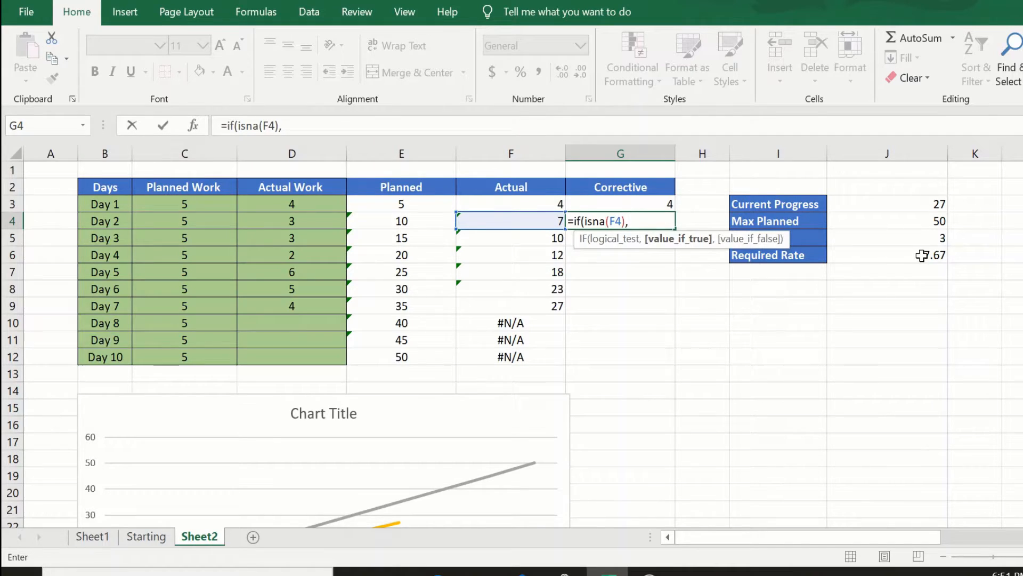
click(886, 254)
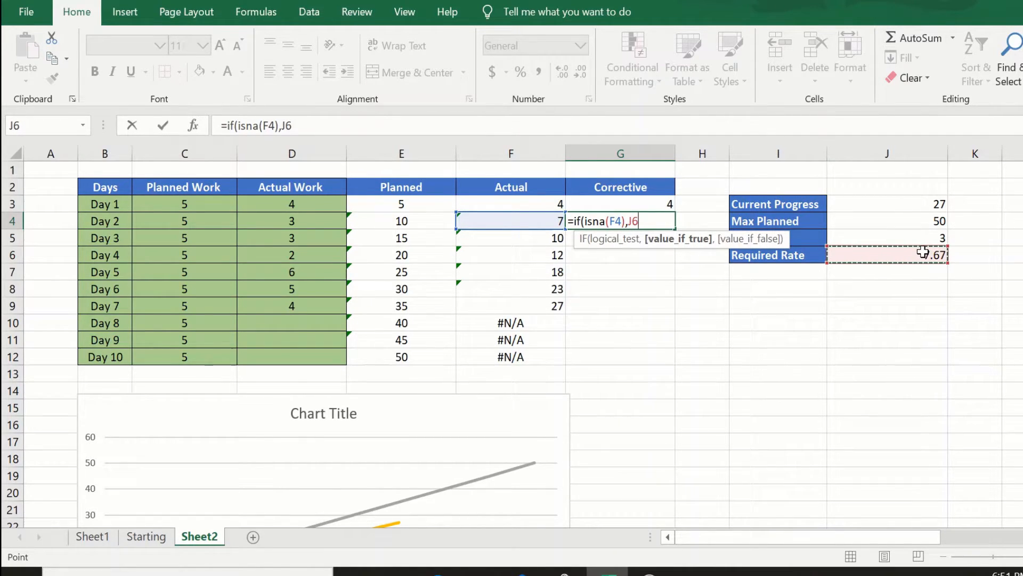
text(+)
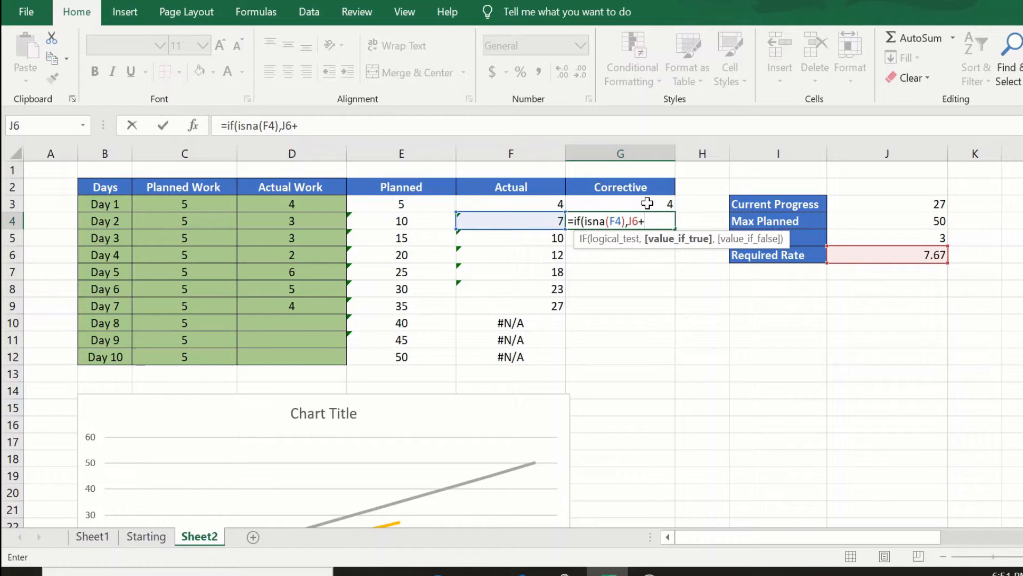
click(621, 204)
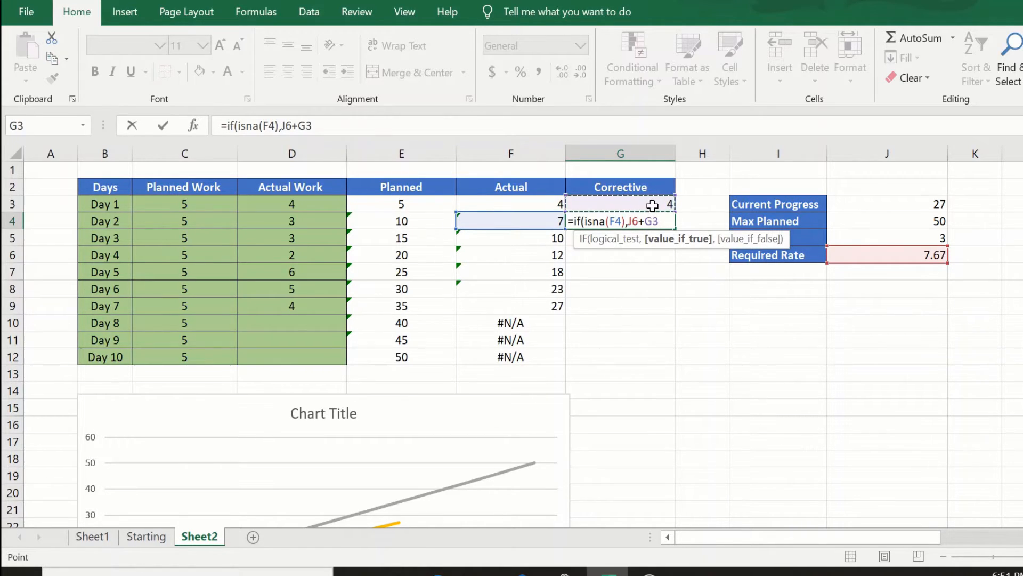
text(,)
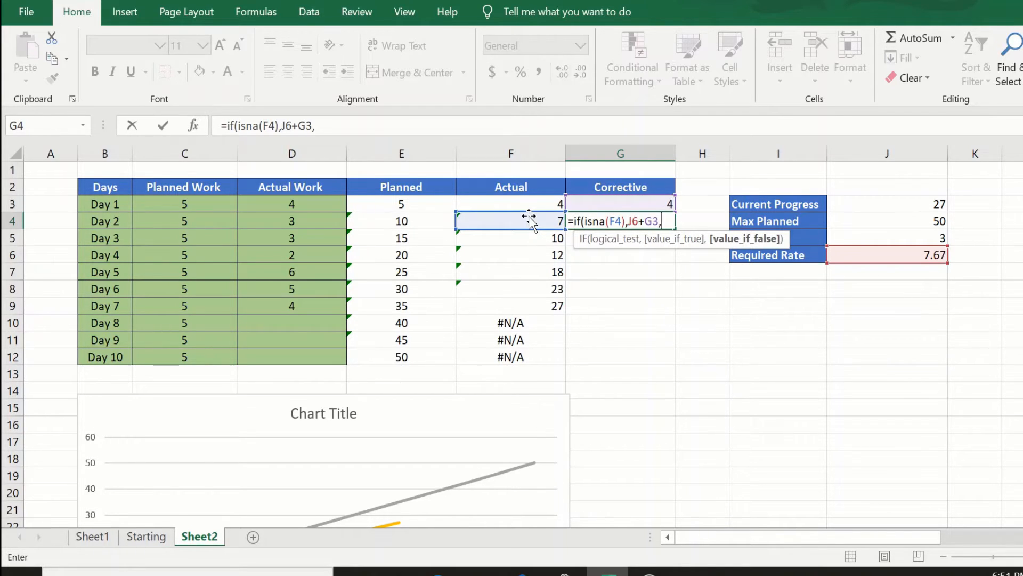
click(511, 221)
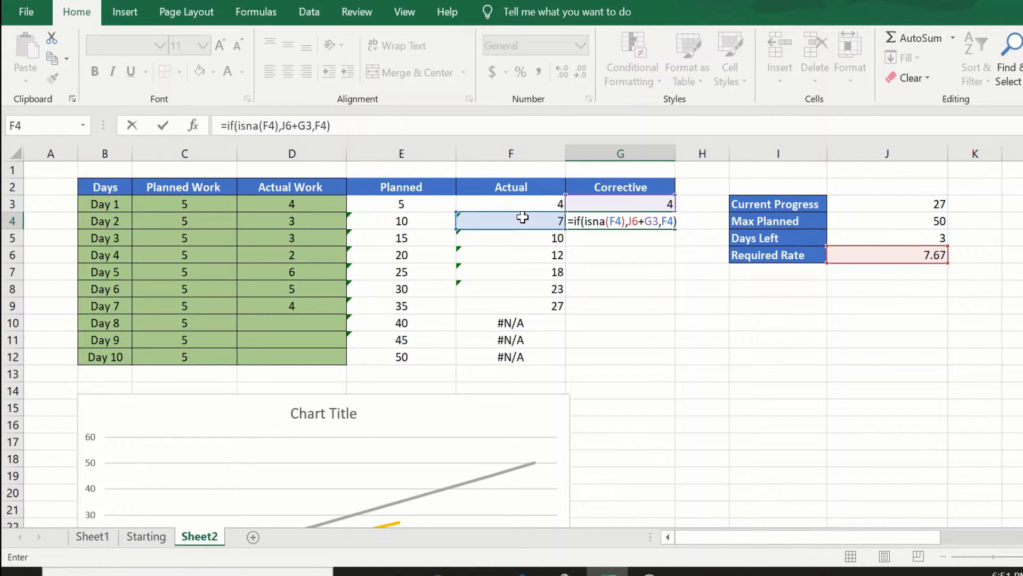
key(enter)
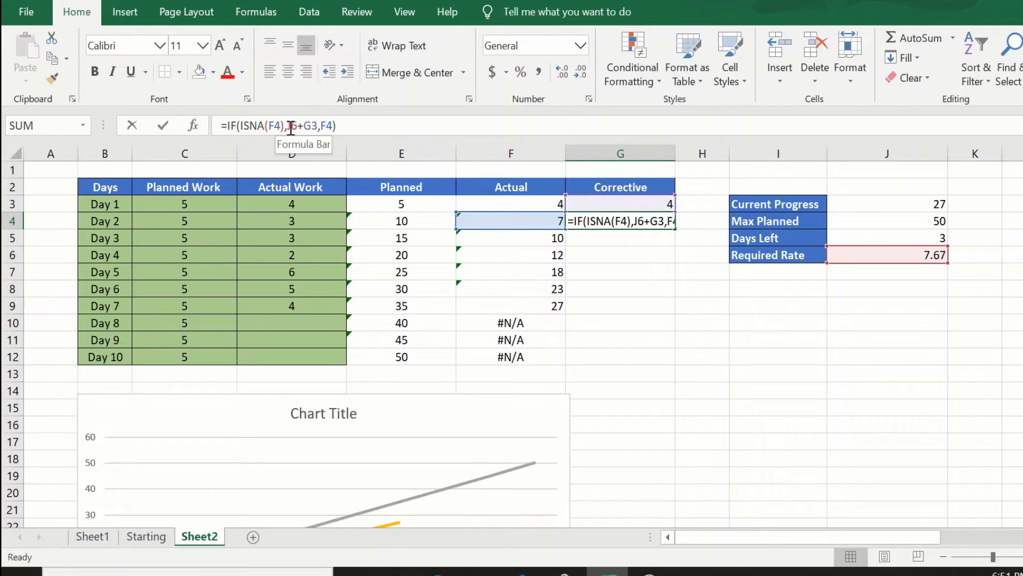
- Make the Required Rate reference absolute as $J$6 in G4, which now shows 7
click(294, 126)
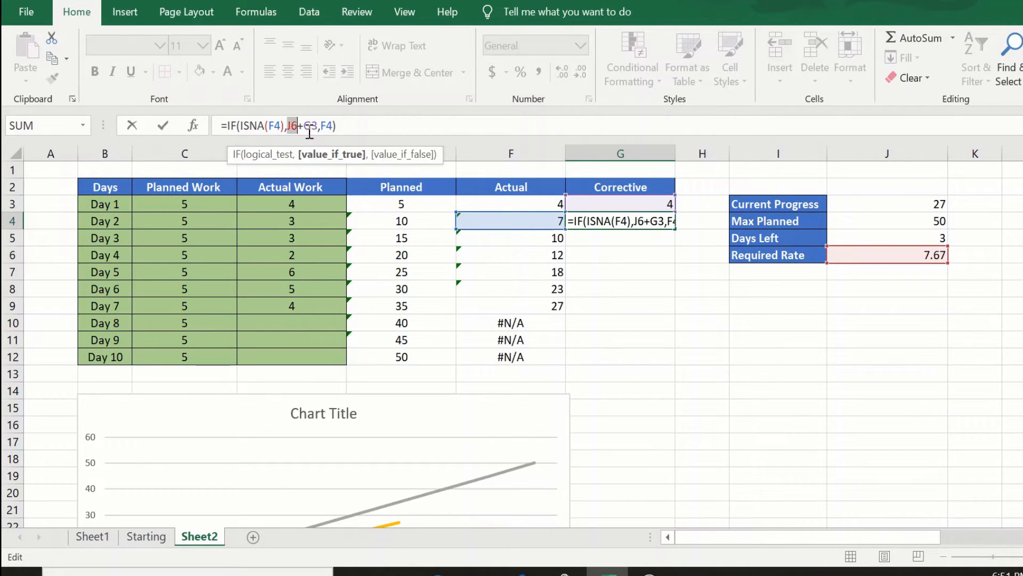
mouse_move(916, 292)
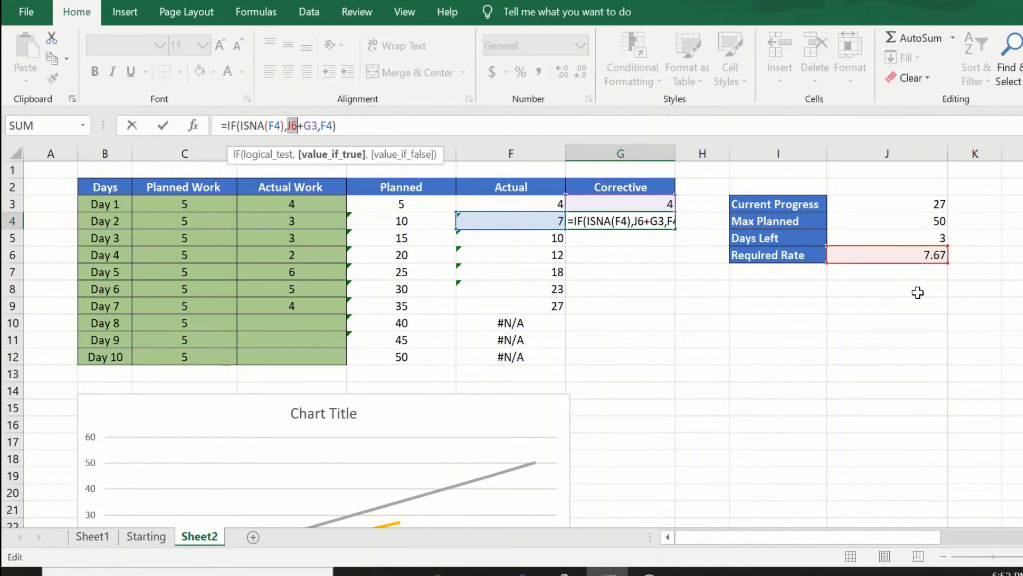
key(Enter)
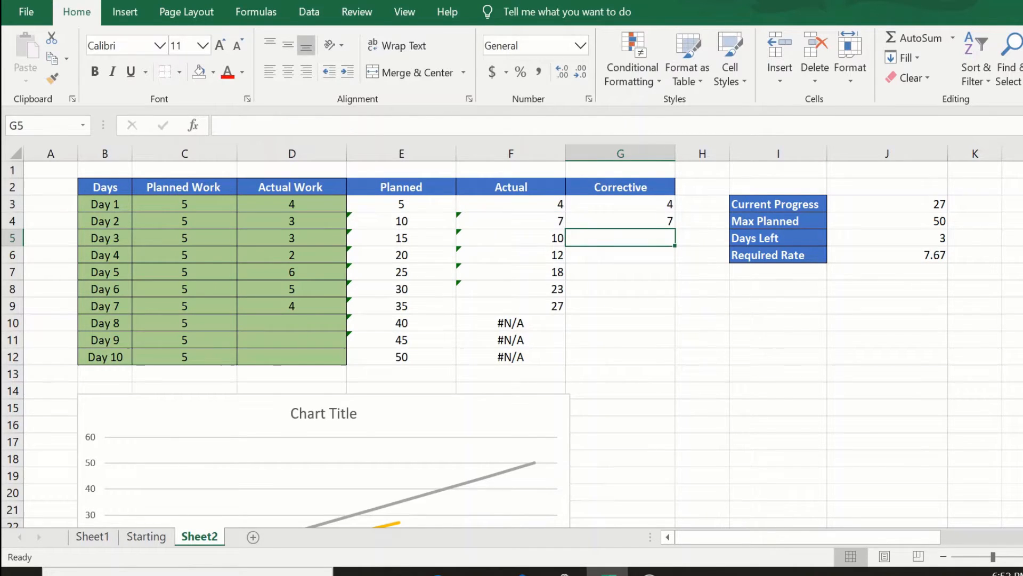
click(619, 221)
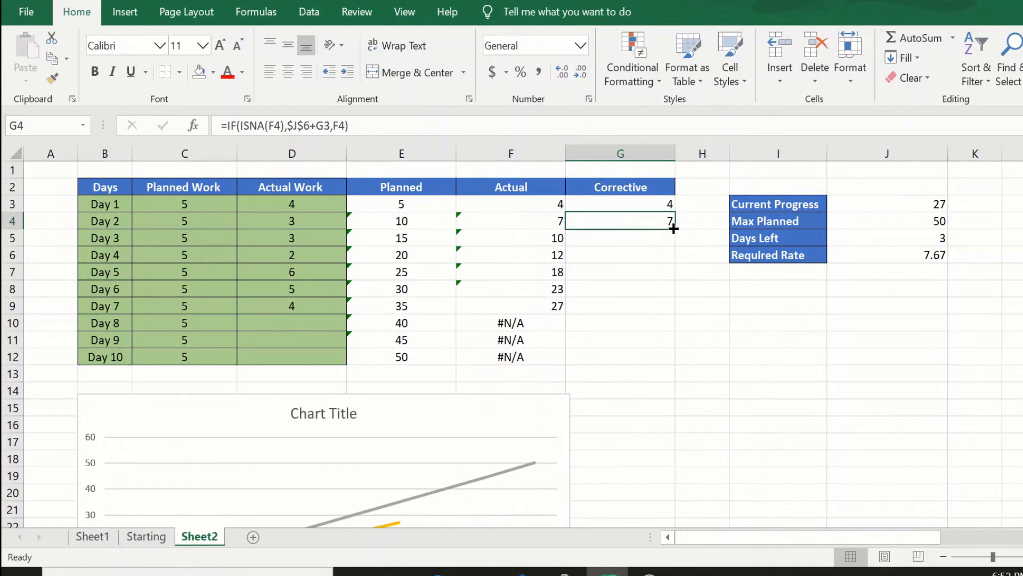
- Fill the Corrective formula through Day 10 and show G3:G12 as whole numbers (35, 42, 50 for Days 8–10)
drag(674, 228, 673, 357)
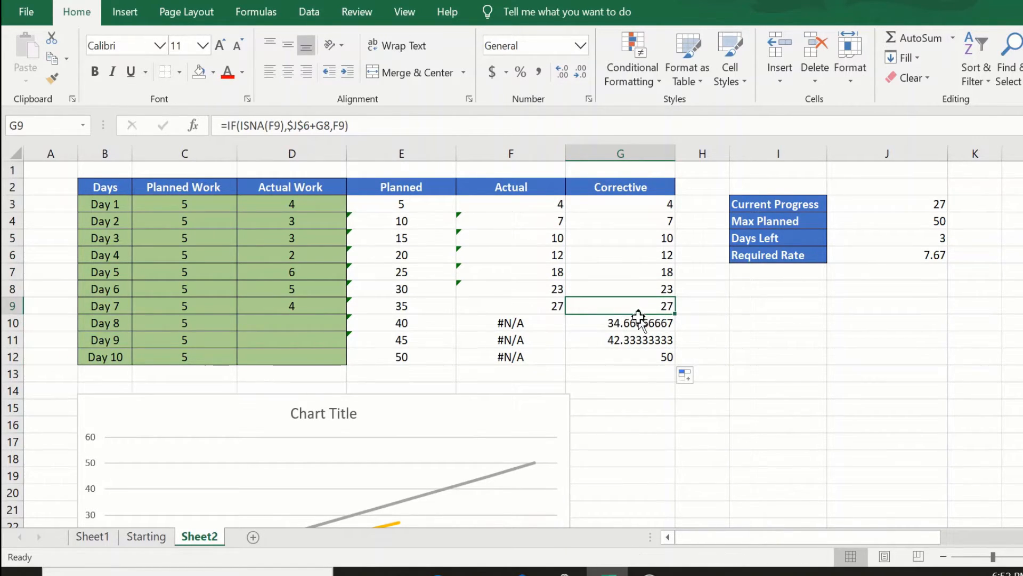
click(621, 322)
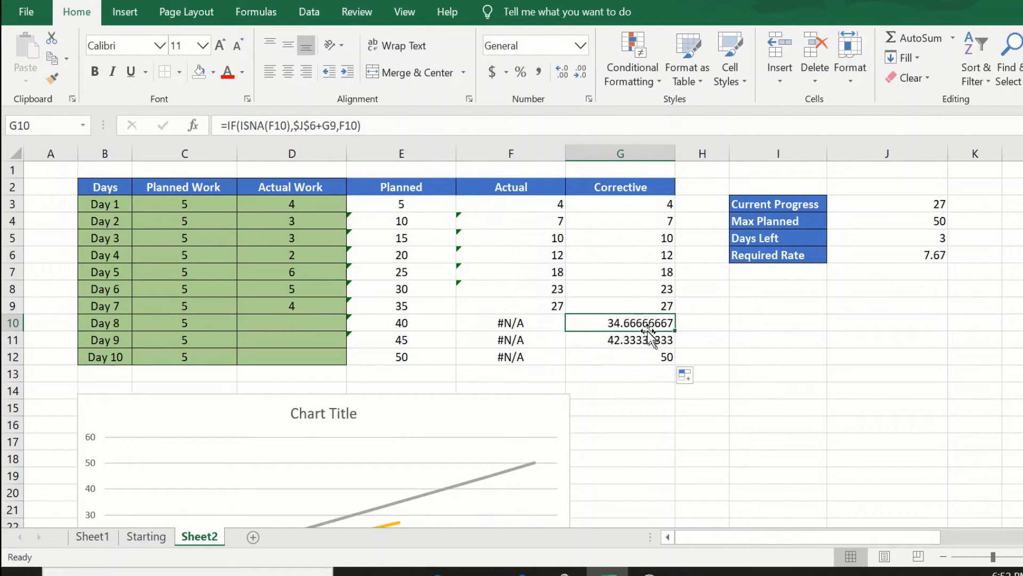
drag(620, 204, 621, 356)
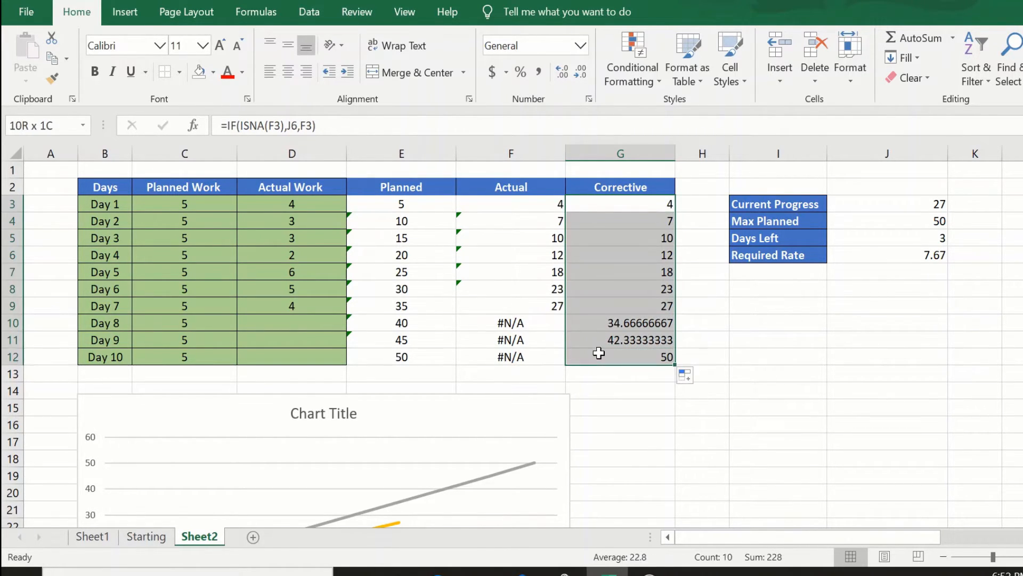
click(580, 72)
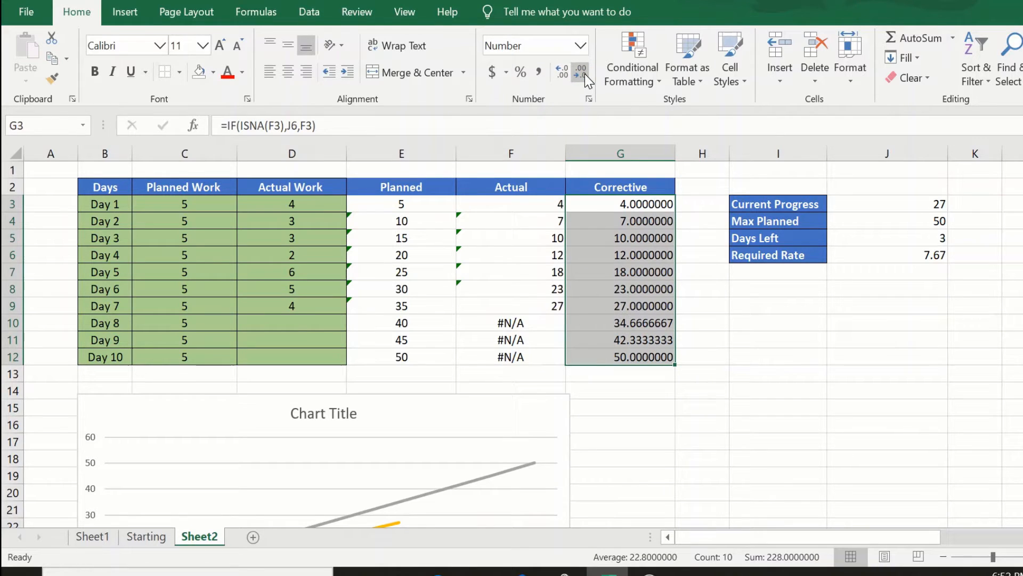
click(580, 71)
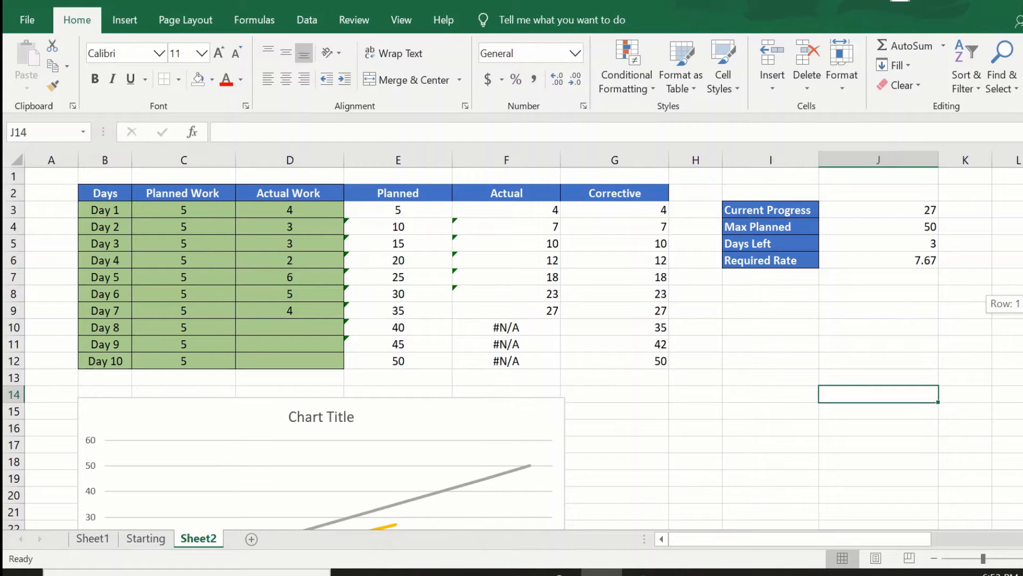
scroll(down, 3)
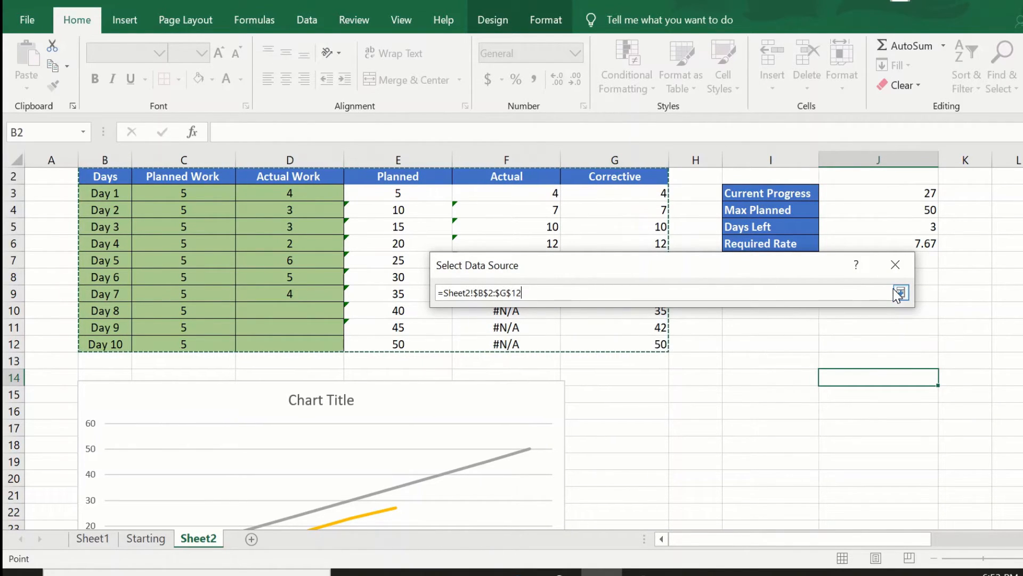
- Hide the Planned Work and Actual Work series so the chart plots only Planned, Actual and Corrective
click(899, 292)
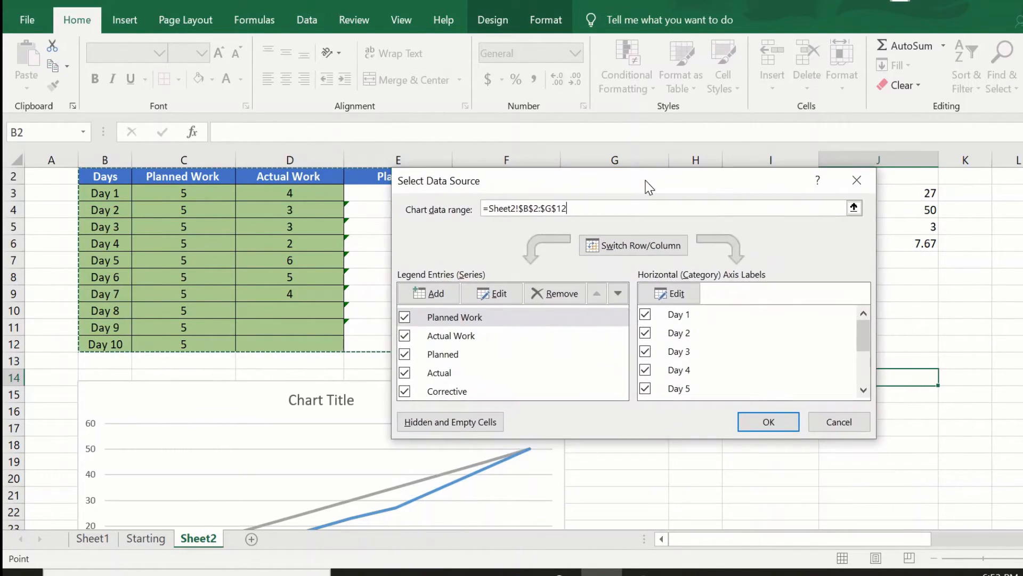
mouse_move(261, 181)
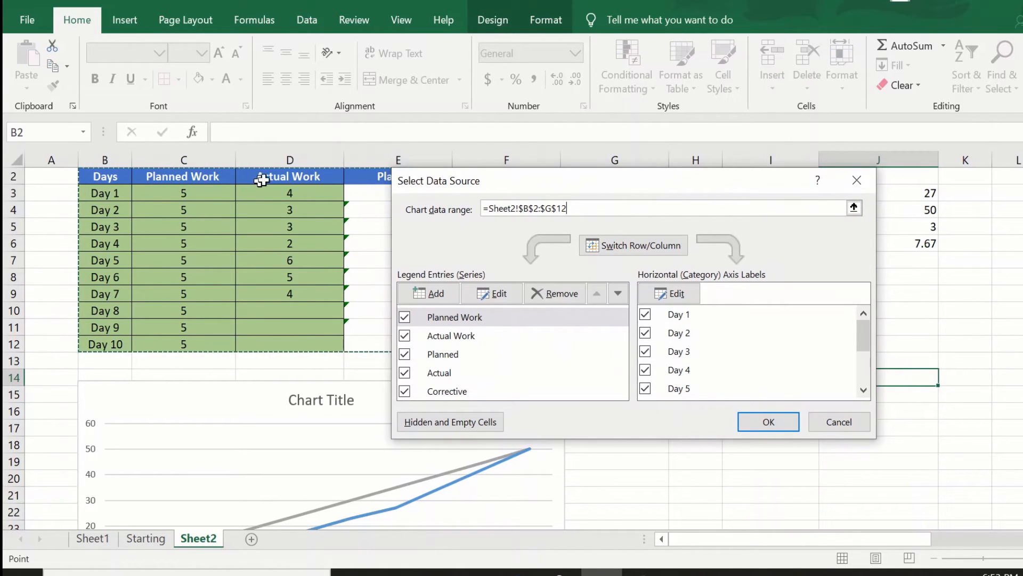
click(405, 316)
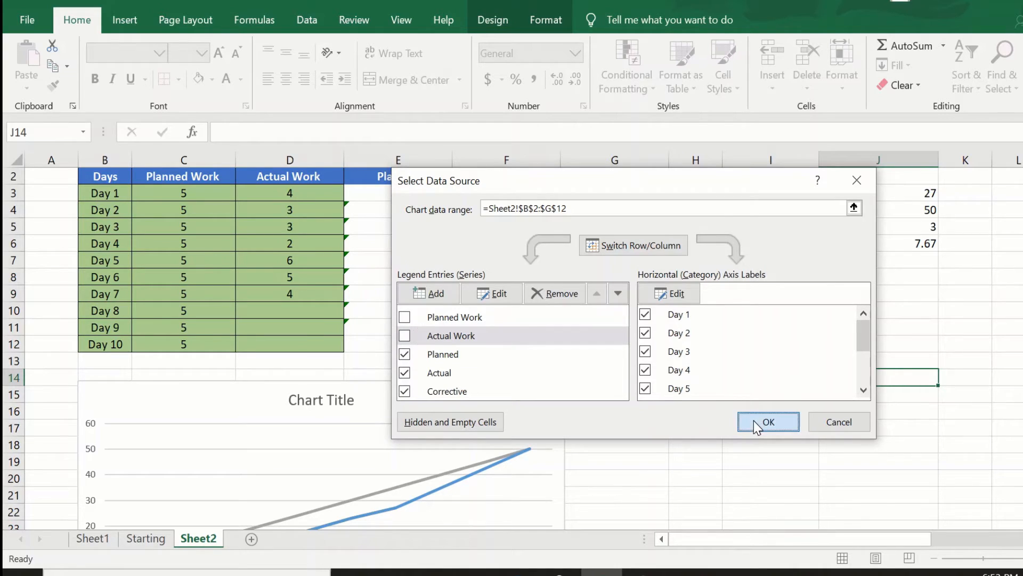
click(769, 422)
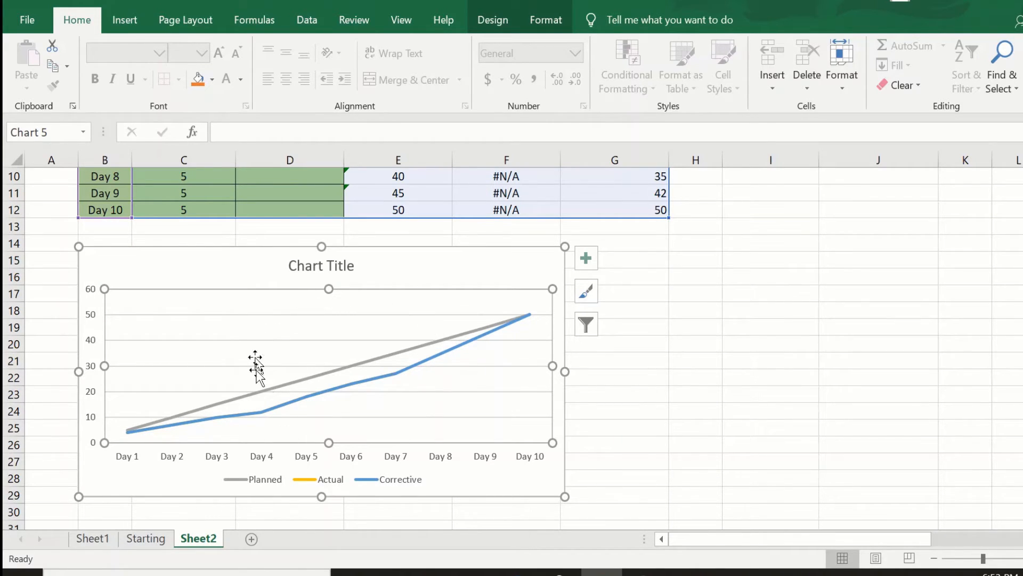
mouse_move(399, 481)
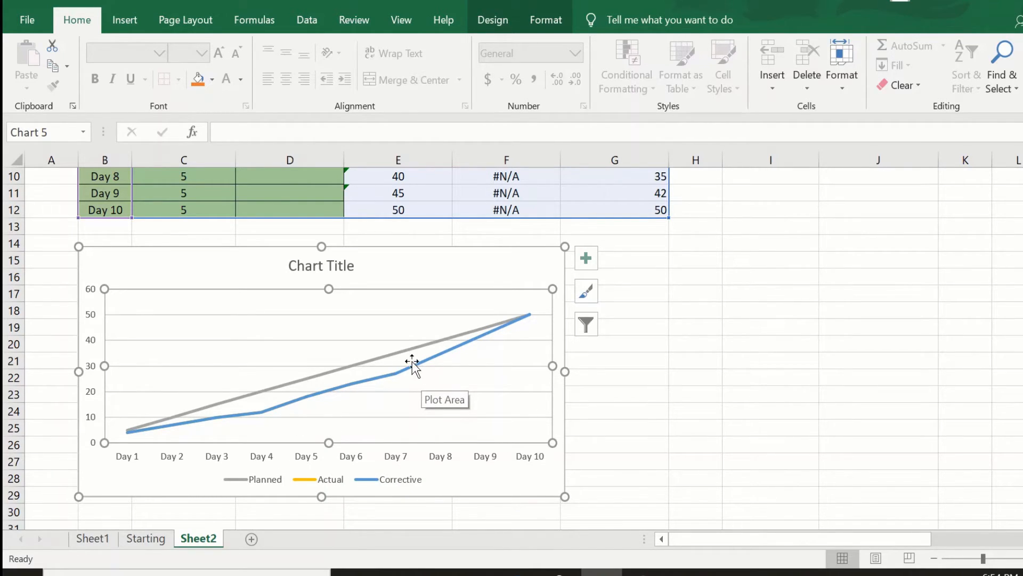
mouse_move(427, 339)
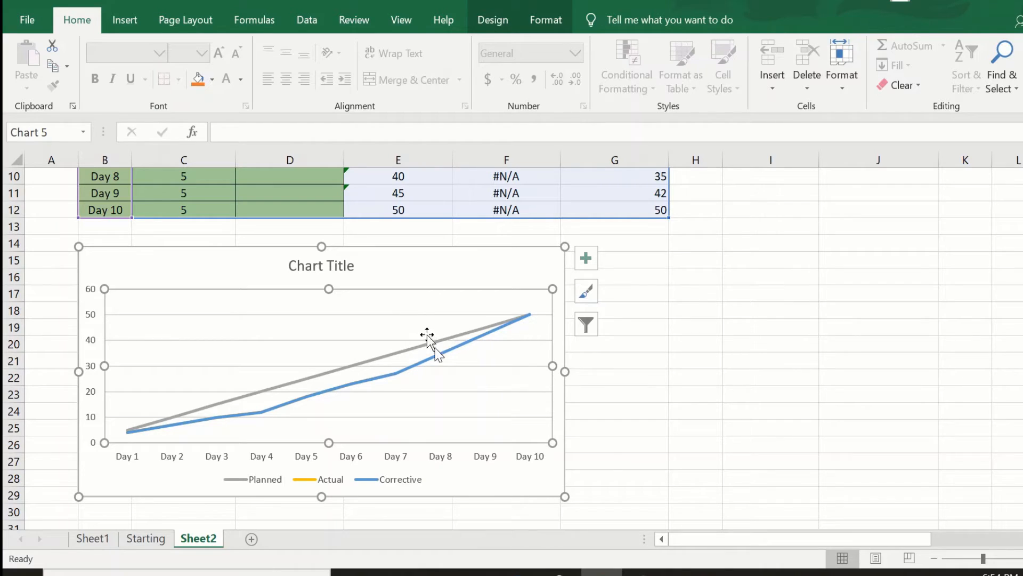
- Move the Corrective series up before Actual so the Actual line draws over it through Day 7
right_click(427, 336)
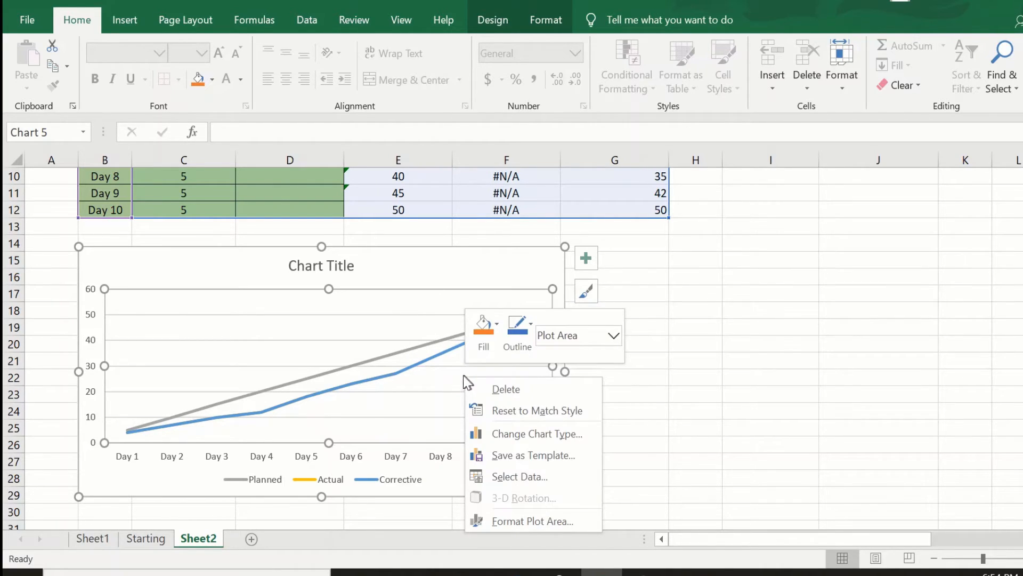
mouse_move(519, 477)
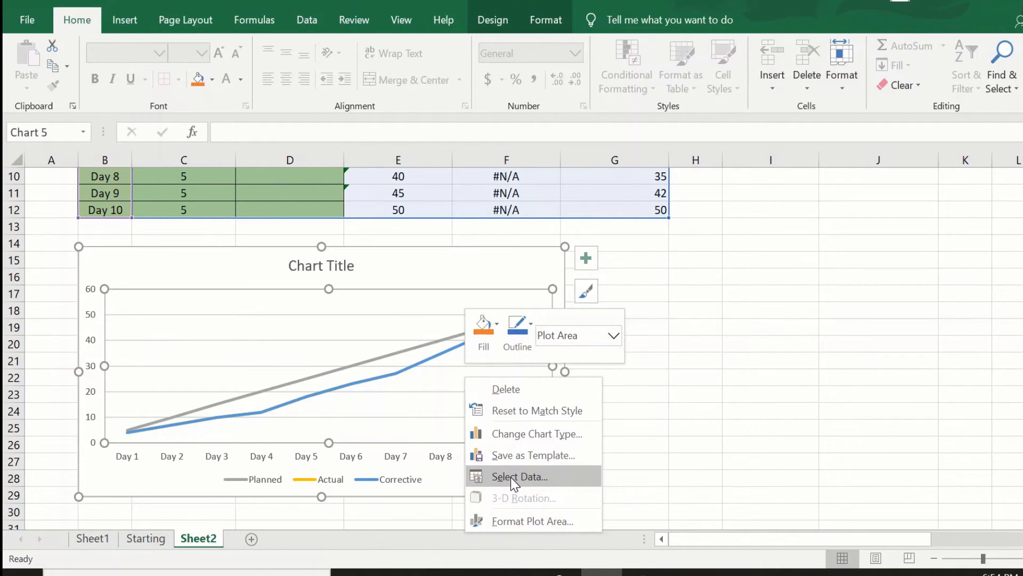
click(519, 476)
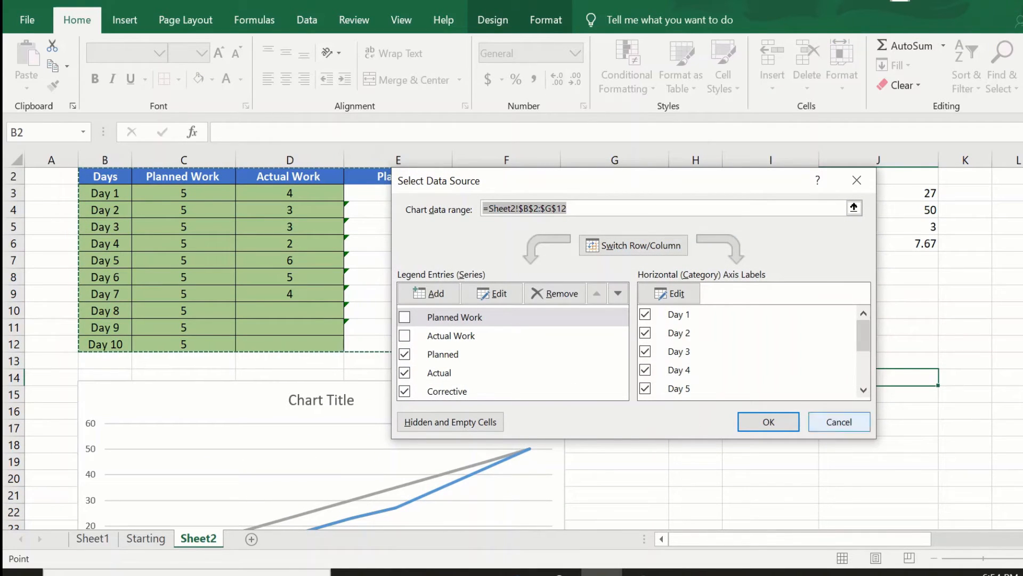
scroll(down, 3)
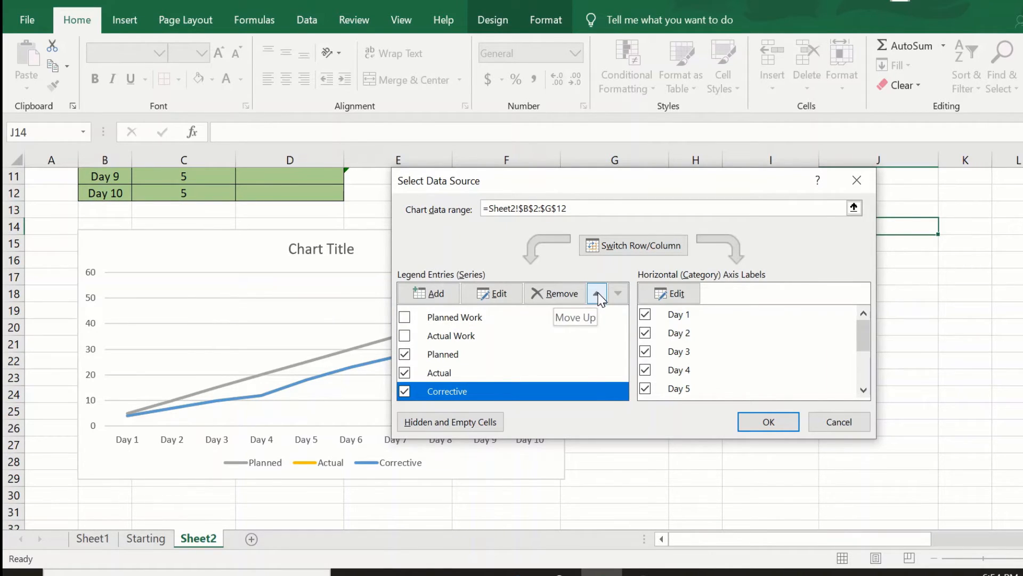
click(596, 293)
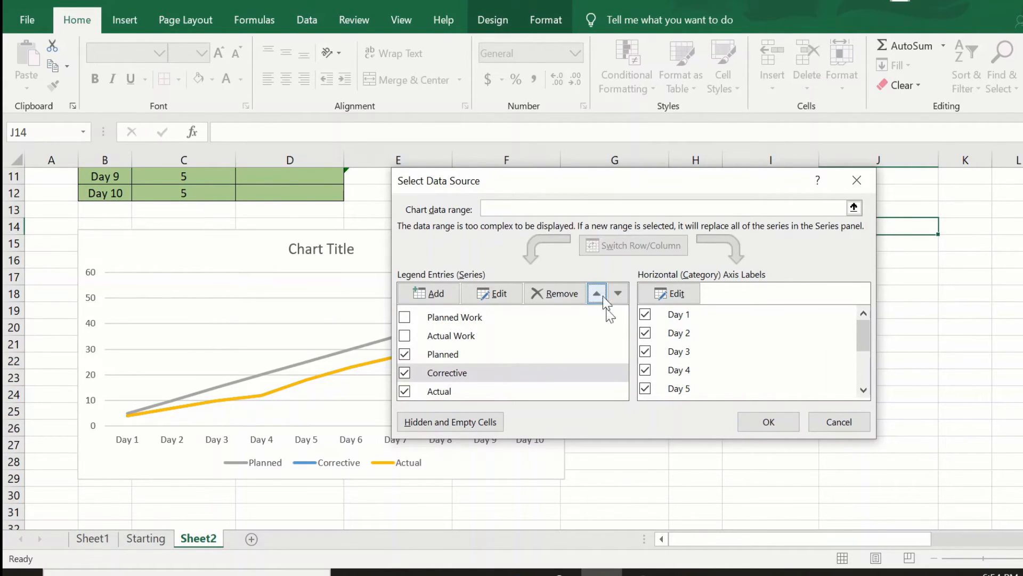
click(769, 421)
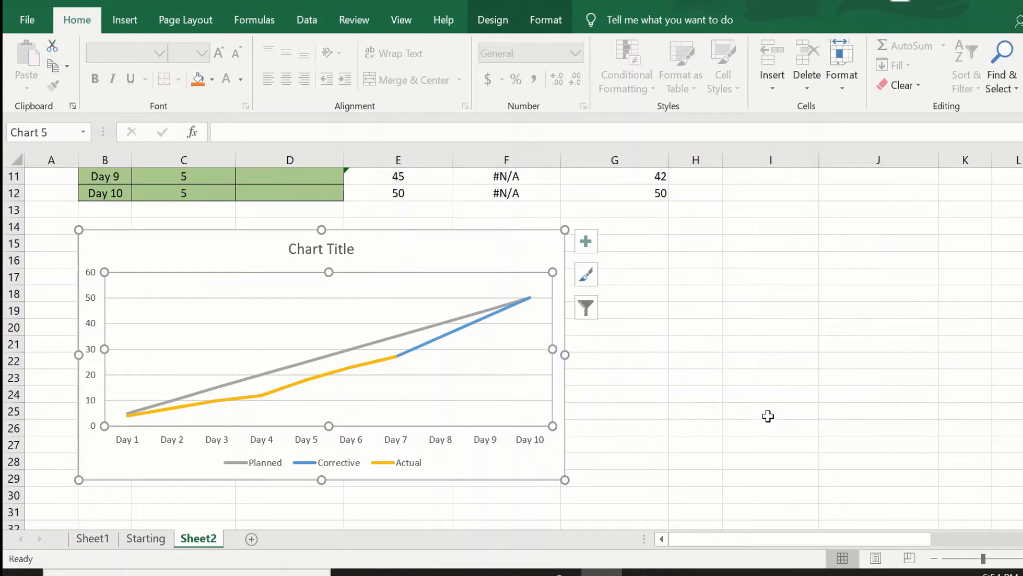
mouse_move(298, 391)
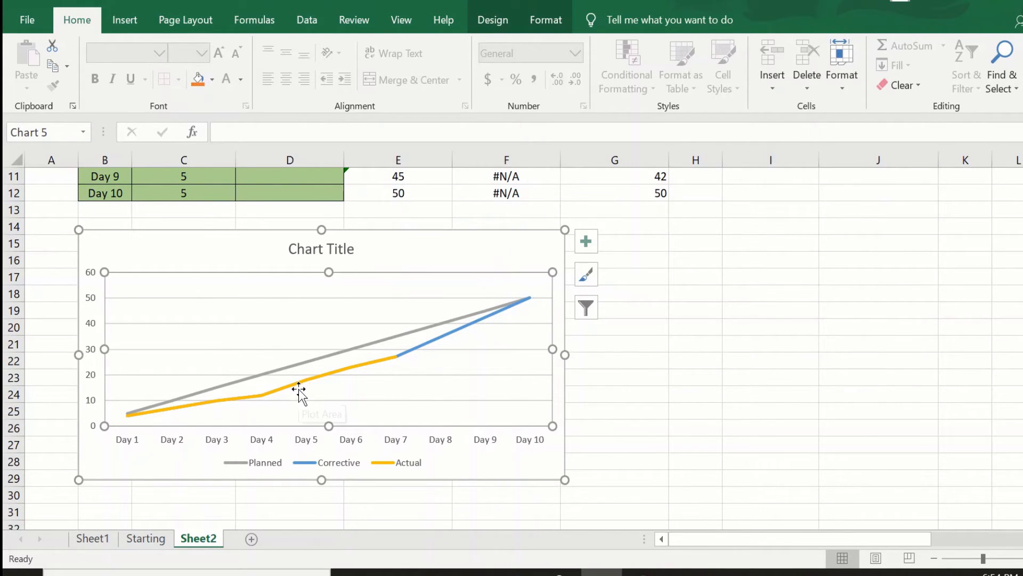
mouse_move(396, 361)
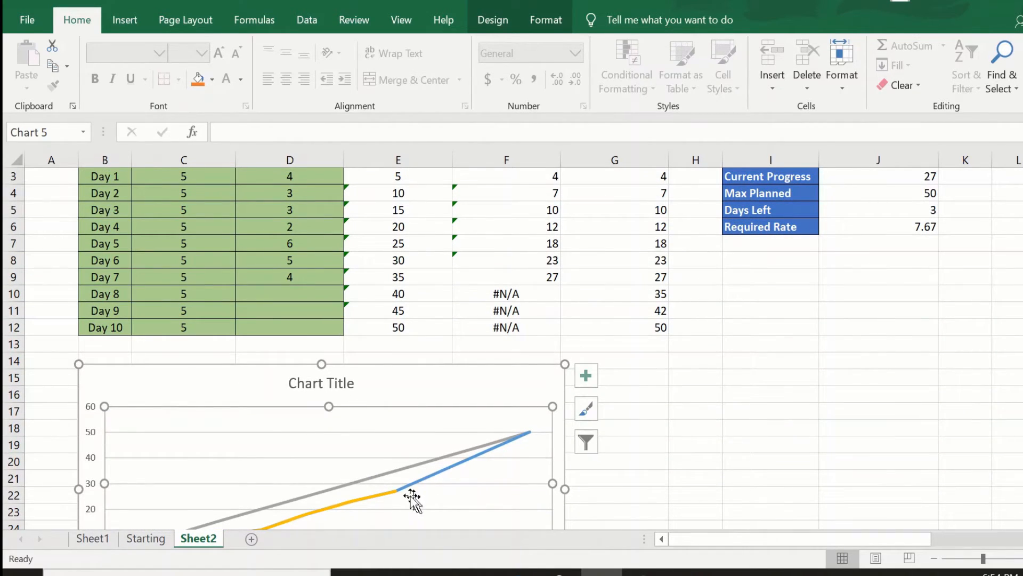
mouse_move(525, 447)
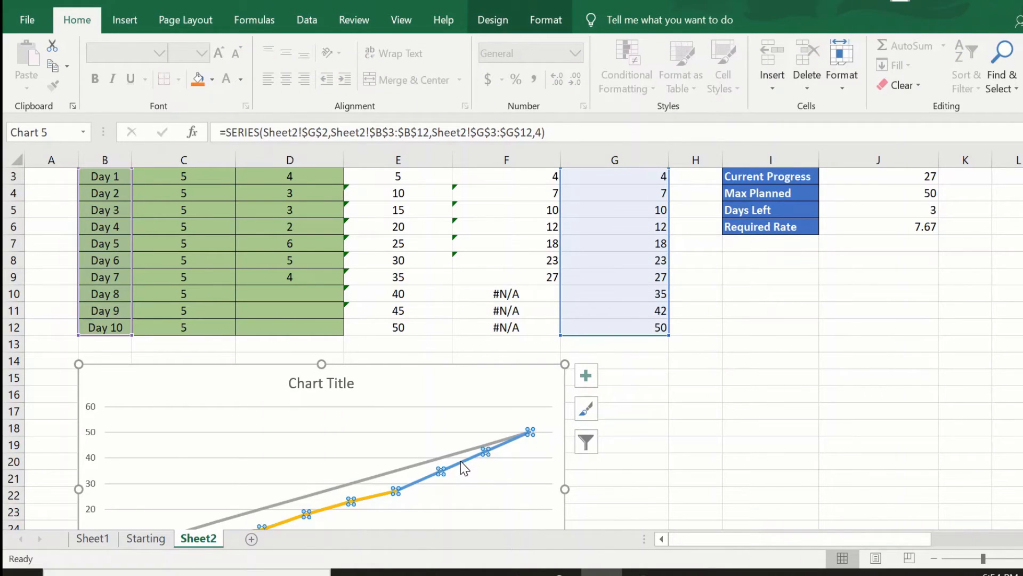
- Format the Corrective series as a solid line with a dashed Dash type
right_click(463, 467)
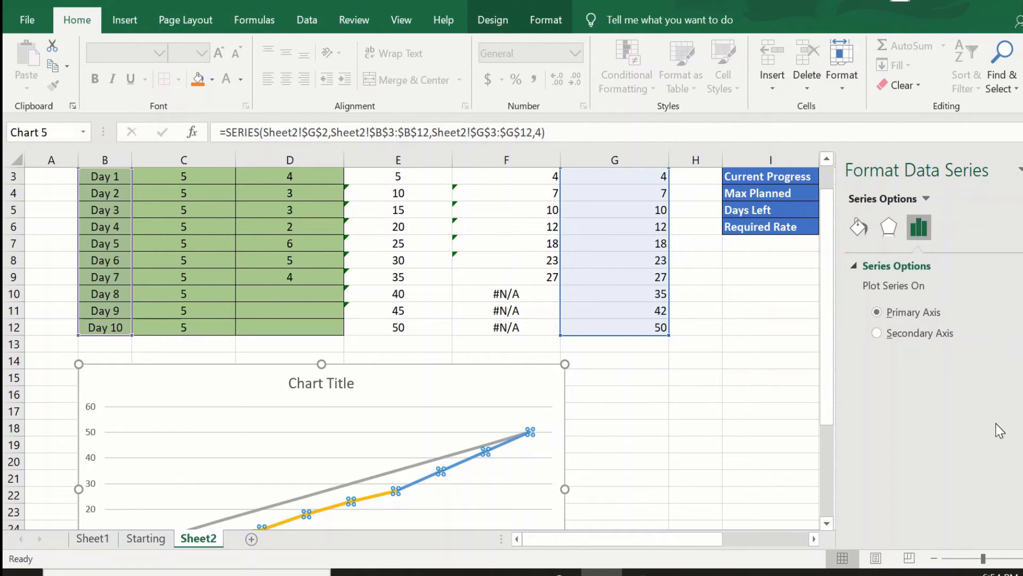
click(858, 227)
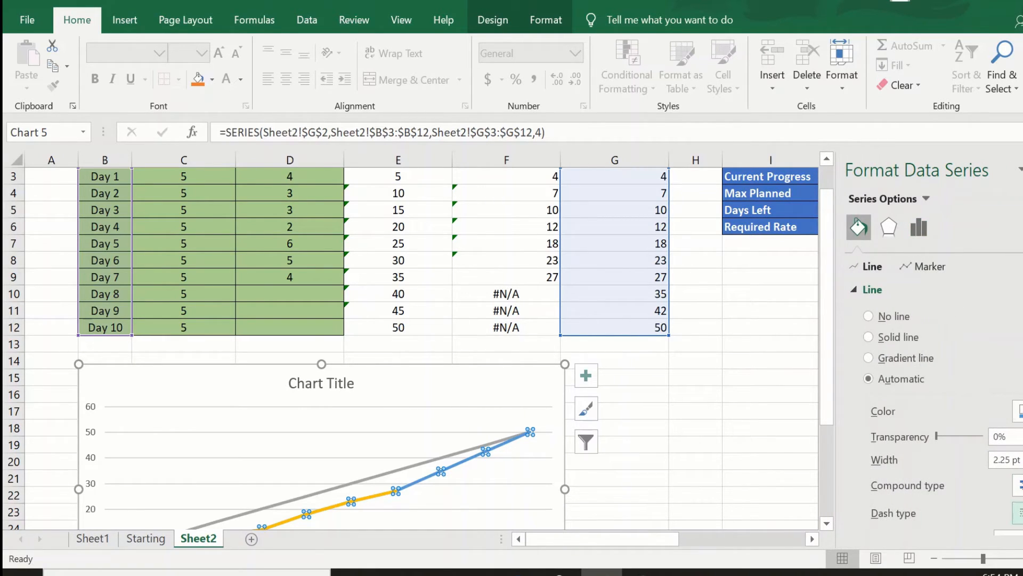
click(869, 337)
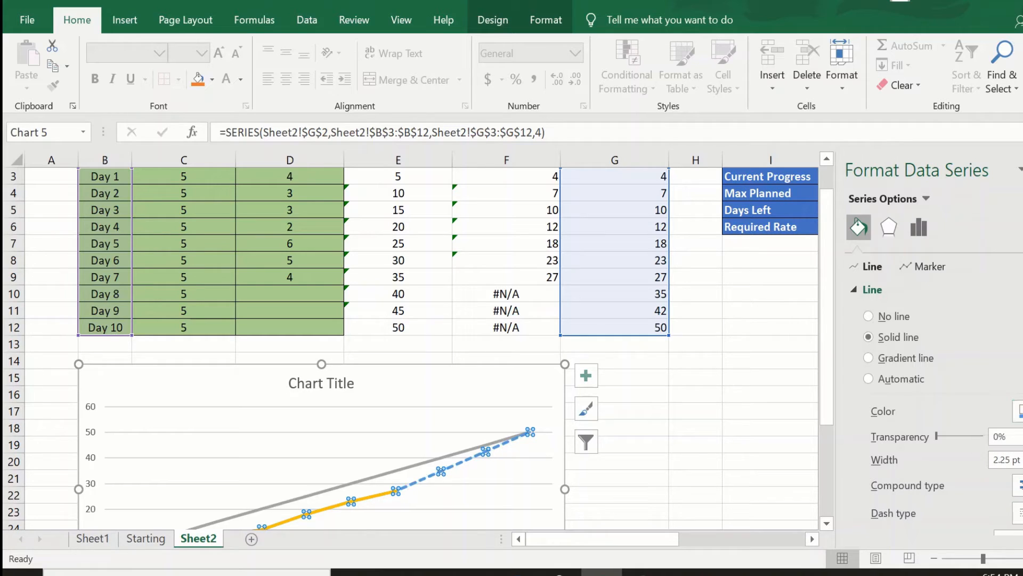
click(769, 344)
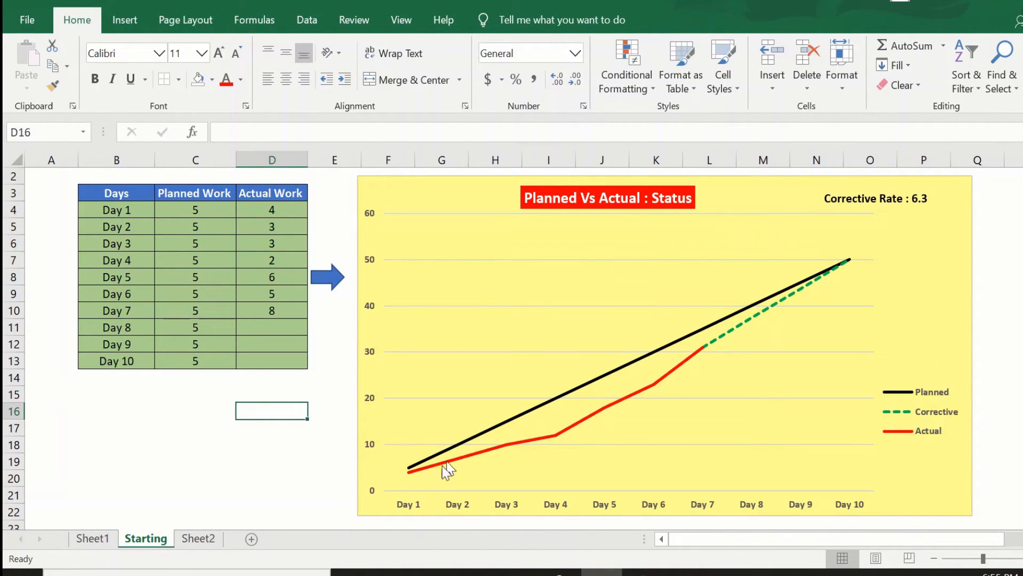
mouse_move(242, 571)
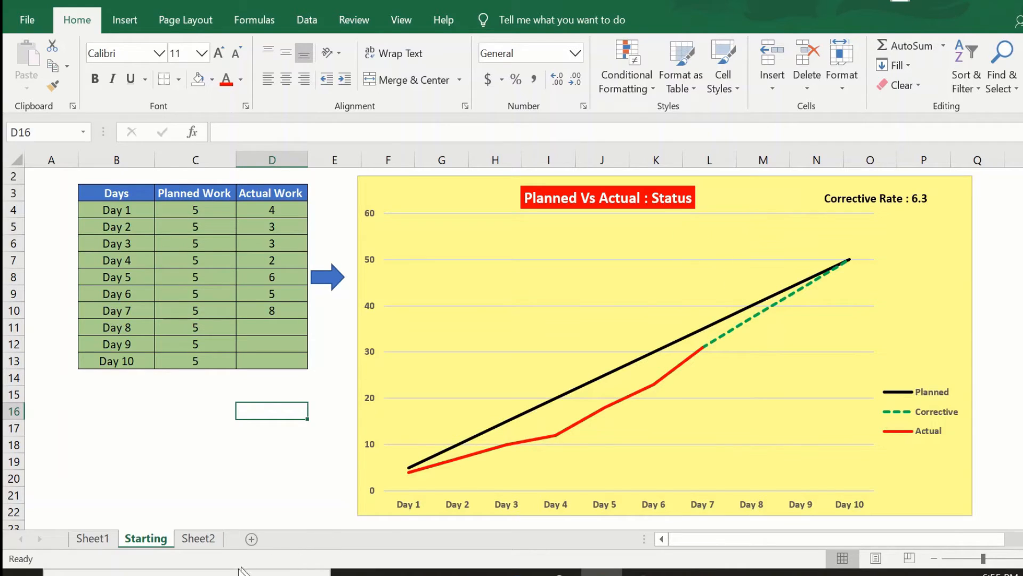
- Return to Sheet2 with the working table and the dashed Corrective chart
click(199, 538)
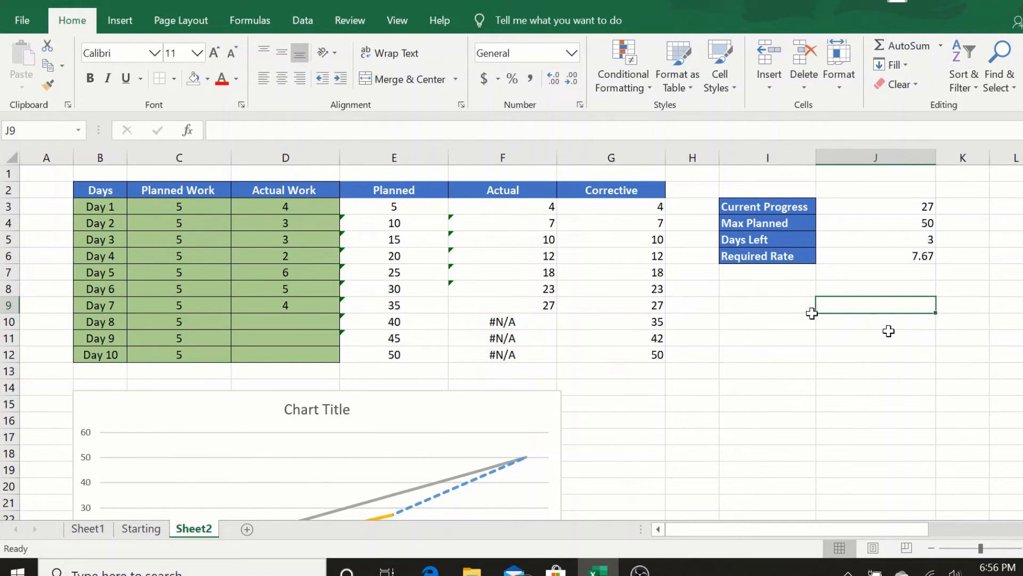
mouse_move(516, 412)
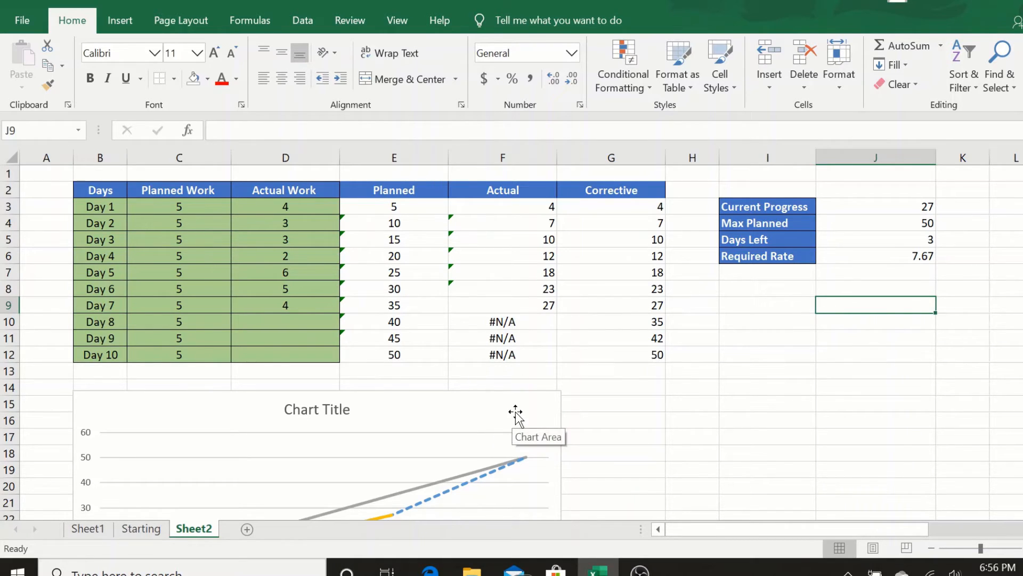
mouse_move(636, 490)
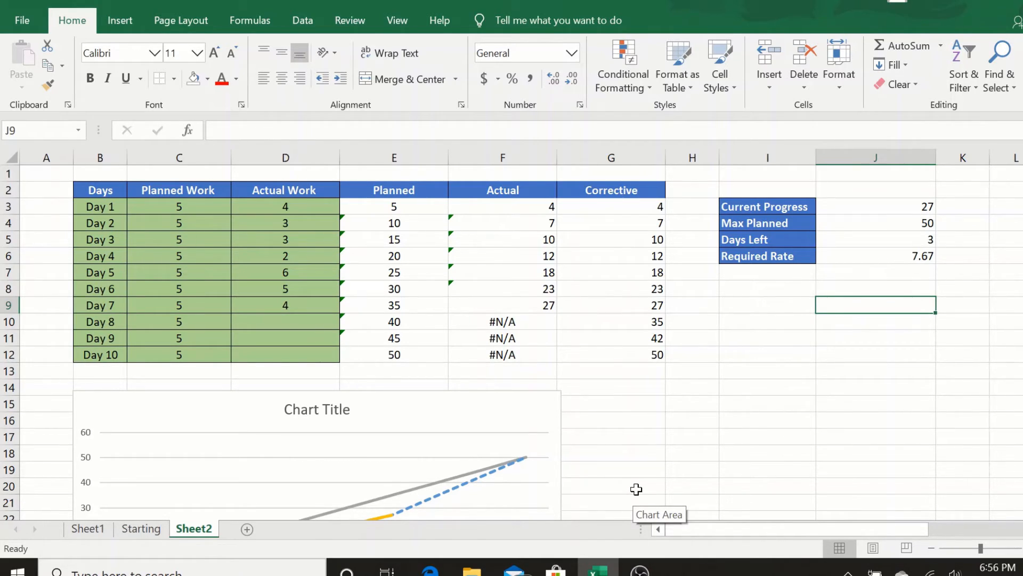
- Enter ="REQUIRED RATE : " & TEXT(J6,"0.0") in J9 so it reads REQUIRED RATE : 7.7
text(=)
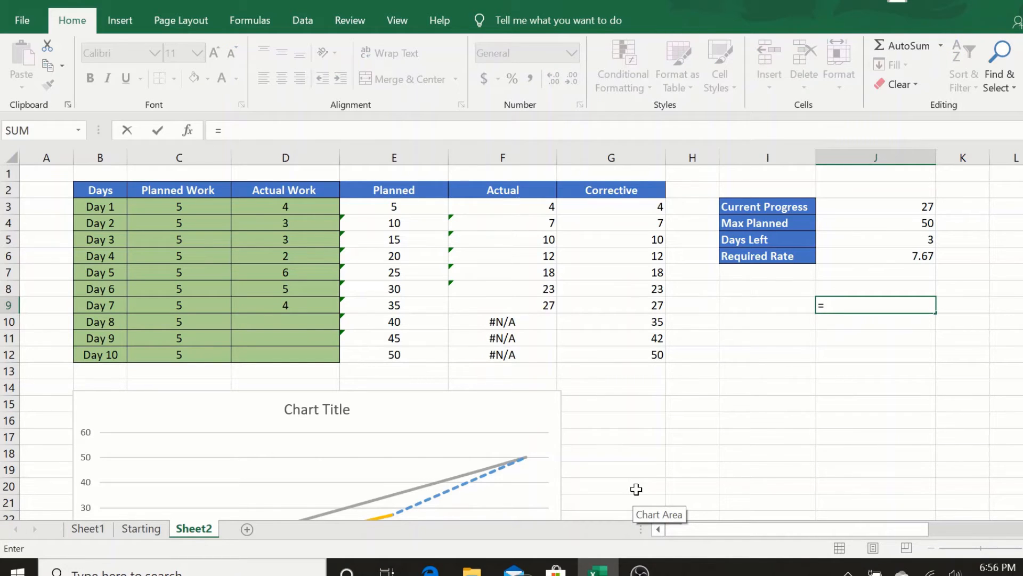
text("RE)
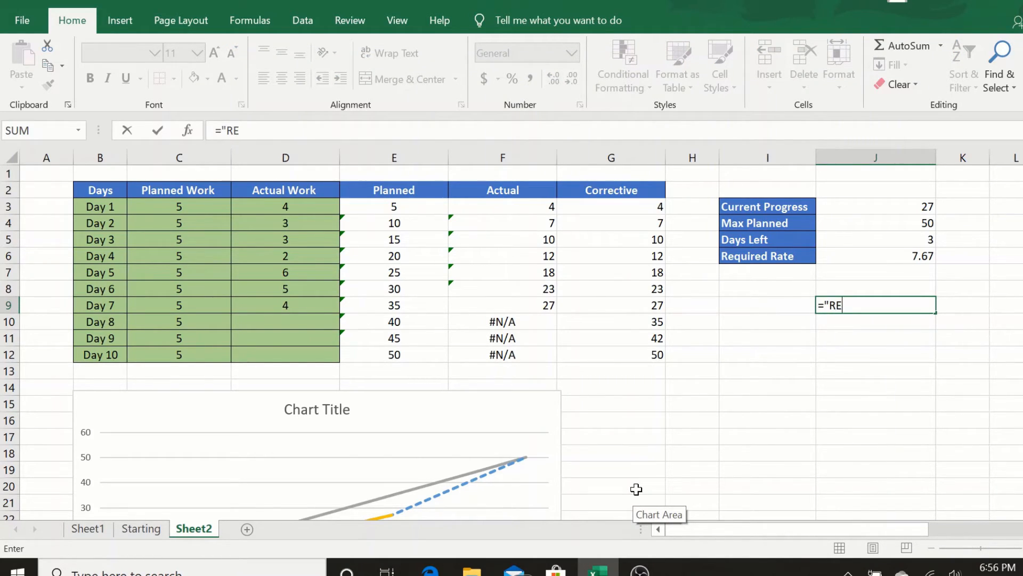
text(QUIRED)
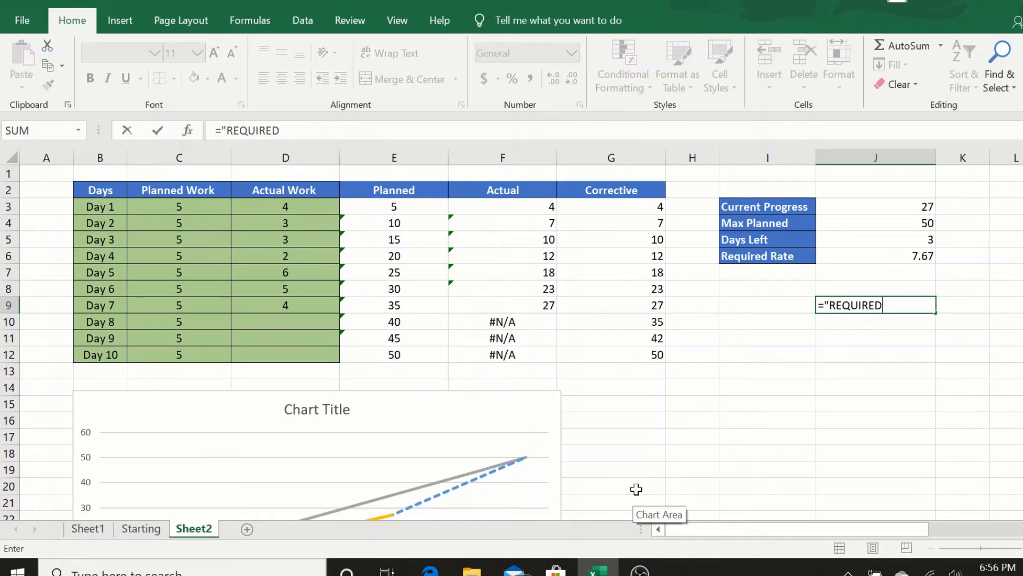
text(RATE)
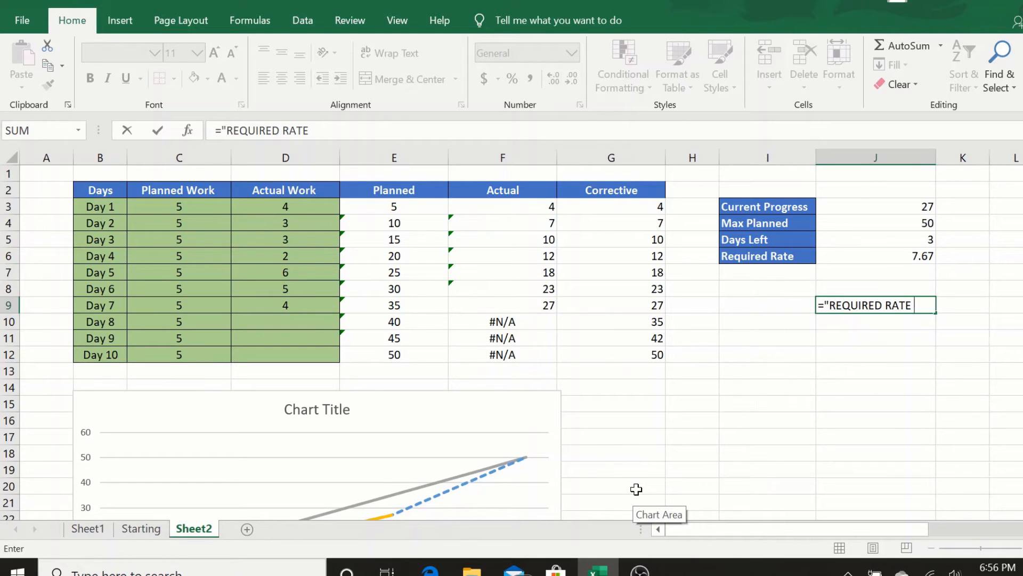
text(:)
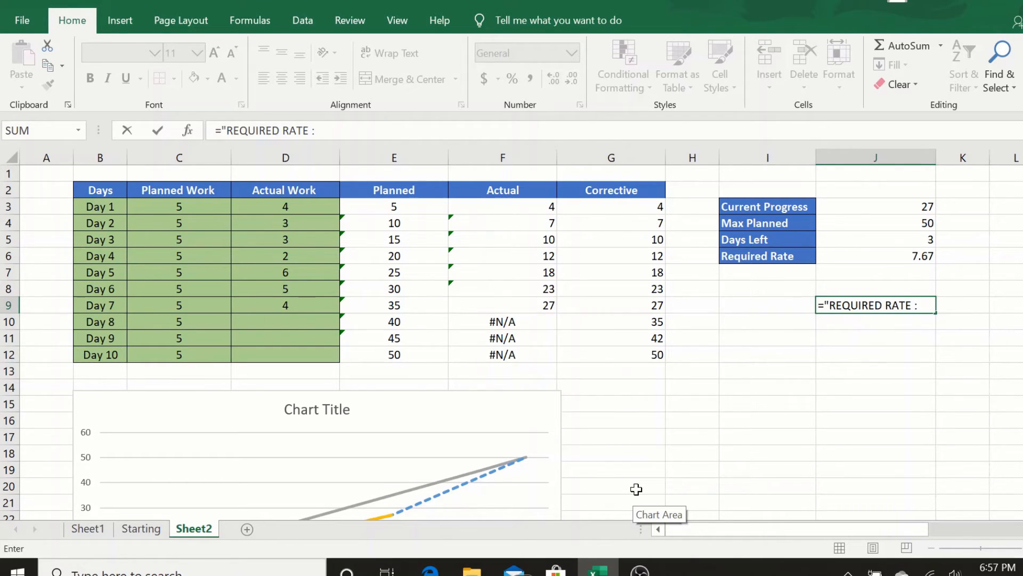
text(")
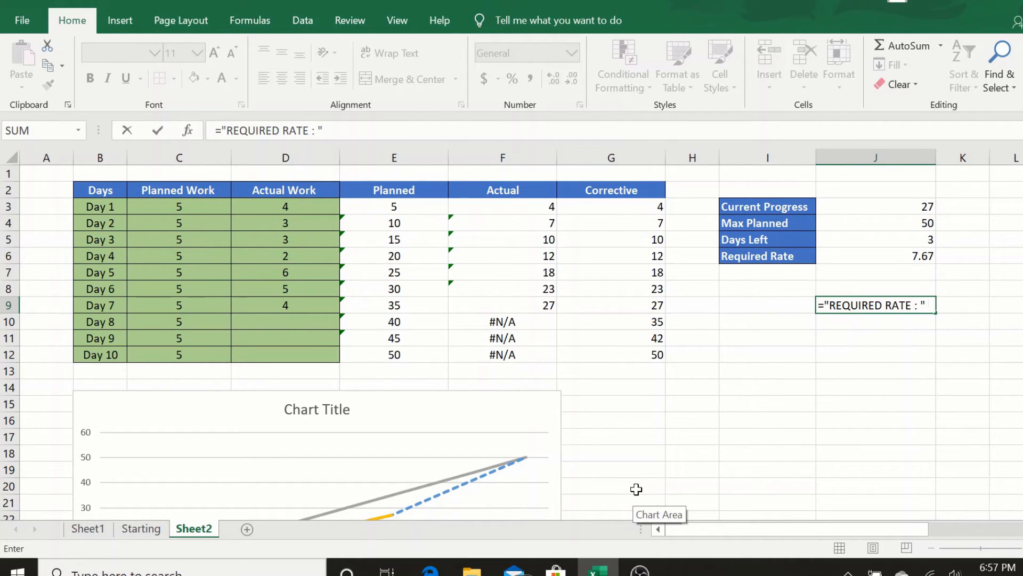
text(& T)
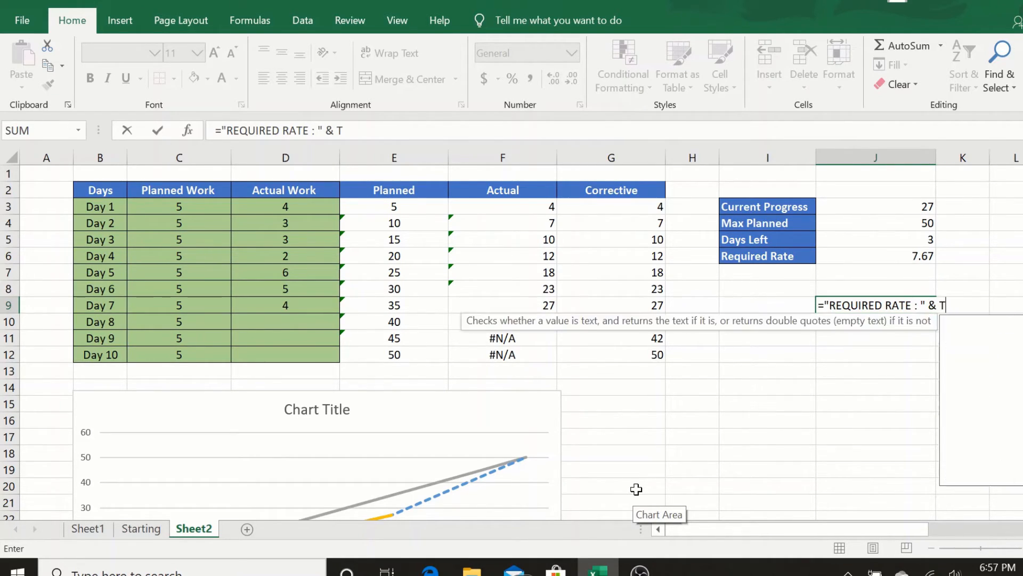
text(EXT()
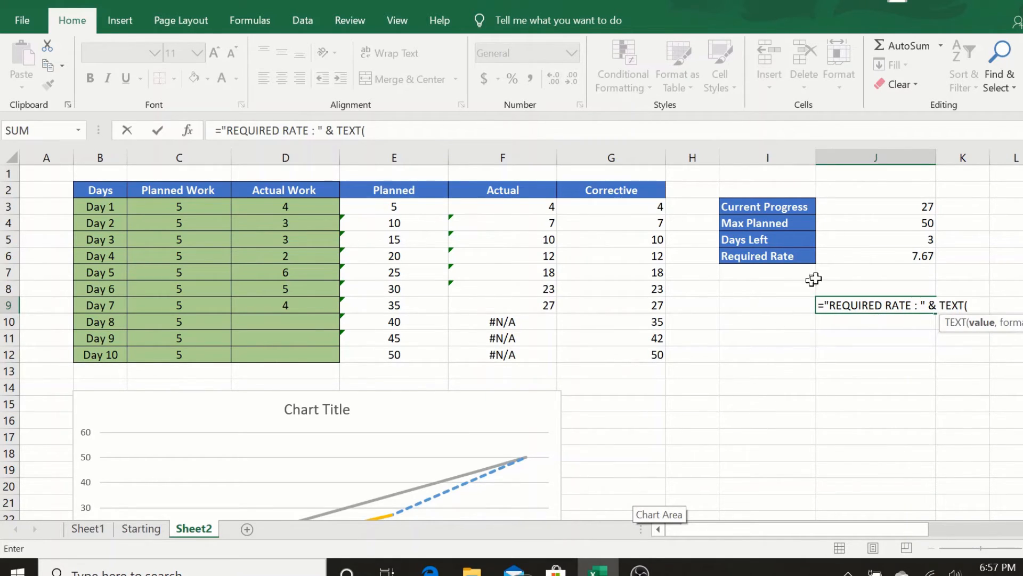
click(874, 255)
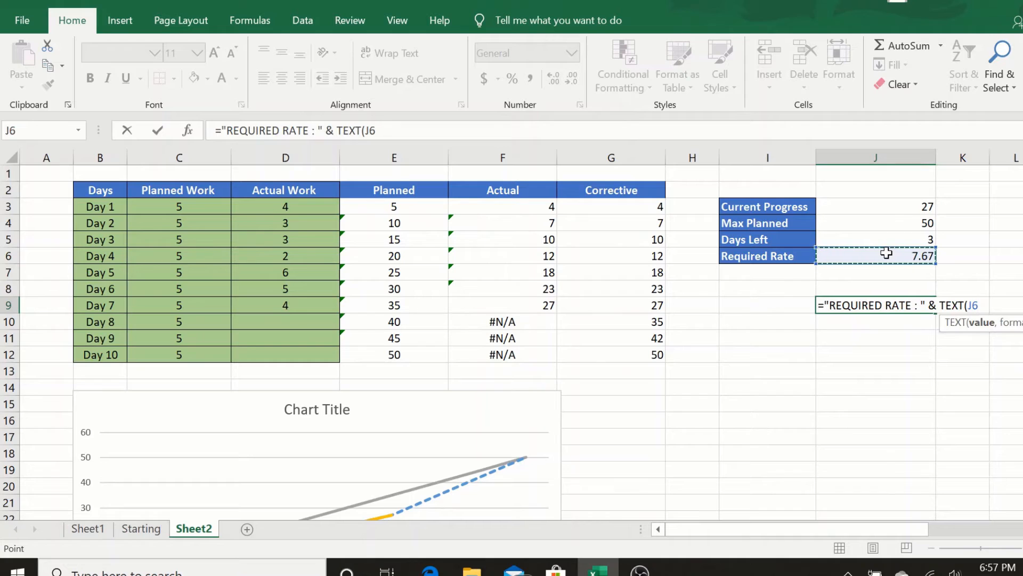
text(,)
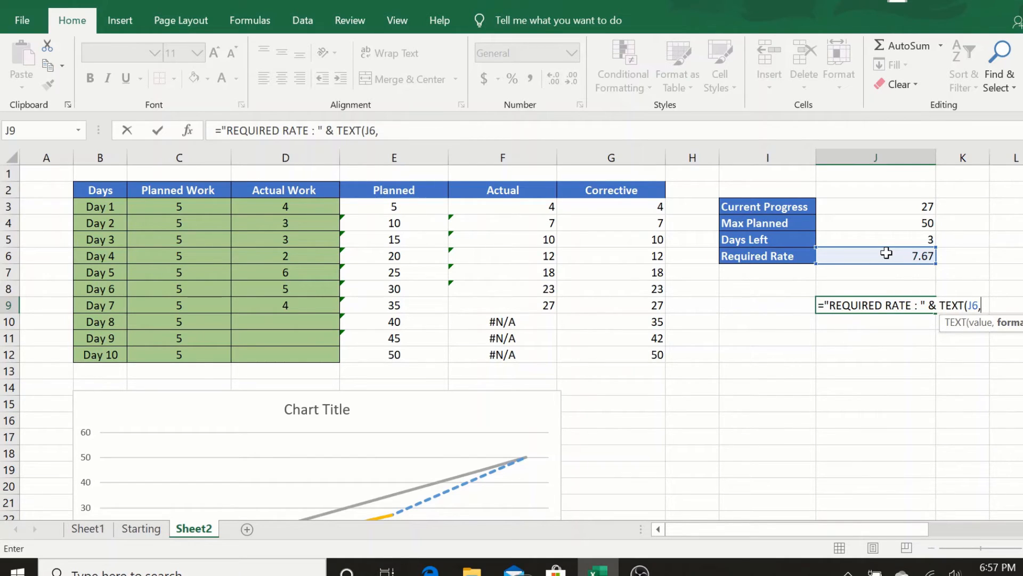
text(")
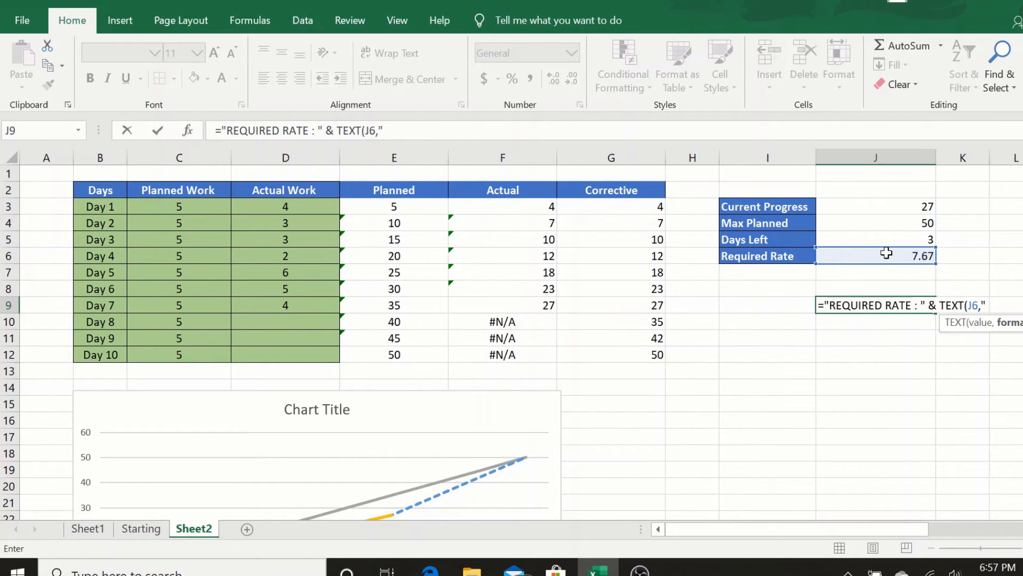
text(0.0)
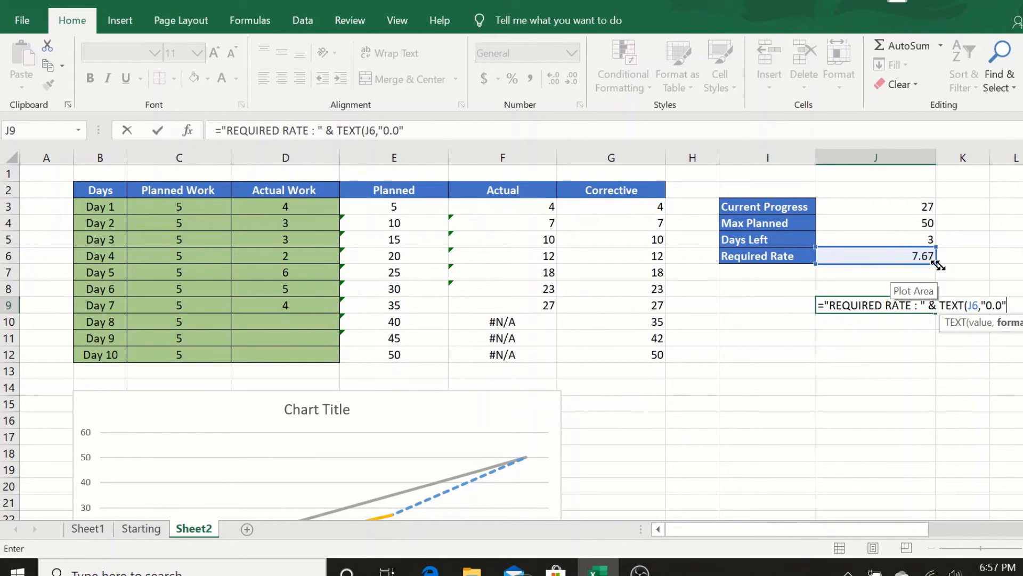
mouse_move(1007, 283)
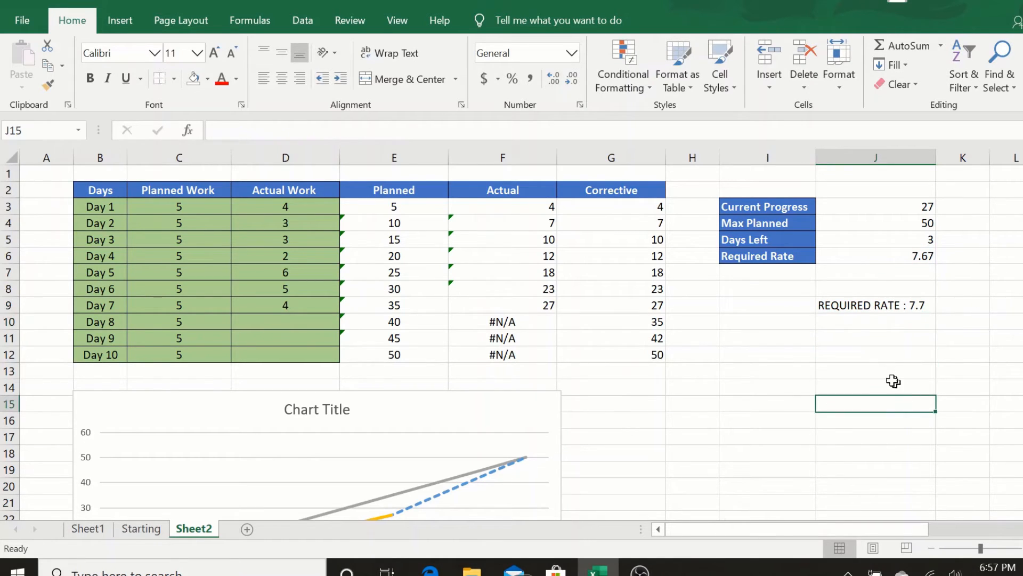
click(871, 305)
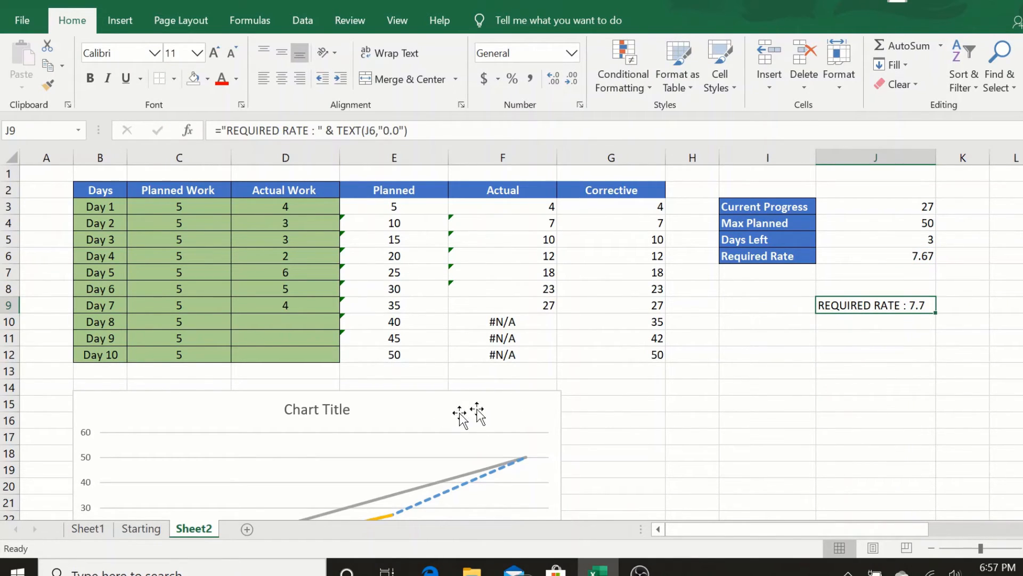
mouse_move(503, 431)
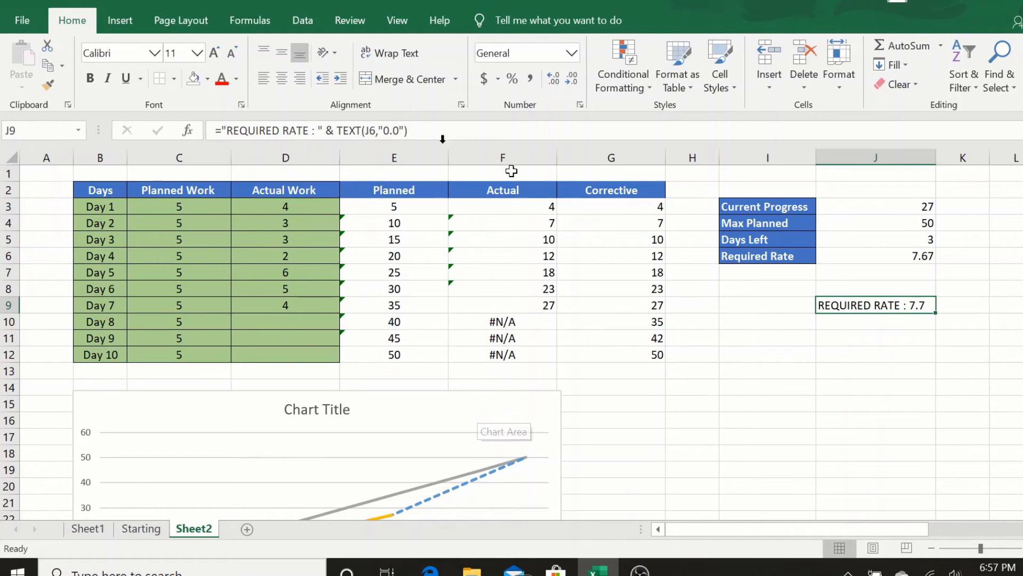
- Insert a text box beside the chart title linked to =J9, showing REQUIRED RATE : 7.7
click(119, 20)
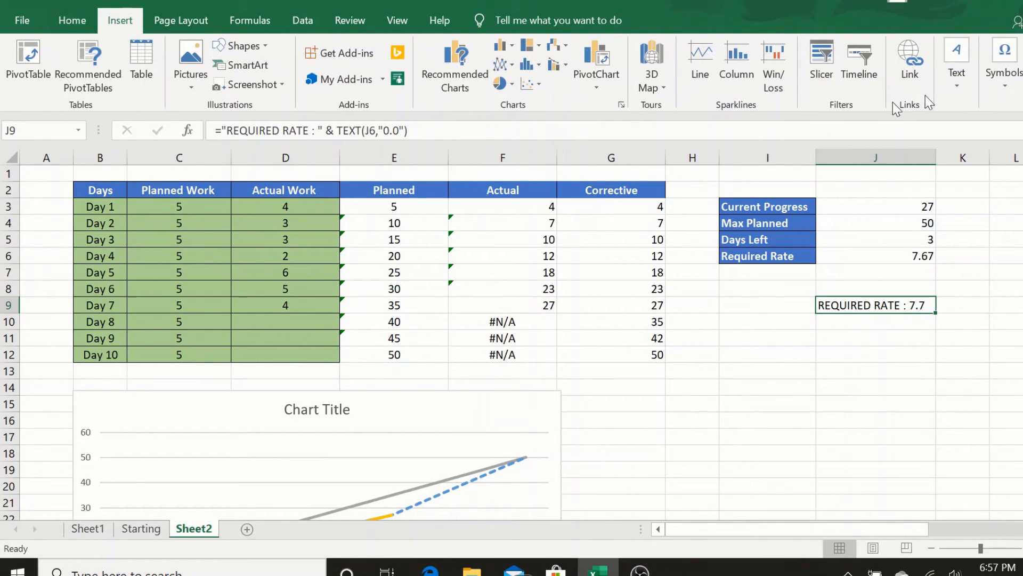
click(957, 62)
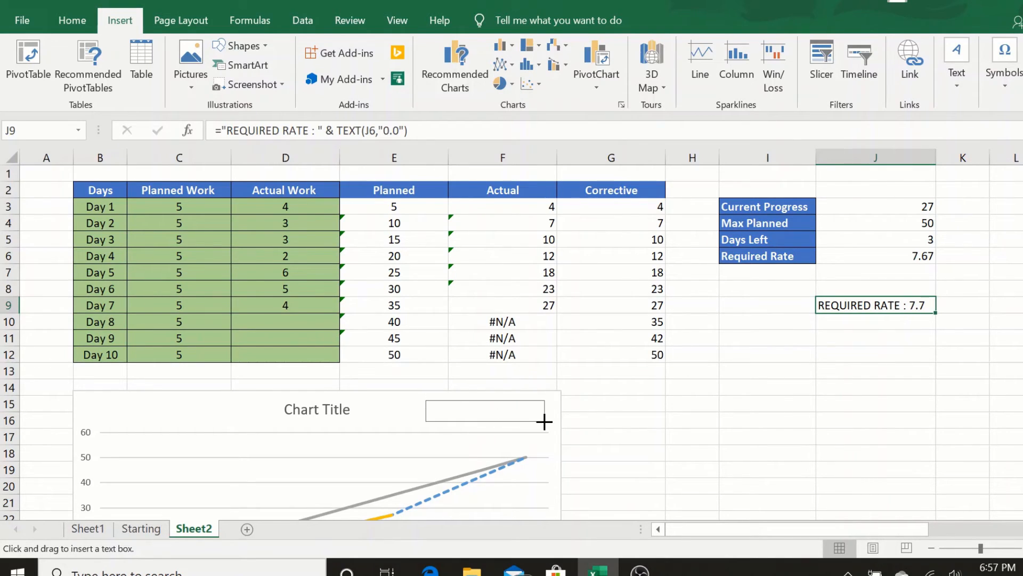
drag(425, 408, 545, 421)
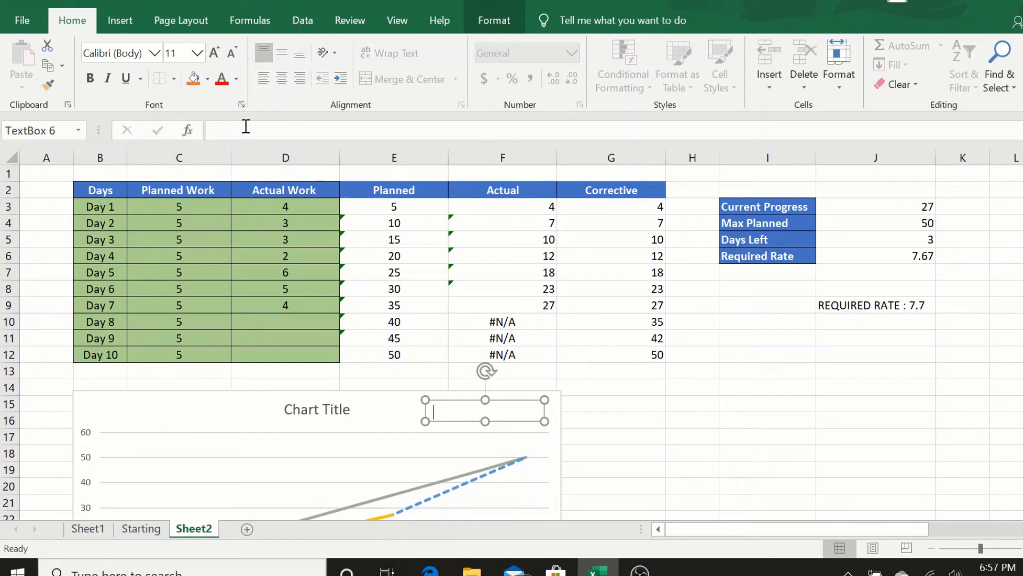
text(=)
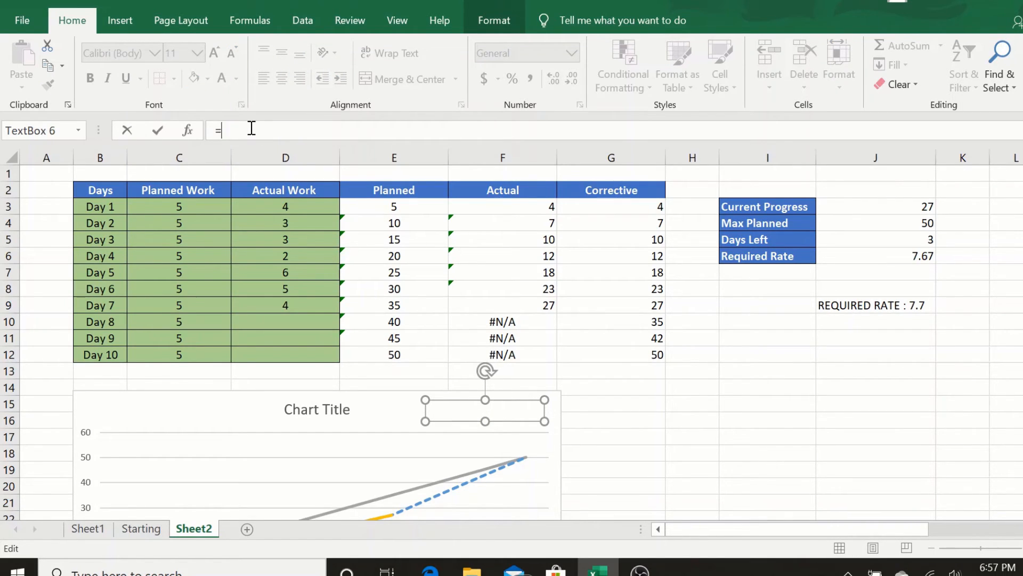
click(874, 304)
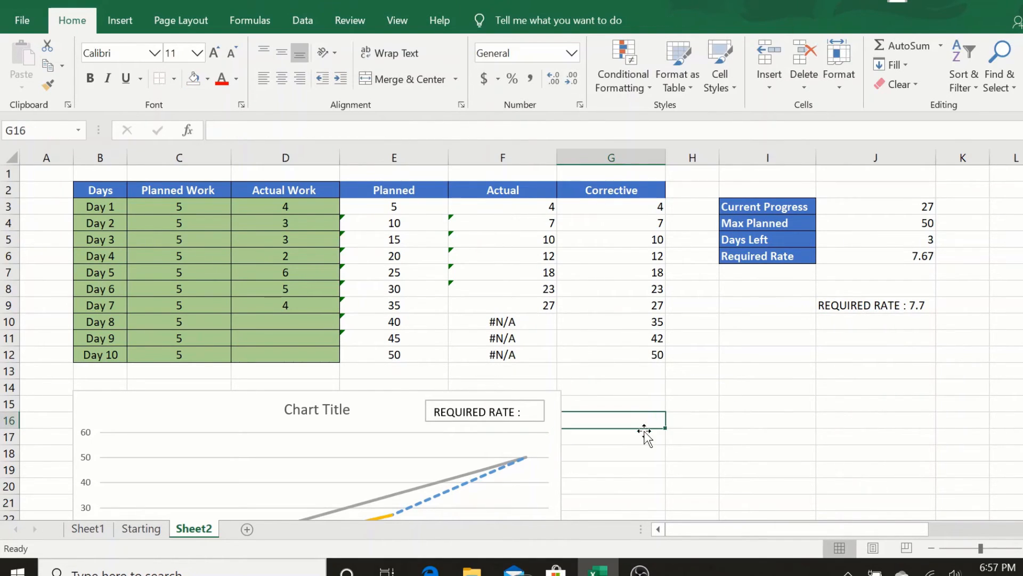
scroll(down, 3)
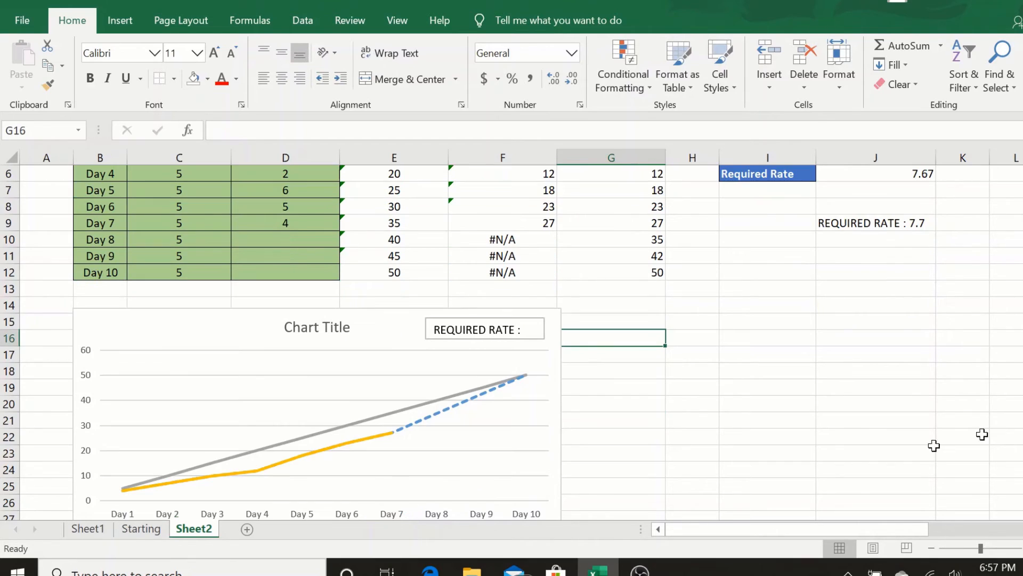
click(317, 405)
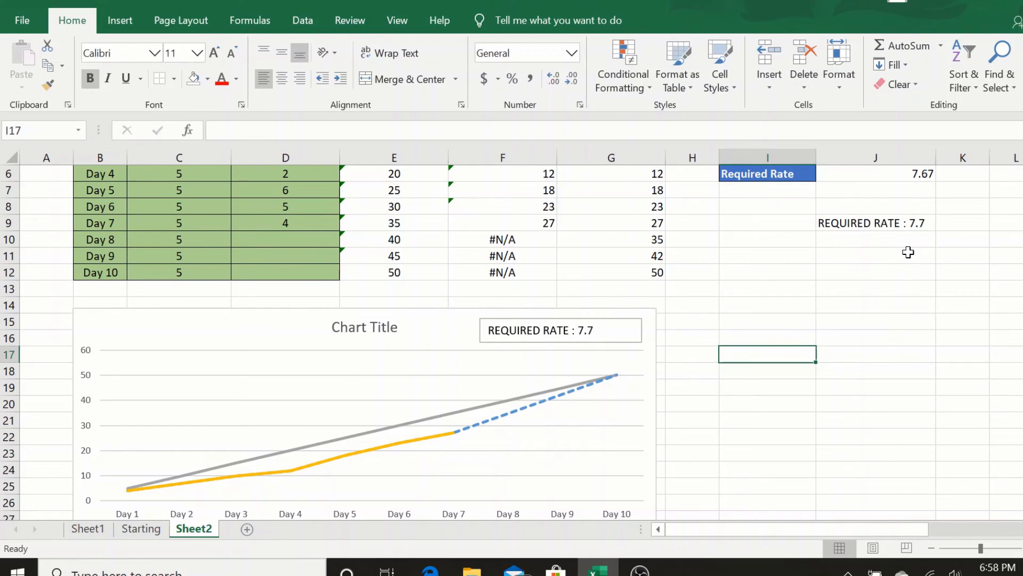
mouse_move(547, 226)
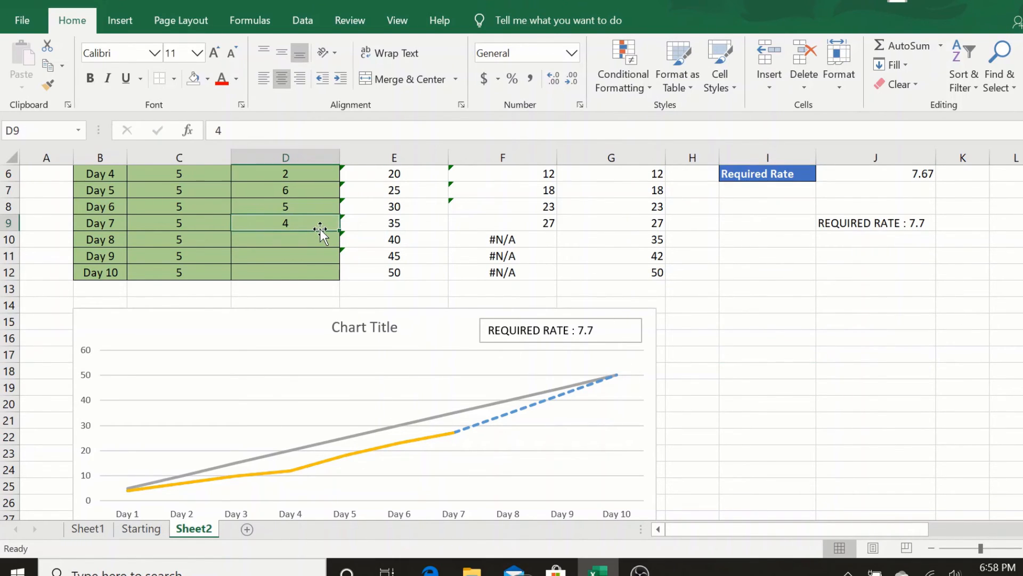
text(8)
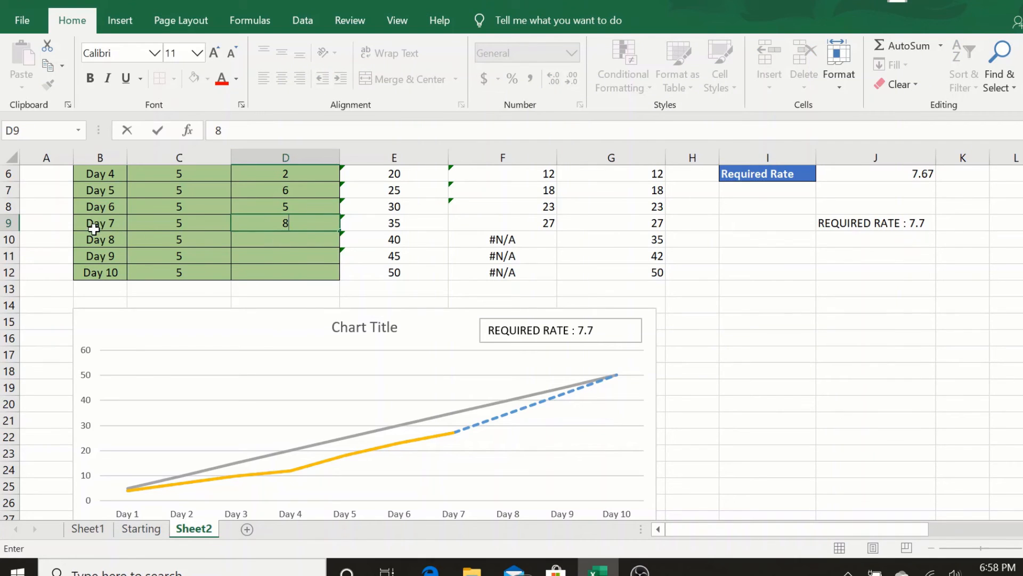
mouse_move(290, 228)
text(Planned Vs Actual)
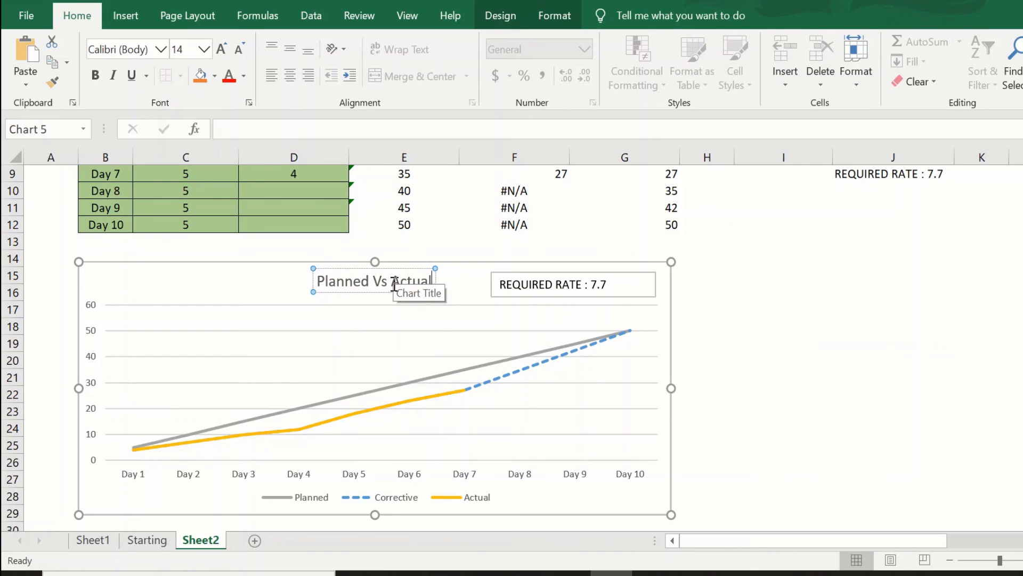
- Set the chart title to 'Planned Vs Actual' and leave title editing
click(893, 342)
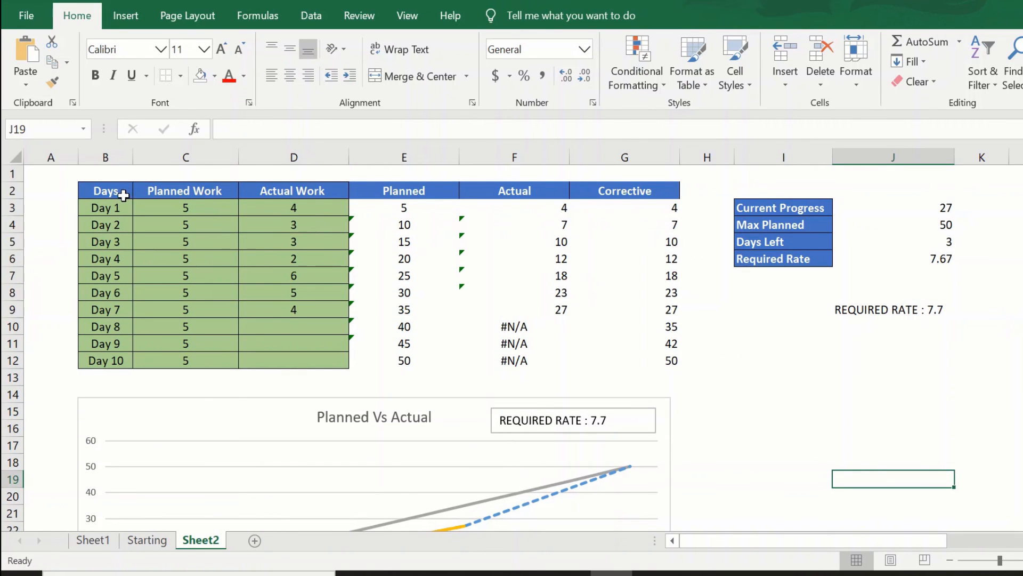
drag(105, 189, 308, 359)
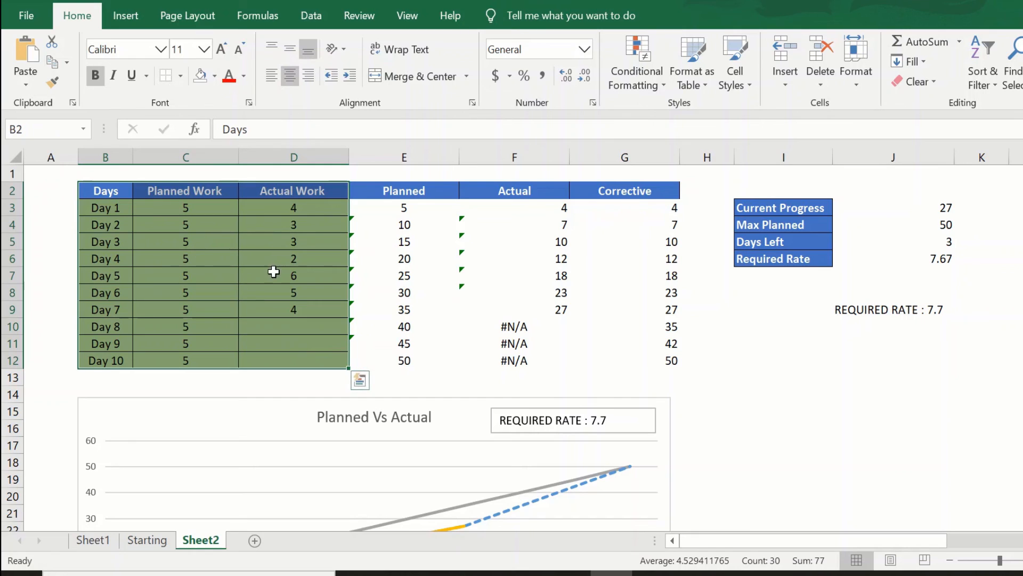
scroll(down, 3)
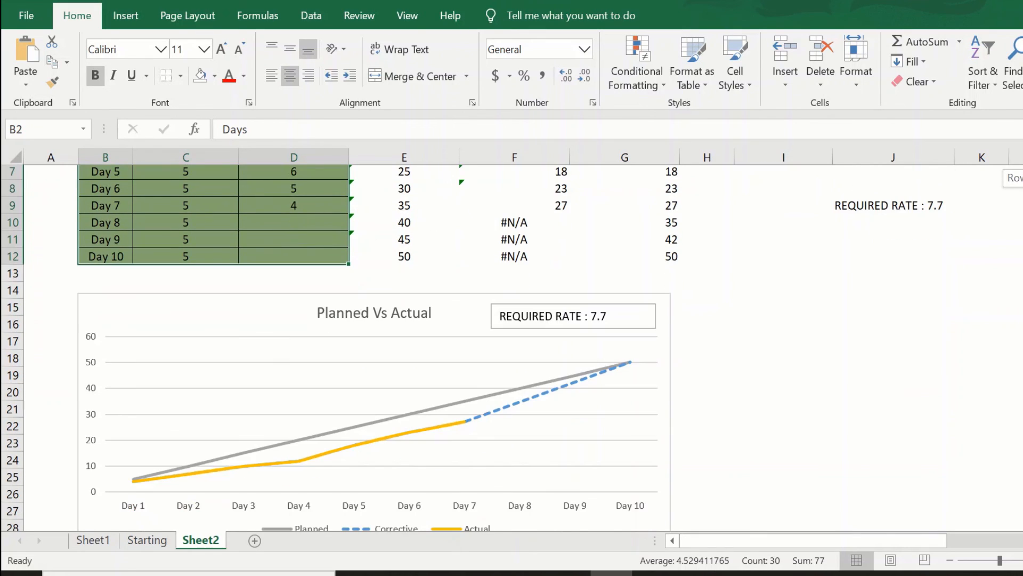
scroll(down, 3)
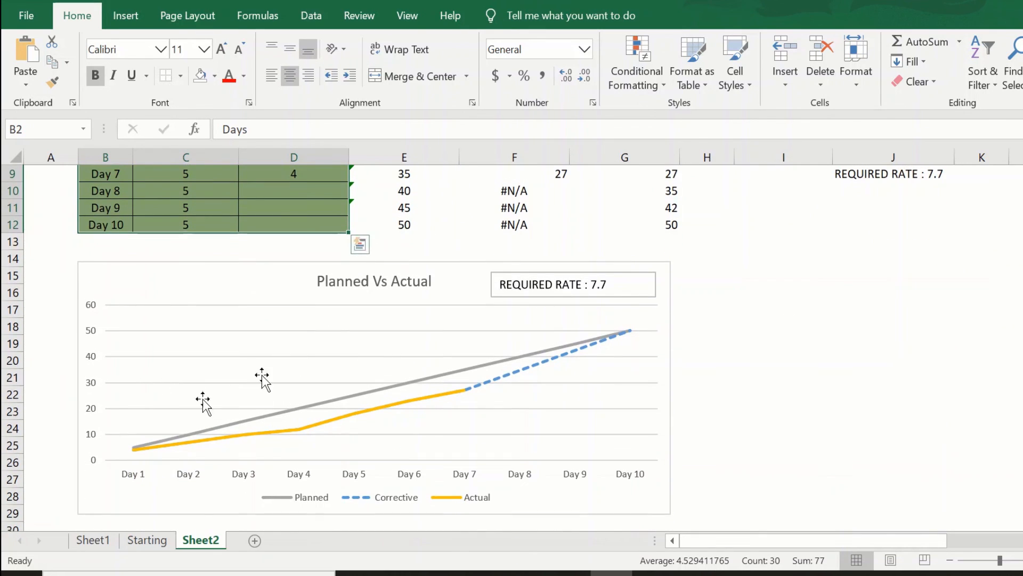
mouse_move(437, 406)
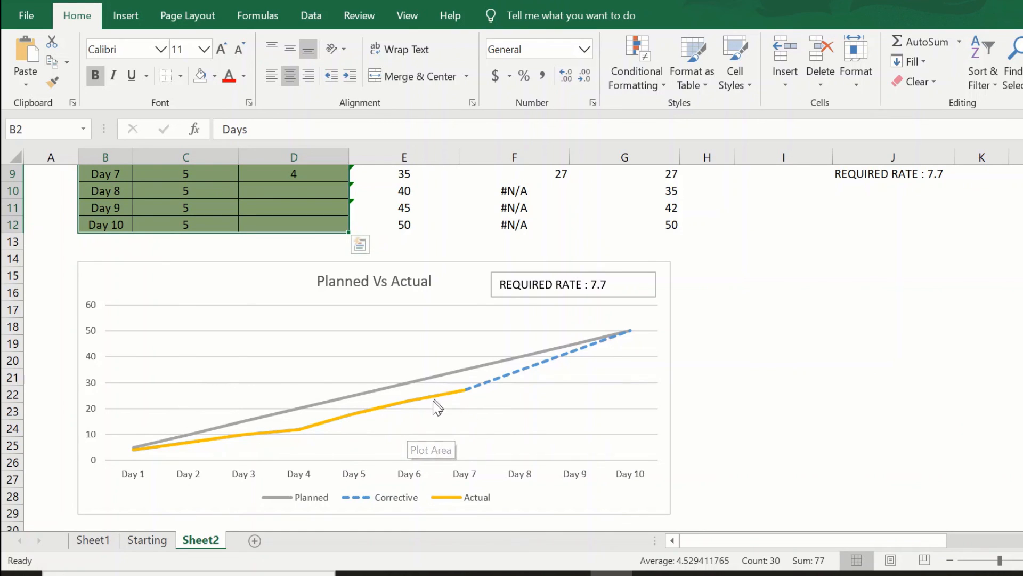
mouse_move(569, 361)
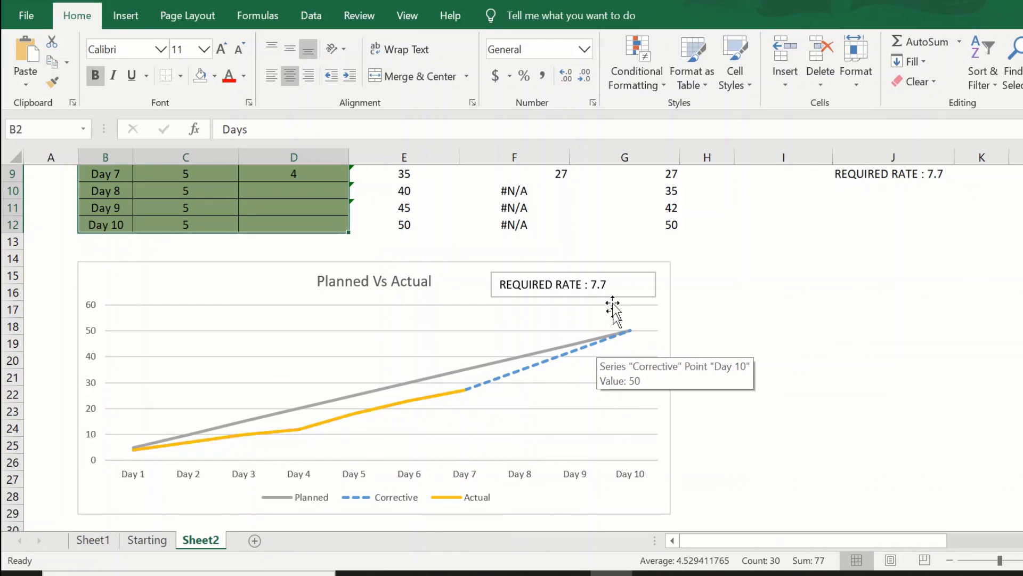
mouse_move(684, 335)
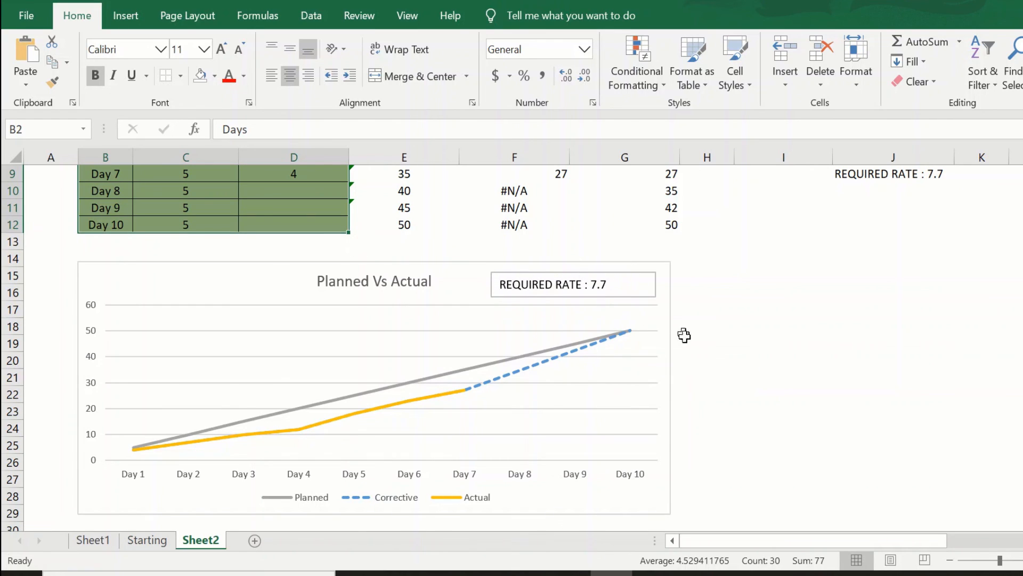